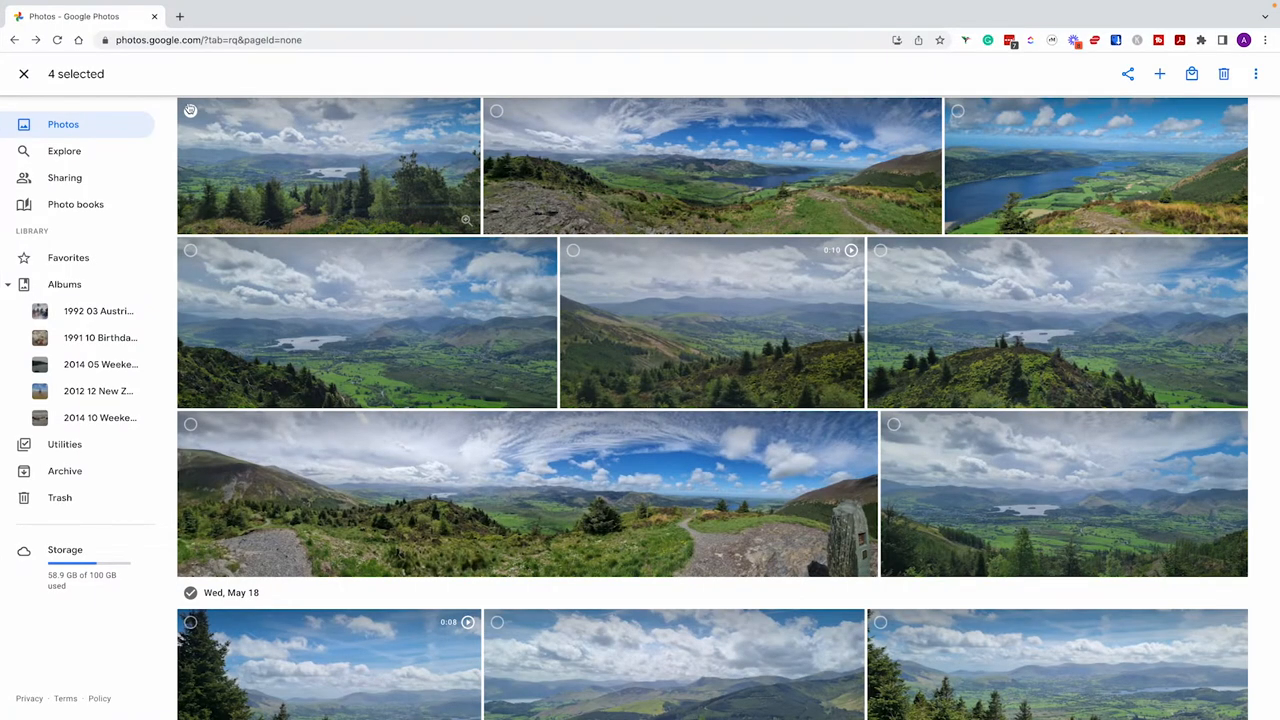
Step: Finish selecting ten landscape photos and download them from the three-dot menu
left_click(190, 110)
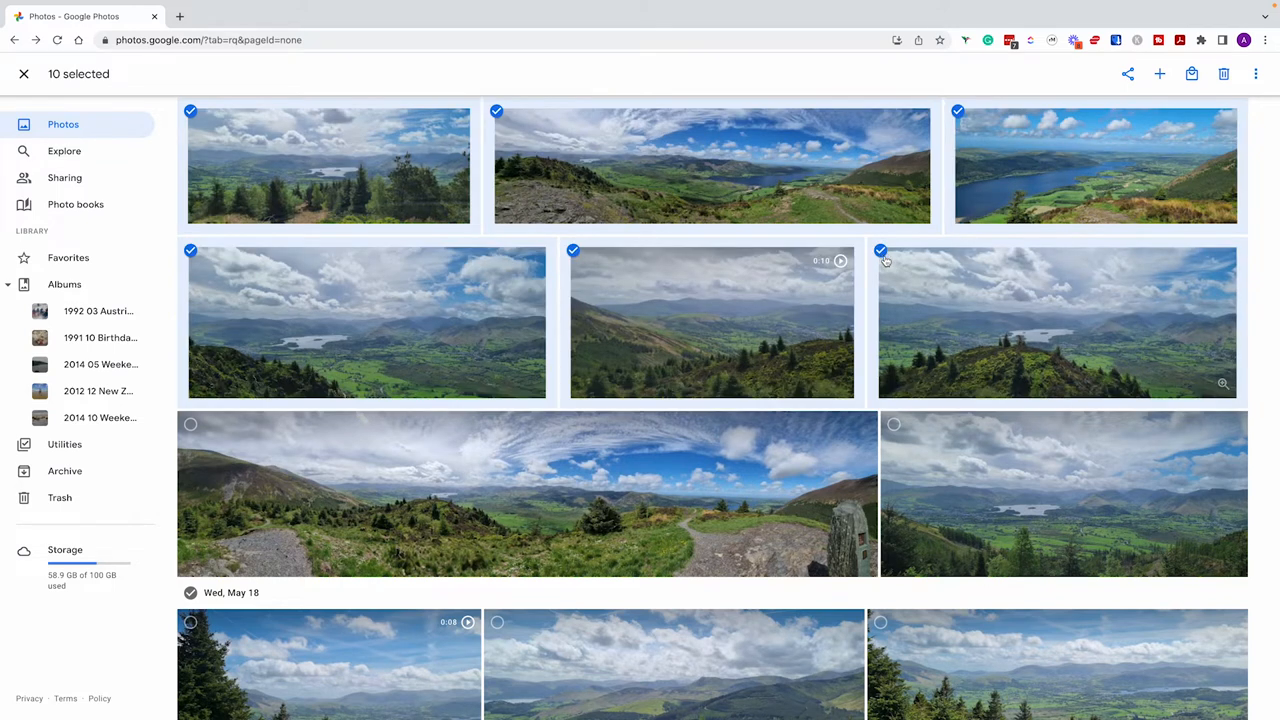
left_click(1256, 73)
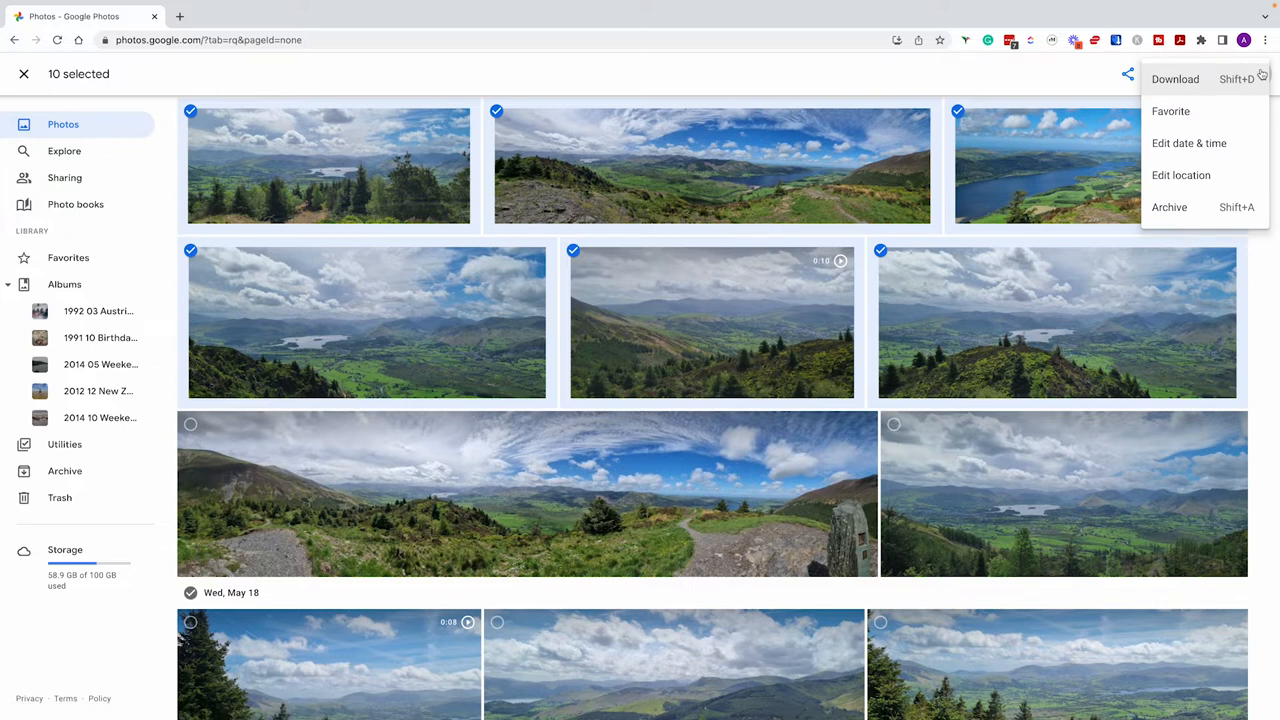
mouse_move(1175, 79)
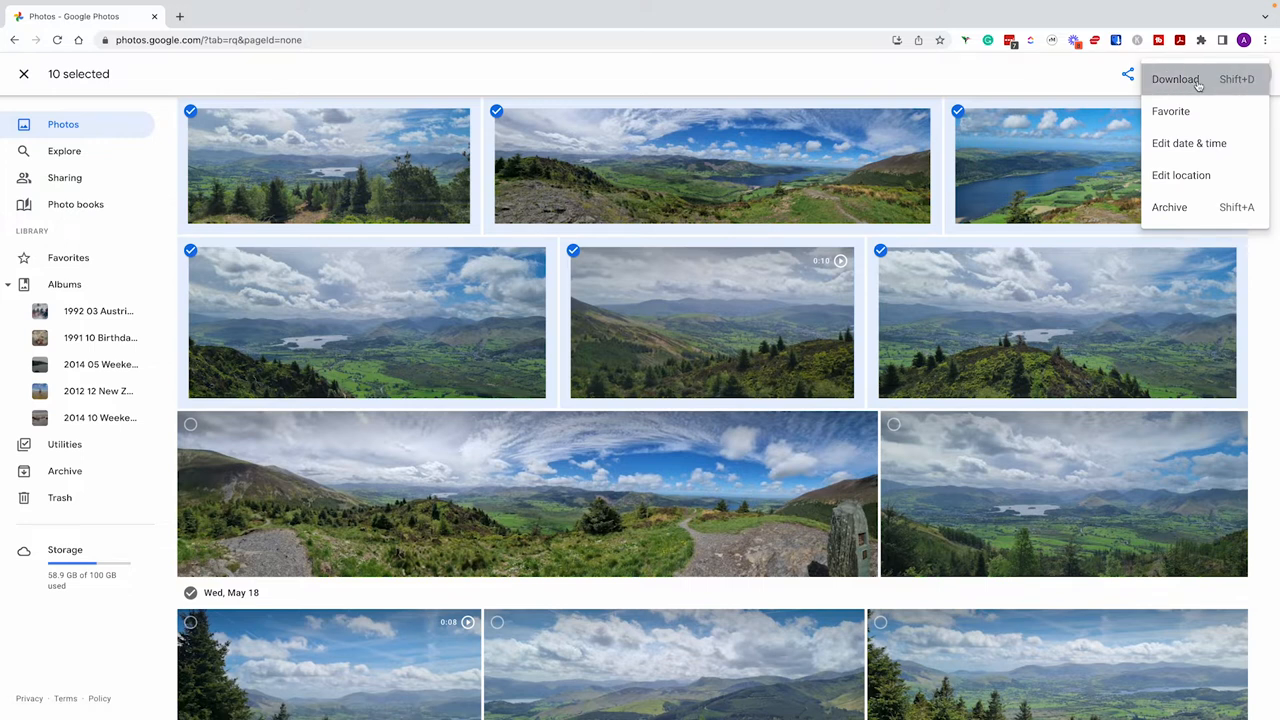
left_click(1175, 79)
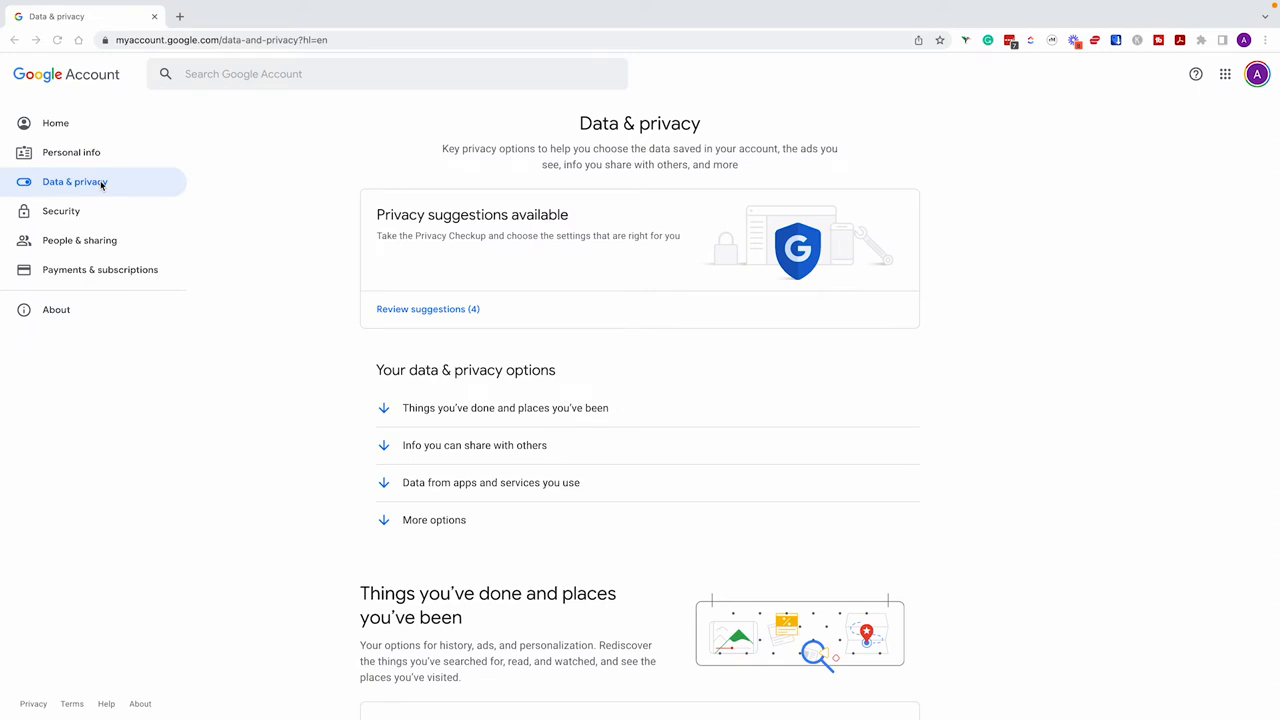
Step: Go to 'Download your data' on the Data & privacy page
scroll("down", 3)
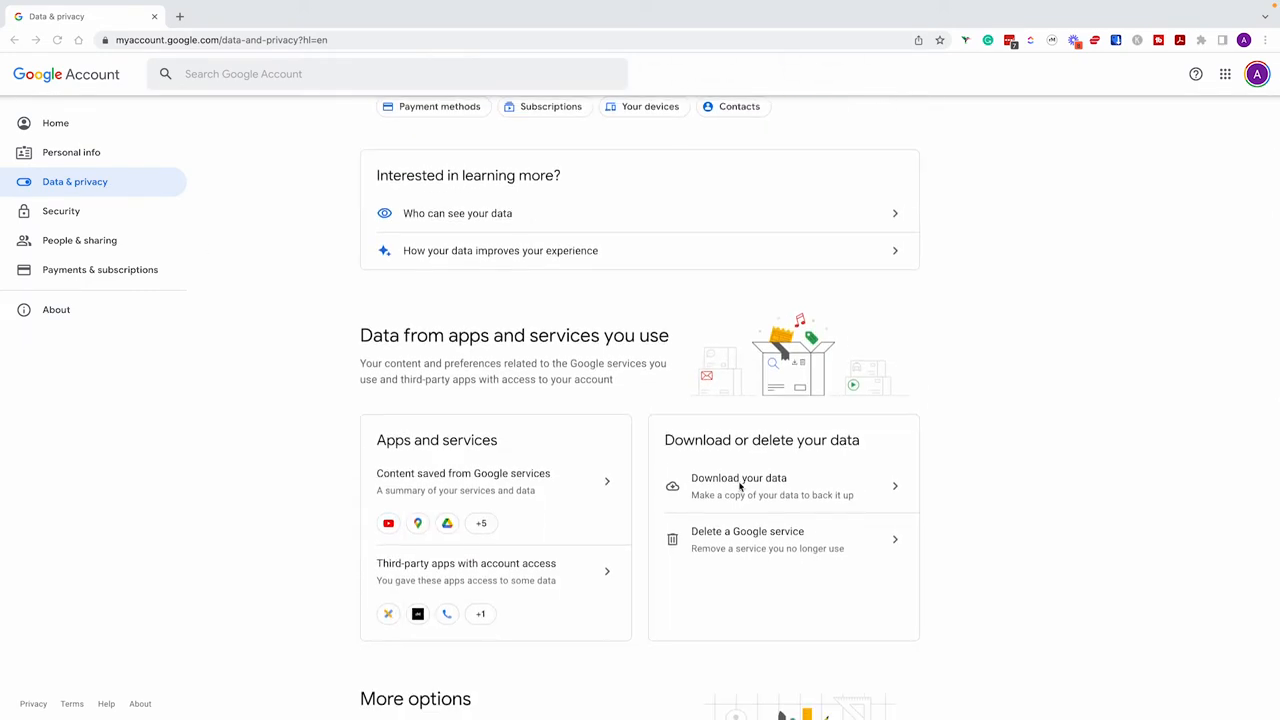
left_click(738, 485)
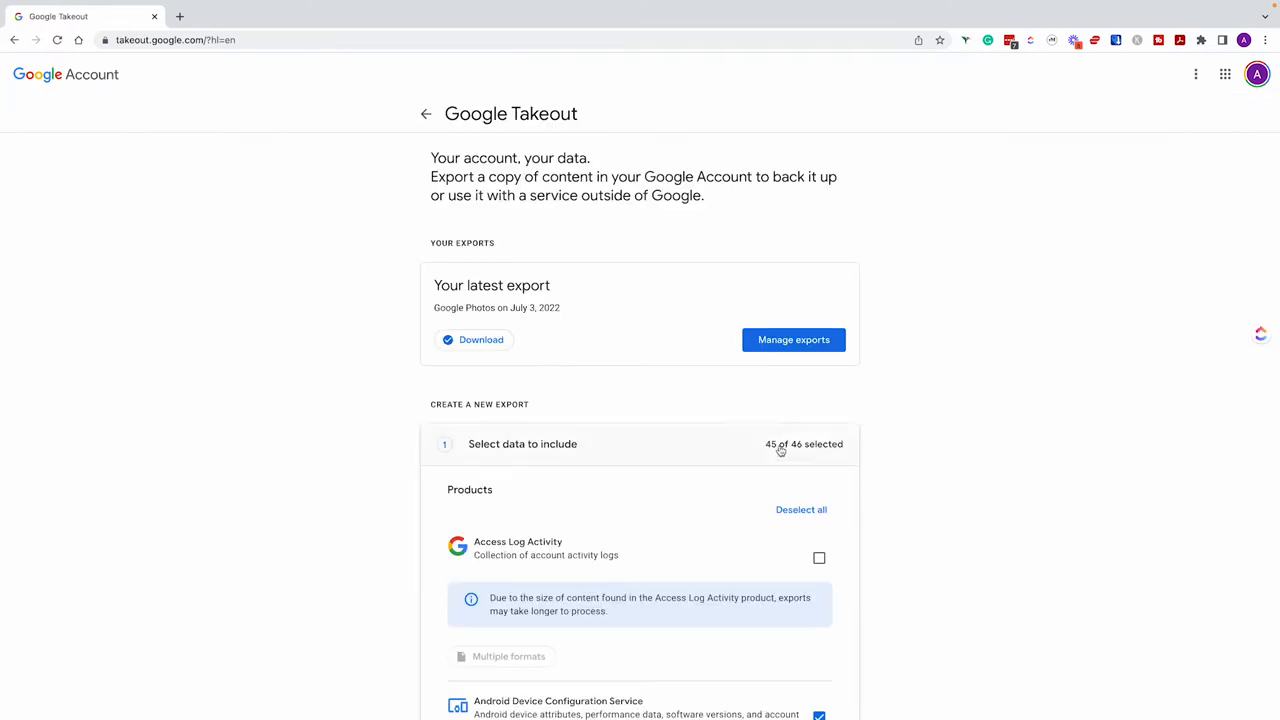
Step: Deselect all products, then tick Google Photos as the only export product
left_click(801, 509)
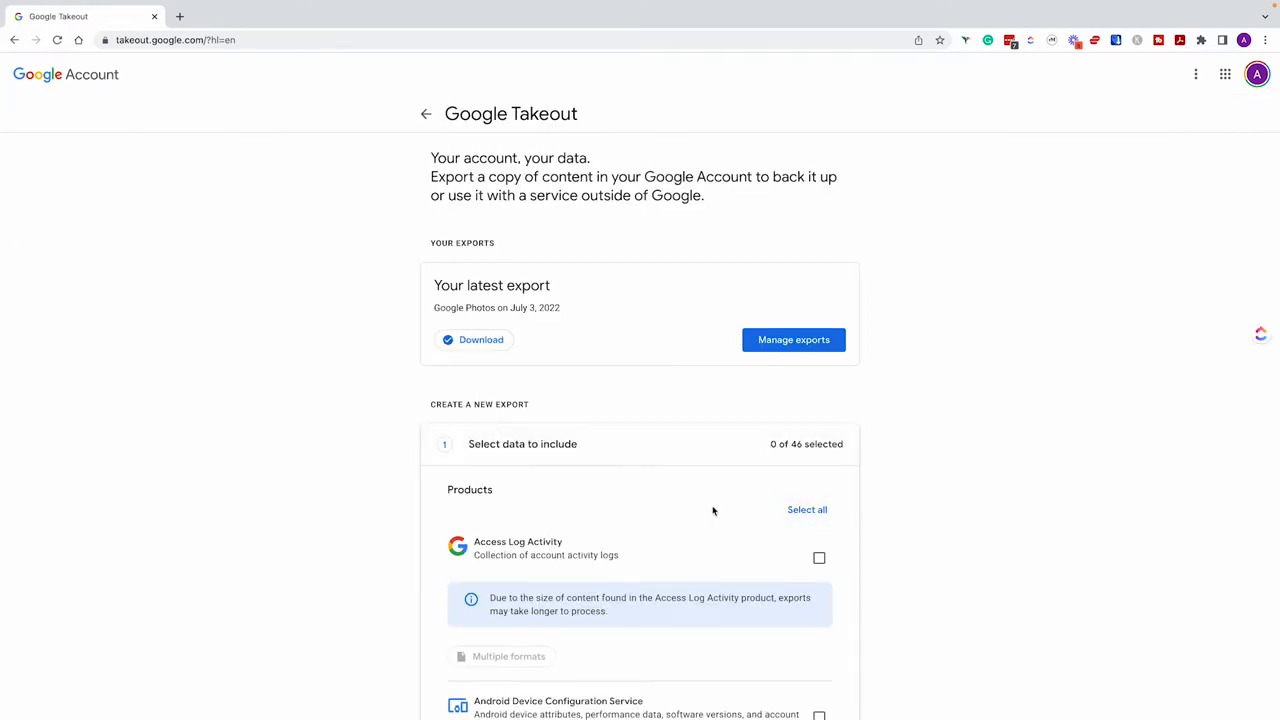
scroll("down", 3)
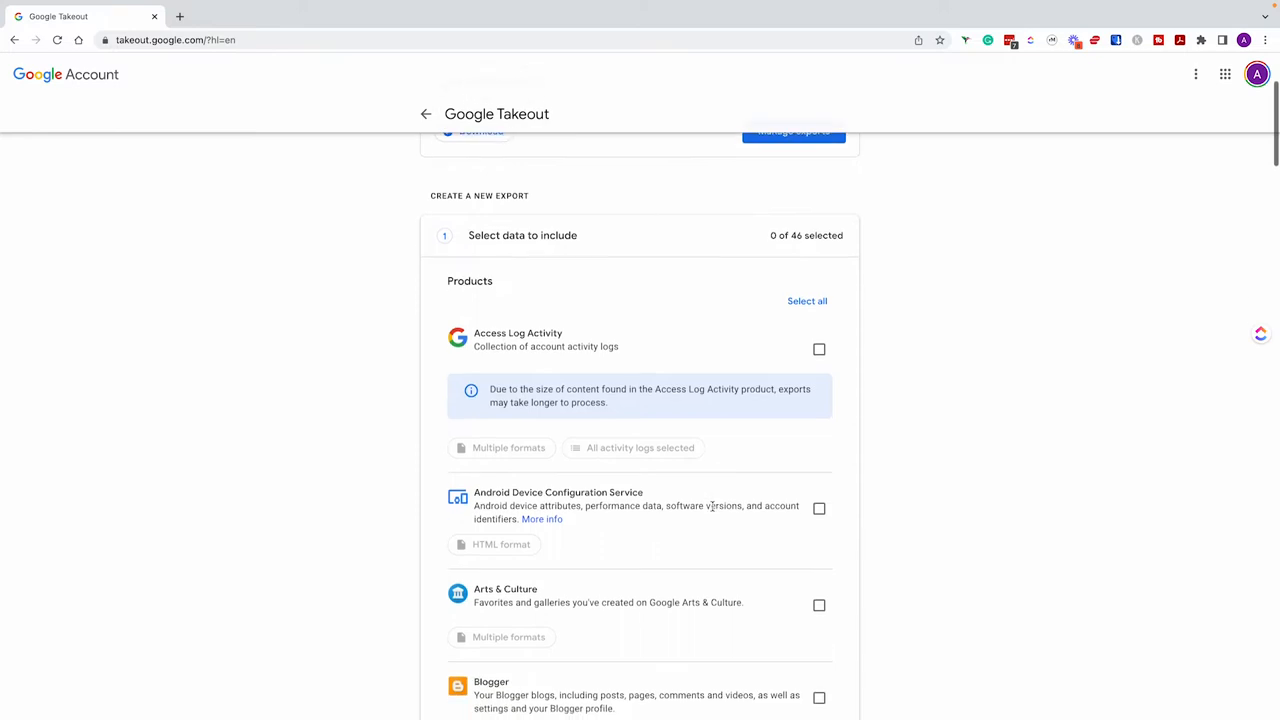
scroll("down", 3)
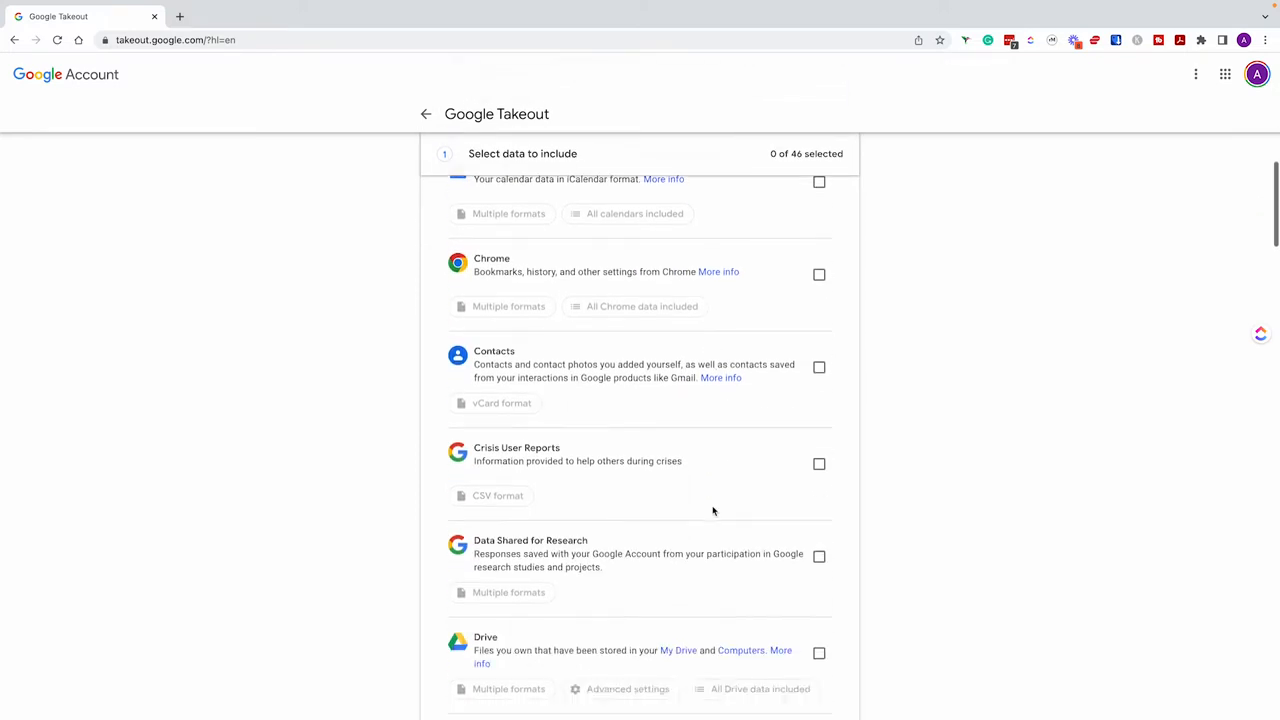
scroll("down", 3)
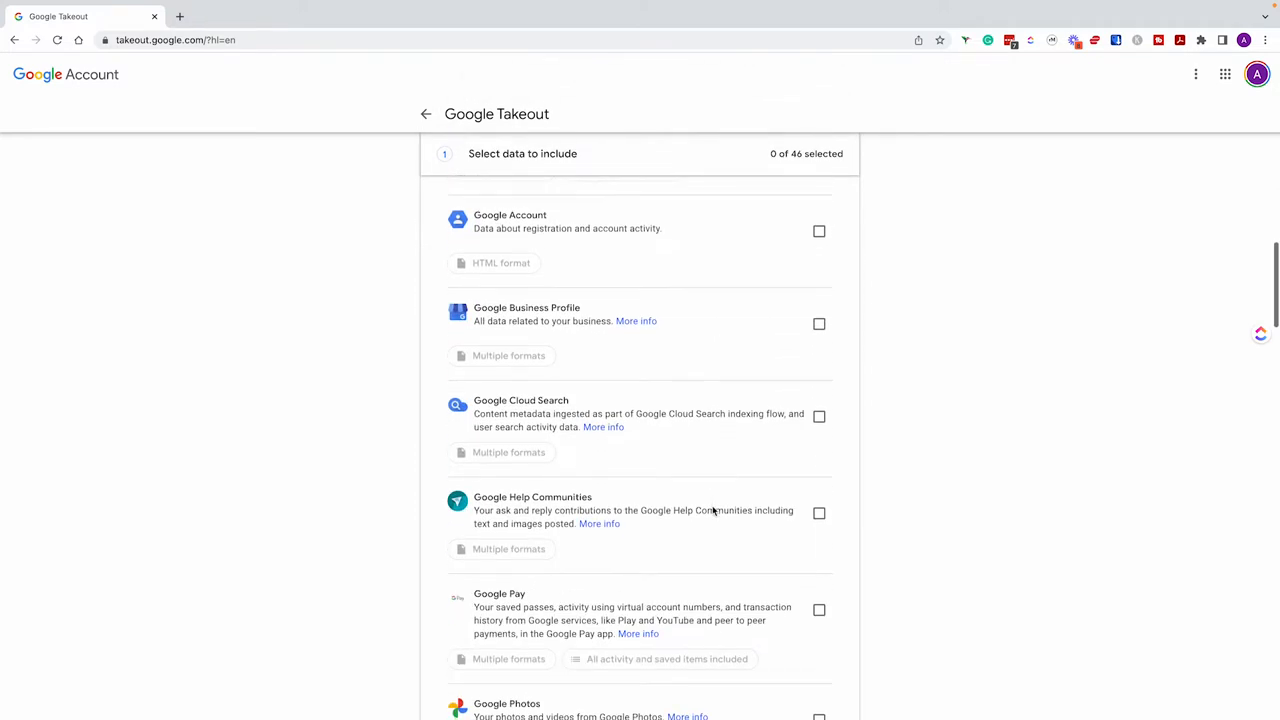
scroll("down", 3)
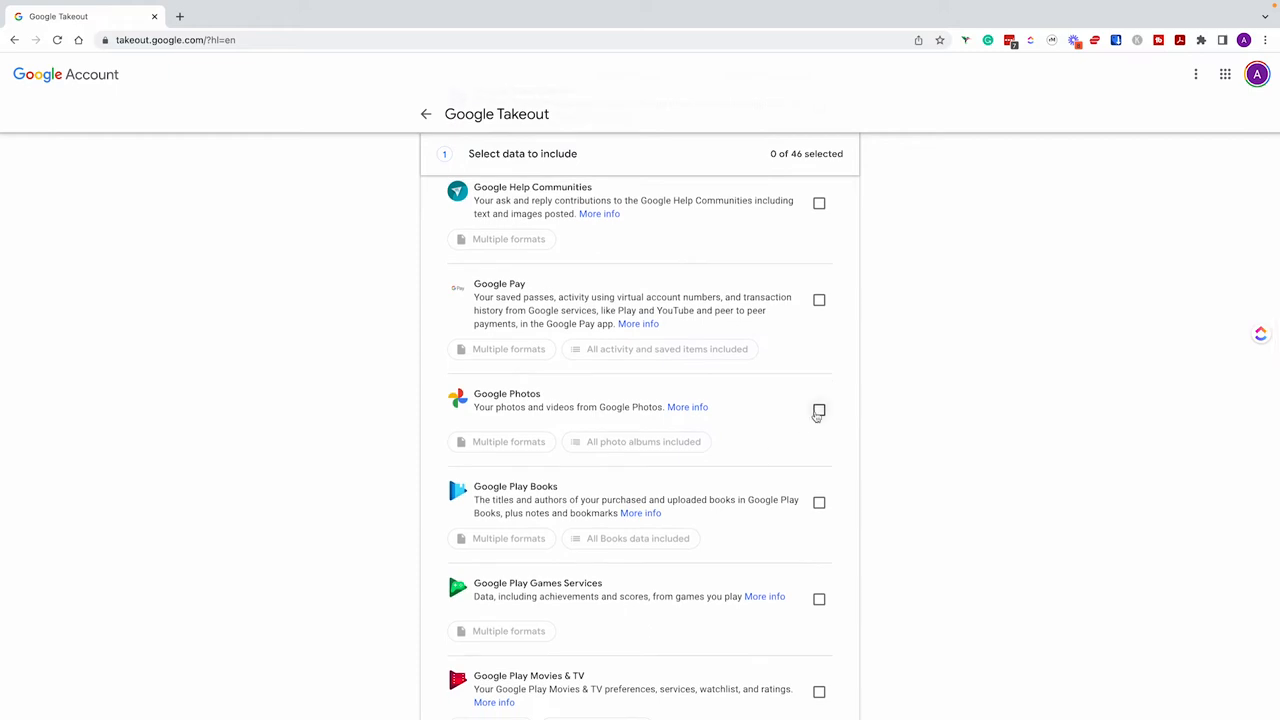
left_click(818, 410)
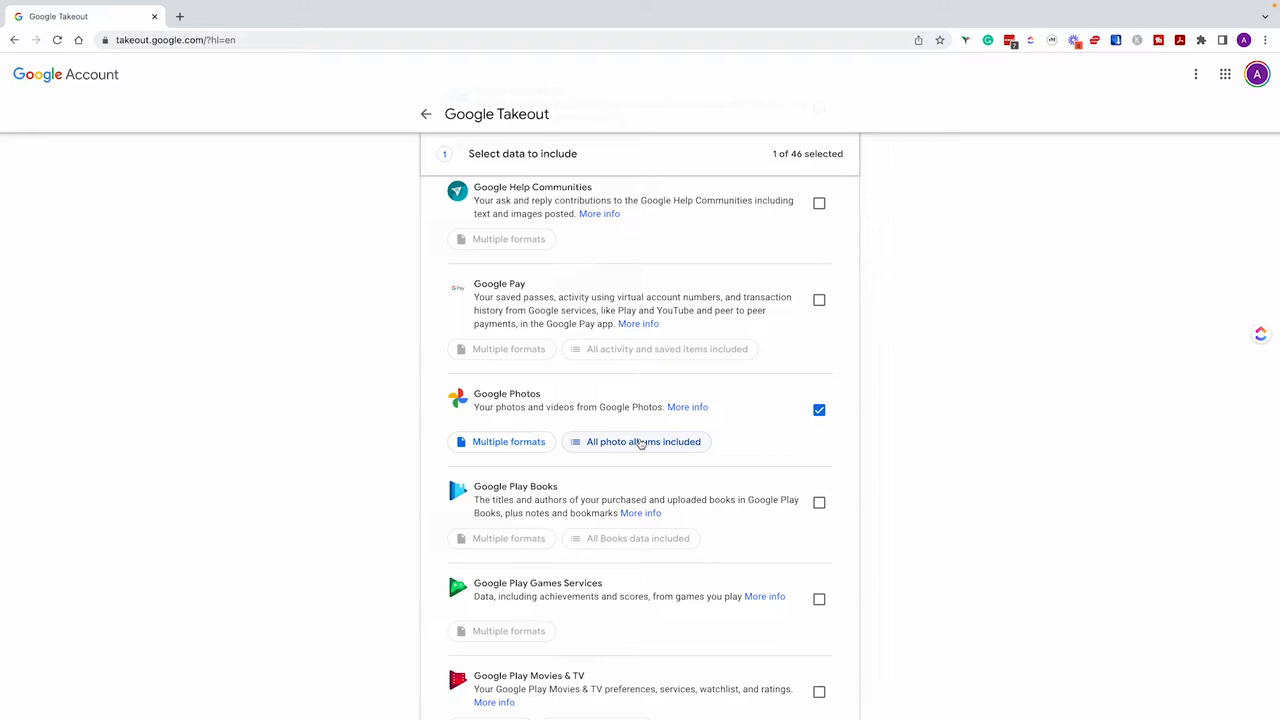
Step: Restrict the Photos albums to only '1991 10 Birthday' and confirm
left_click(636, 441)
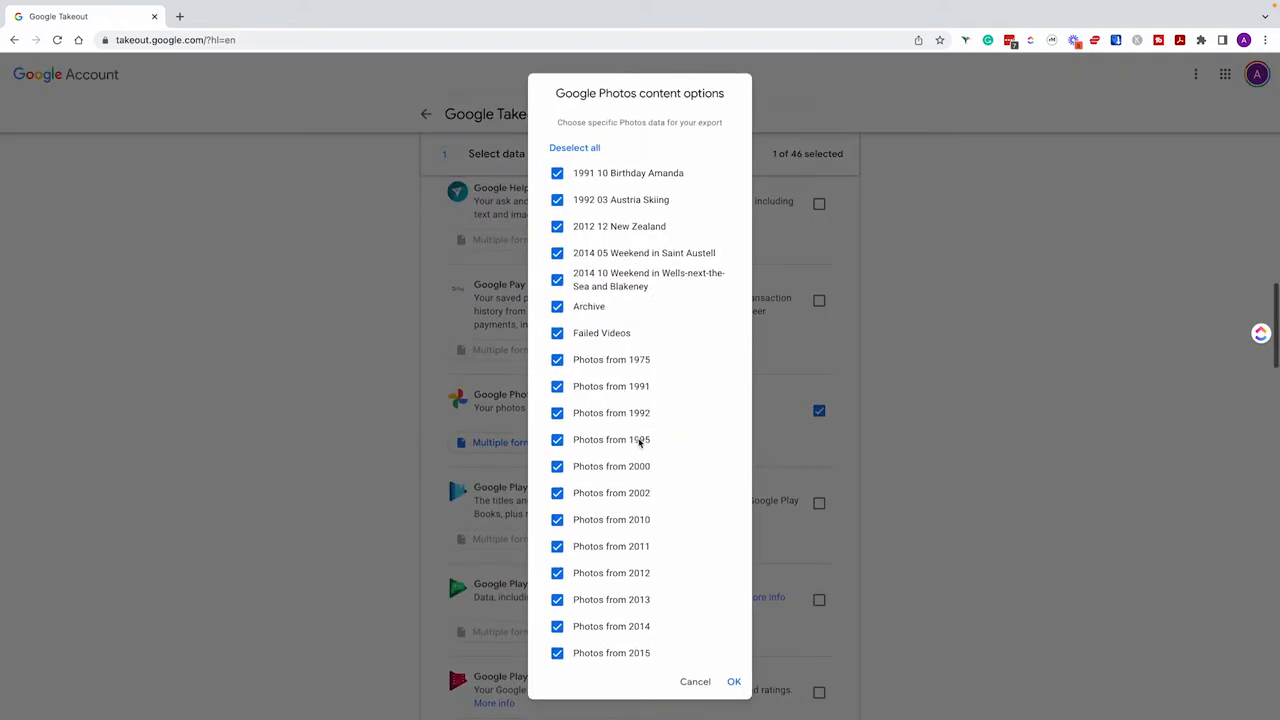
left_click(574, 147)
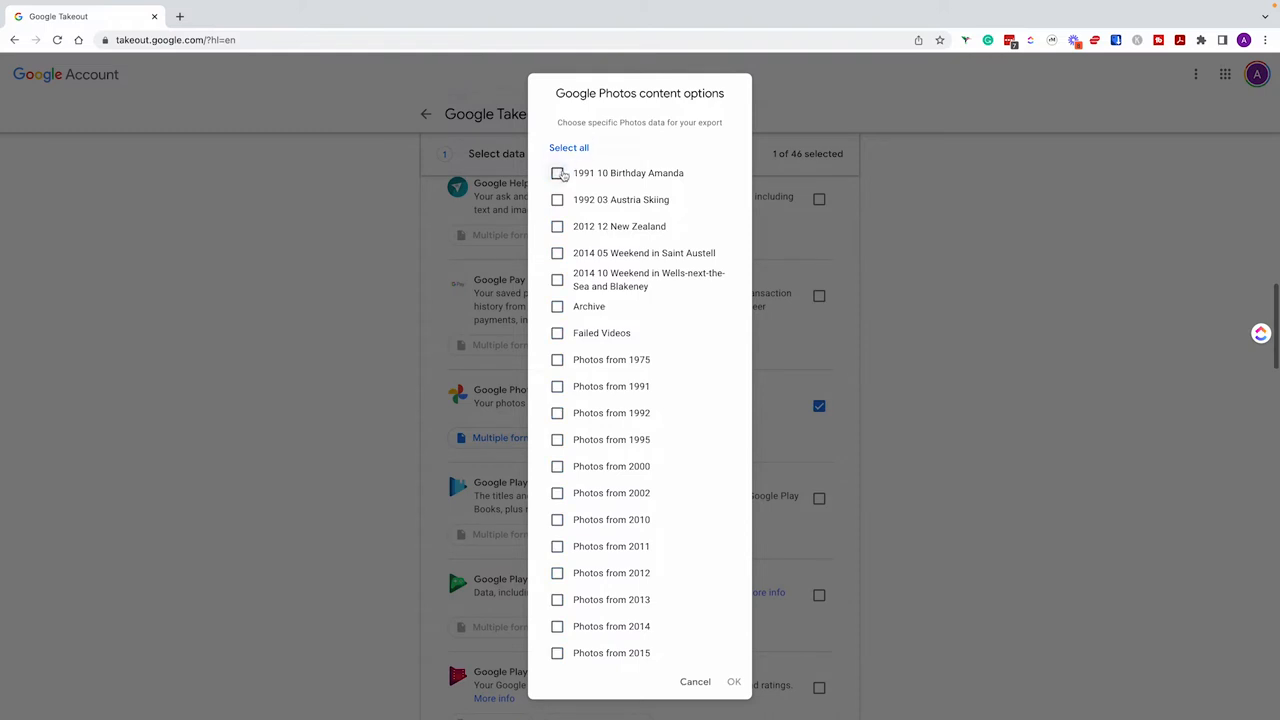
left_click(557, 173)
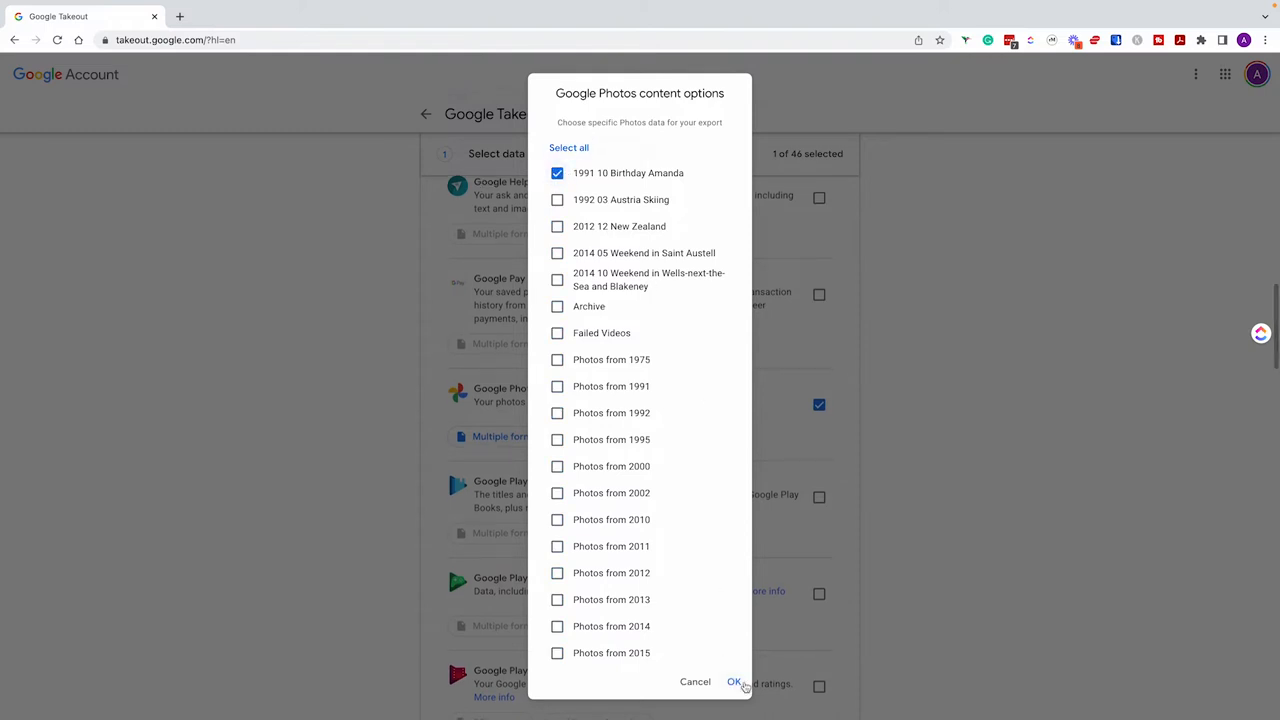
left_click(735, 682)
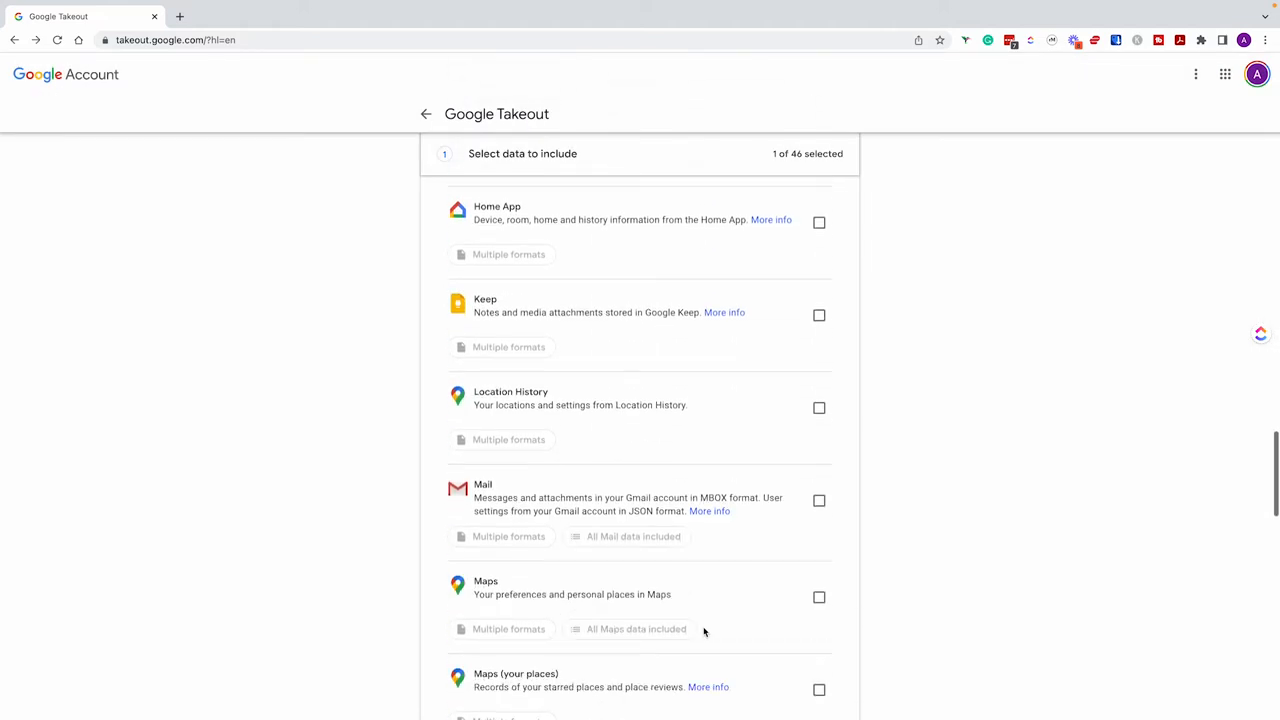
Step: Advance to delivery settings, keeping emailed link delivery and 2 GB archive size
scroll("down", 3)
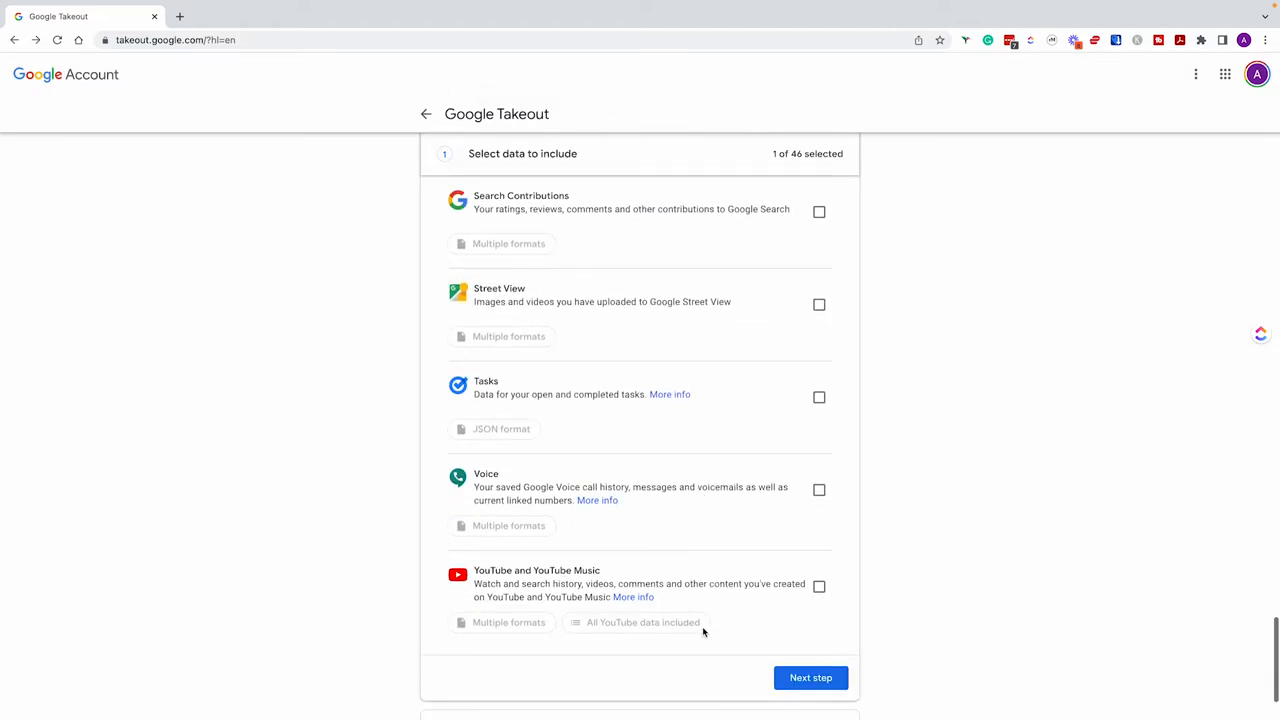
left_click(810, 677)
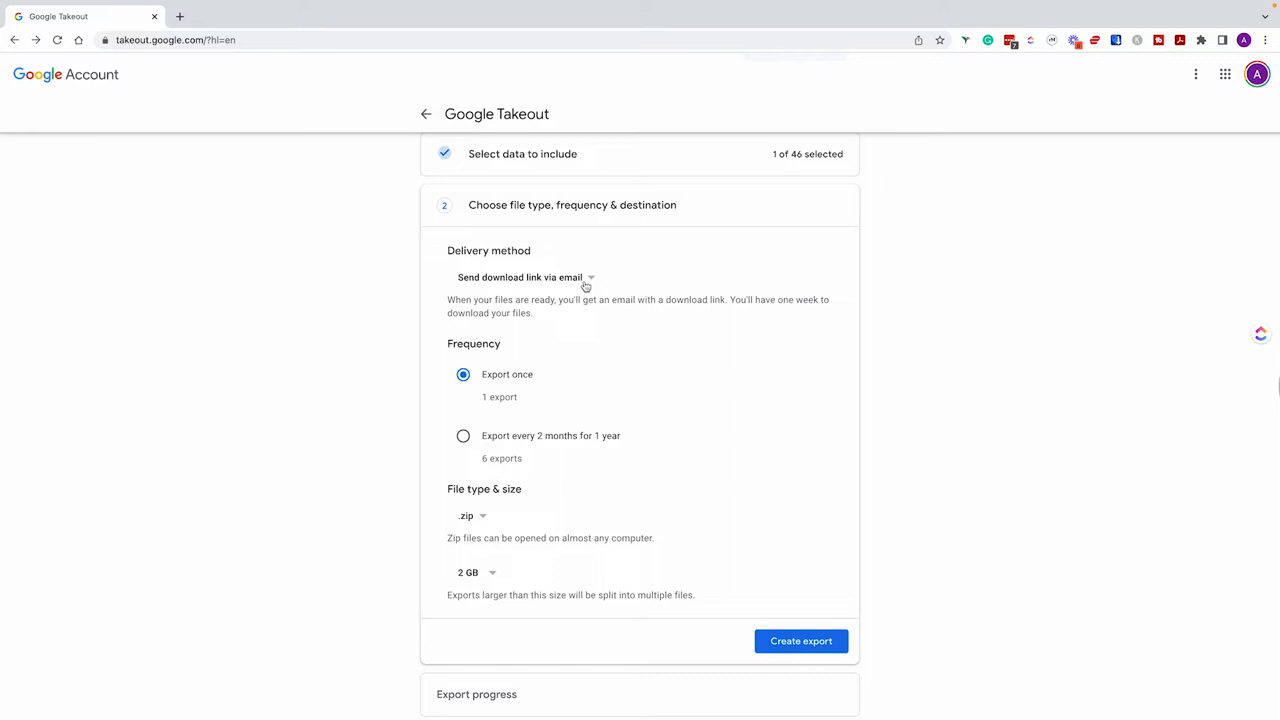
left_click(520, 277)
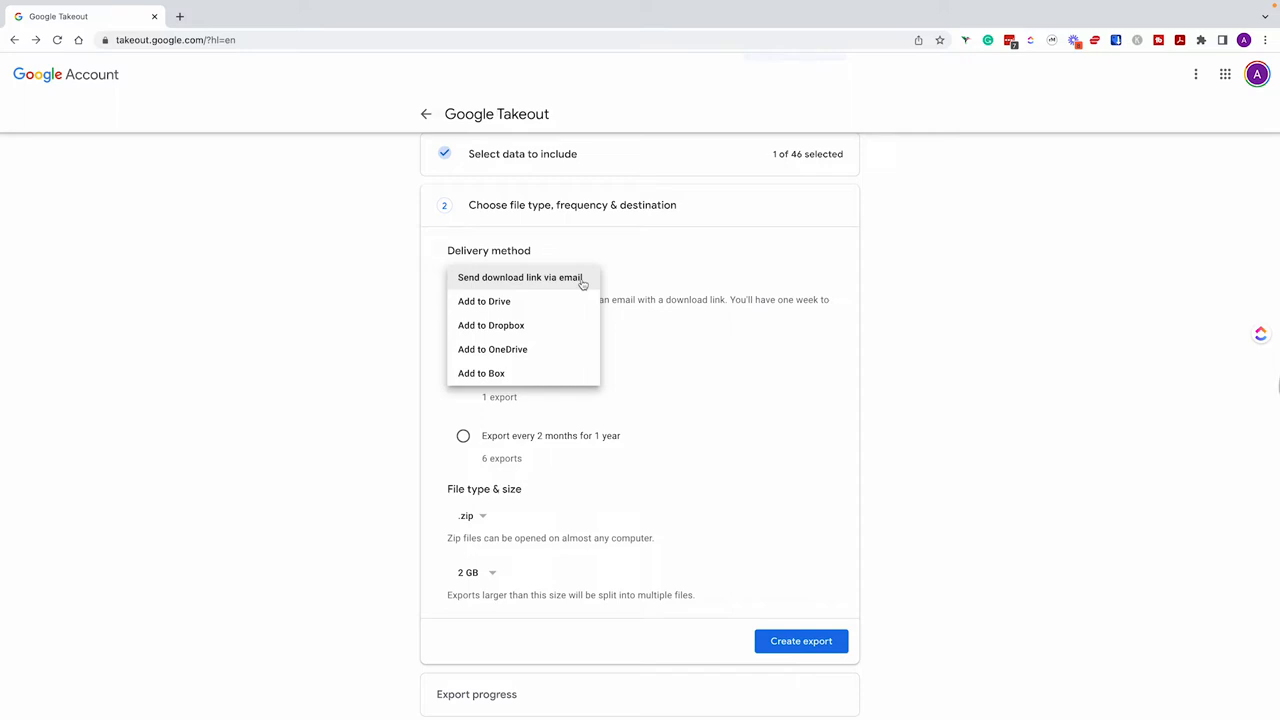
left_click(519, 277)
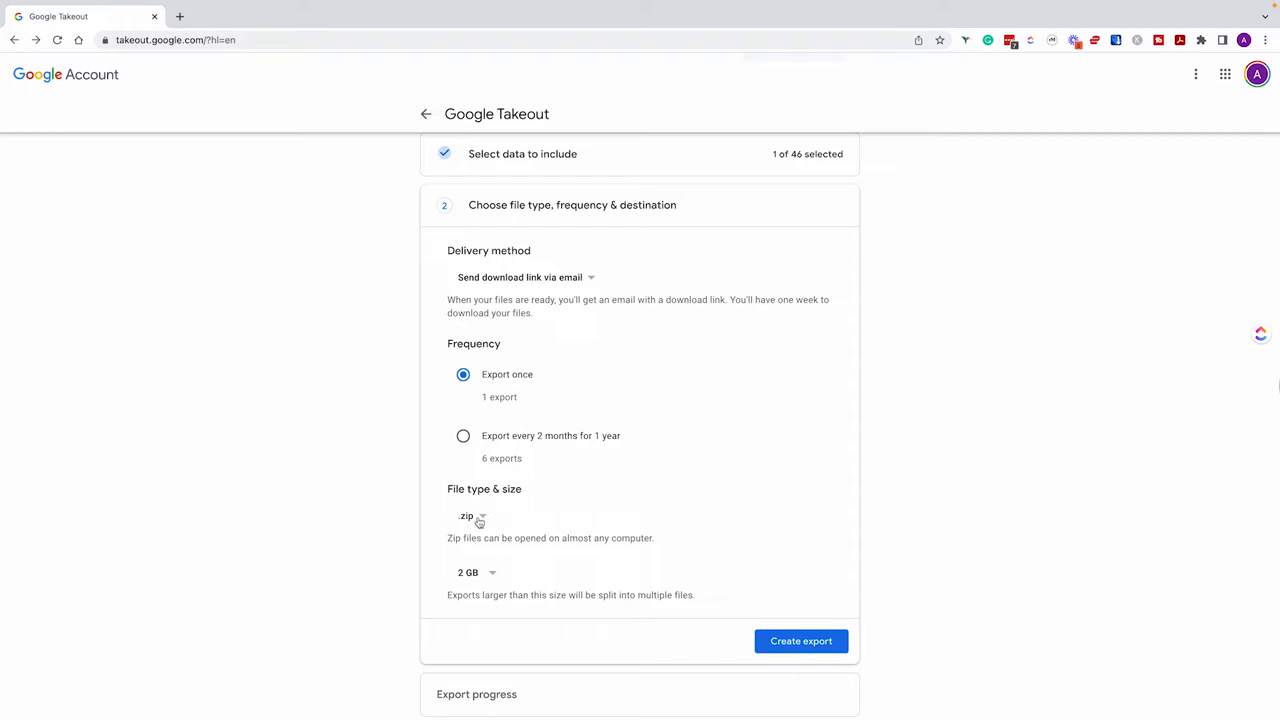
mouse_move(470, 592)
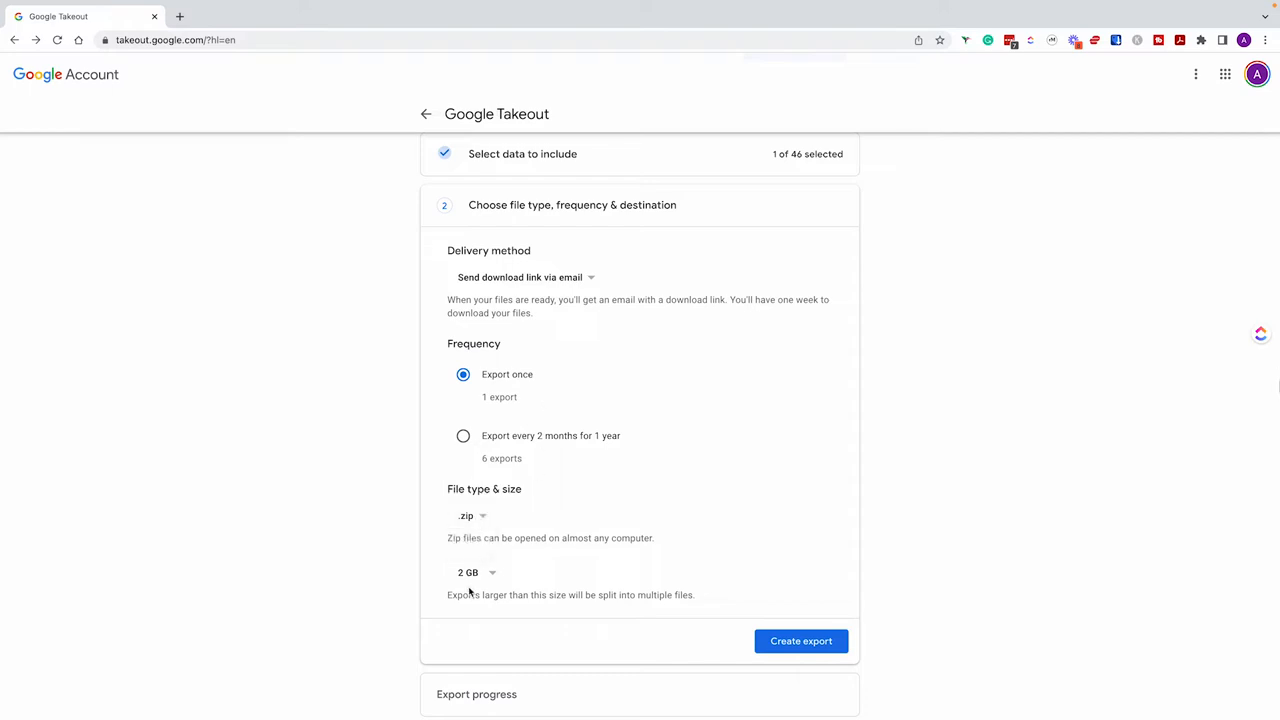
left_click(470, 572)
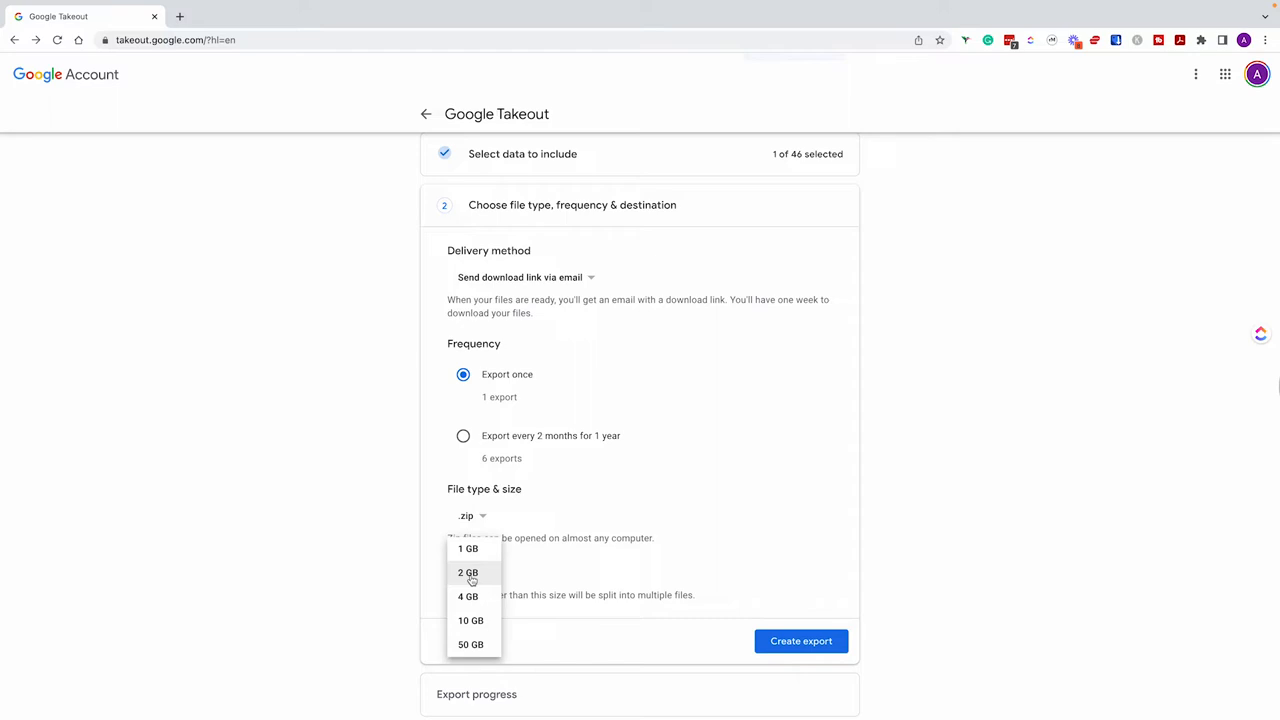
left_click(467, 572)
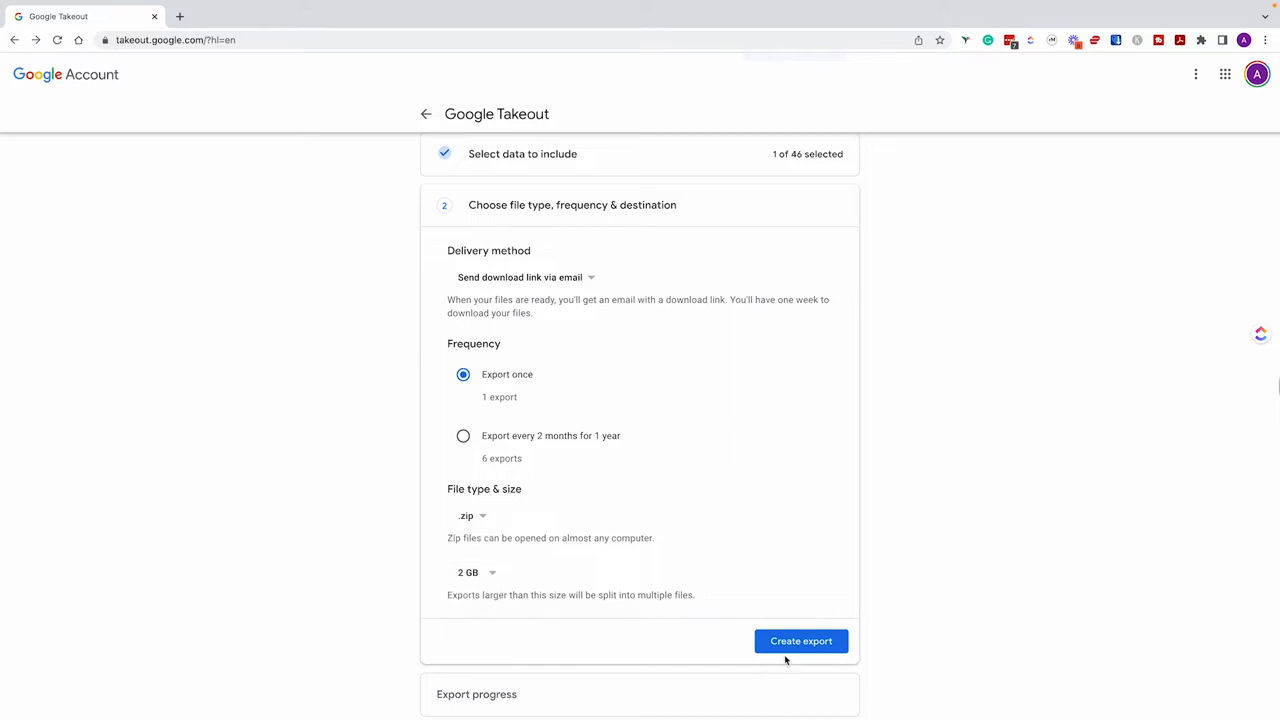
Step: Create the Google Photos export and view its progress card
left_click(800, 641)
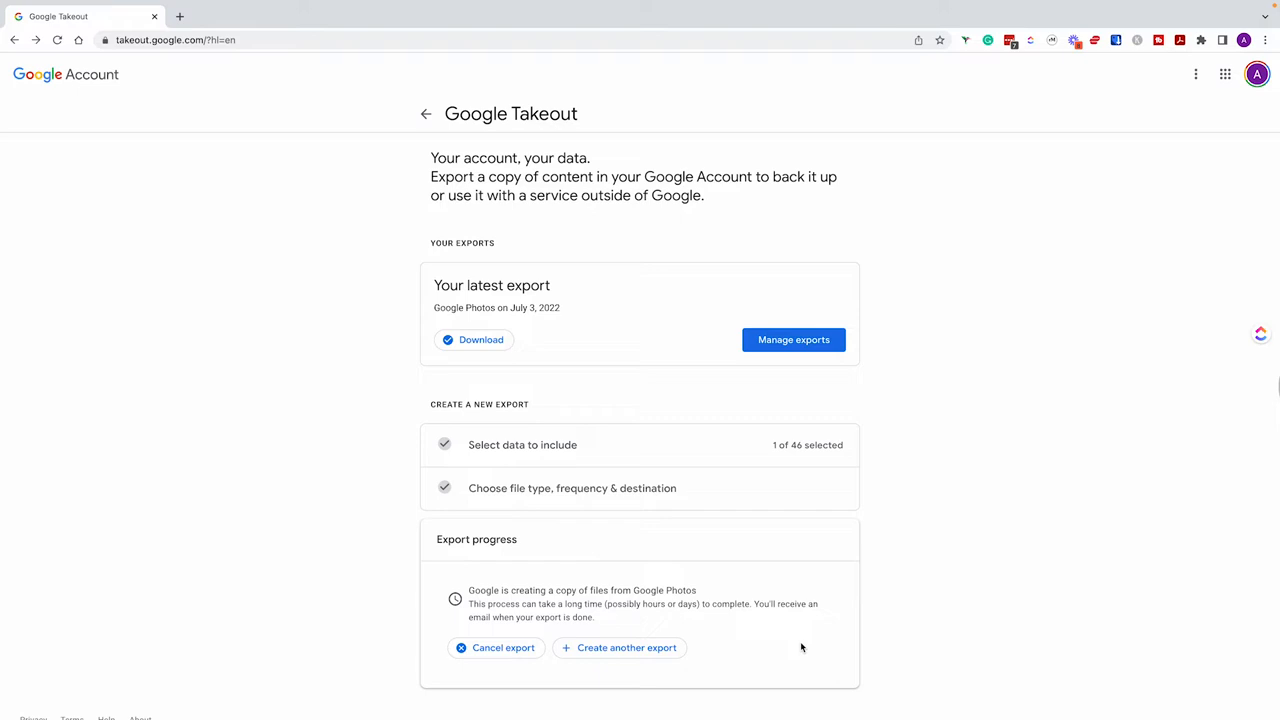
mouse_move(797, 645)
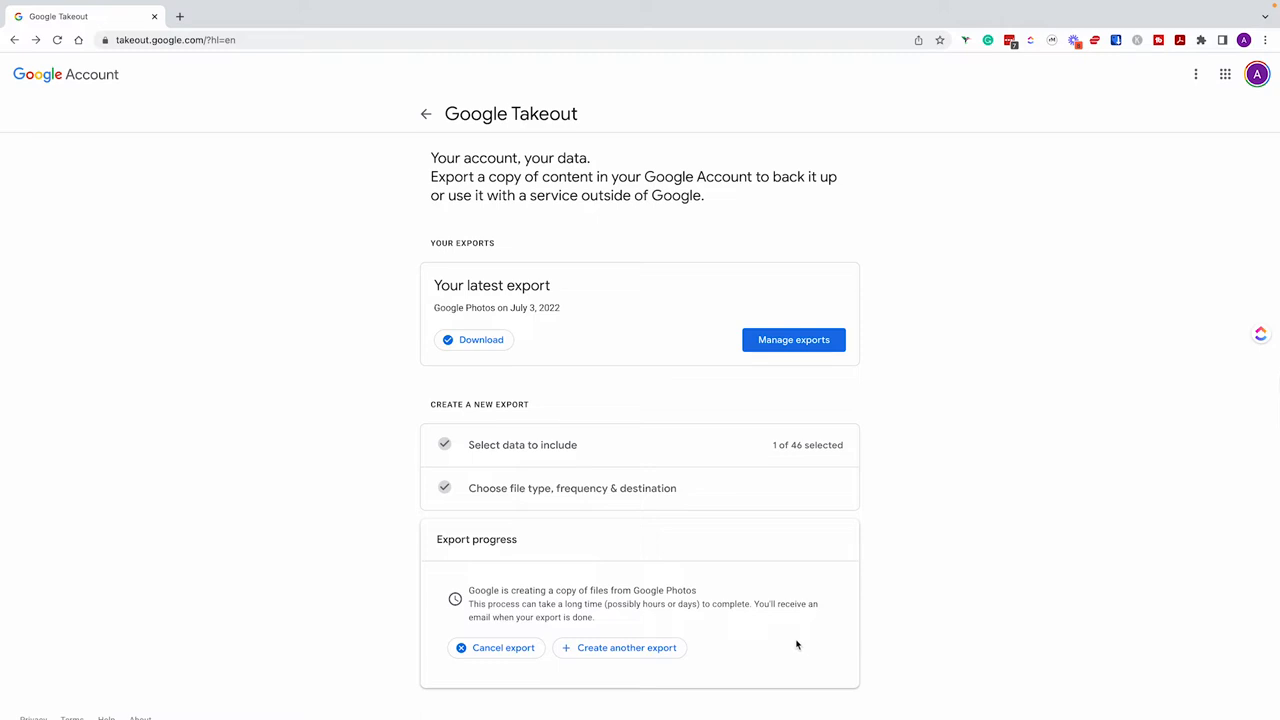
scroll("down", 3)
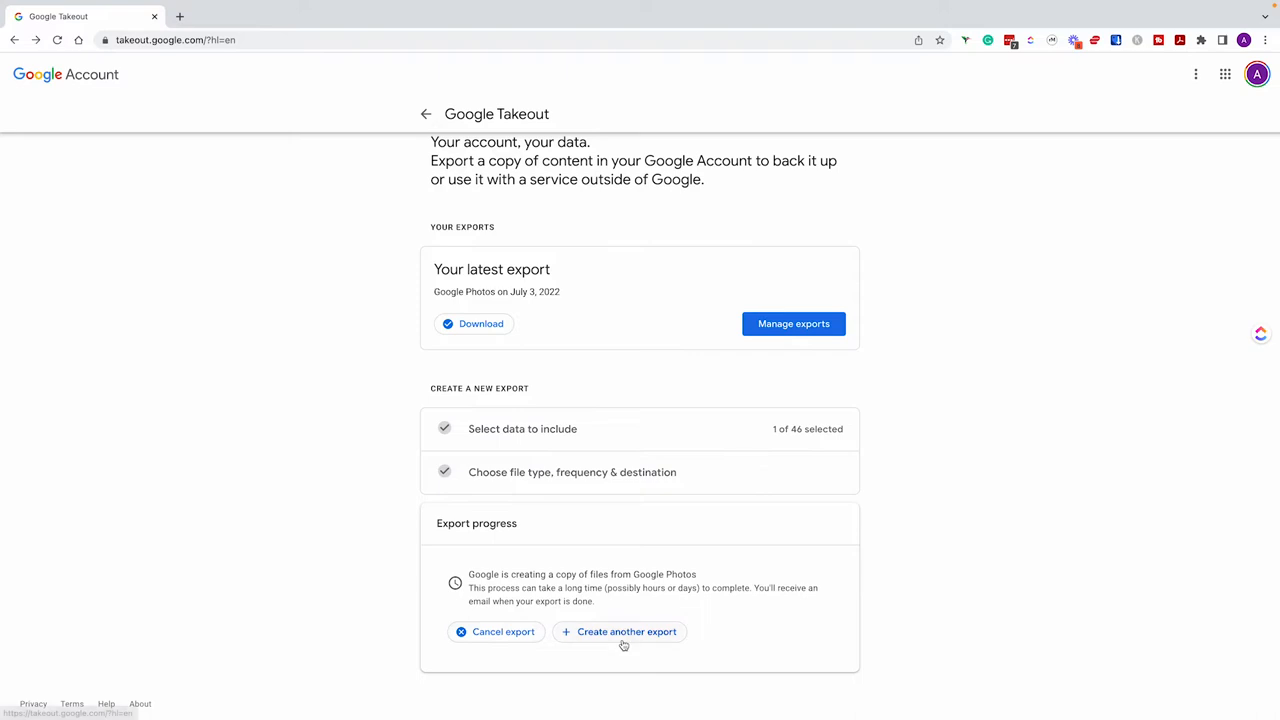
Step: Download the first export from Manage exports, re-verifying with the account password
left_click(793, 323)
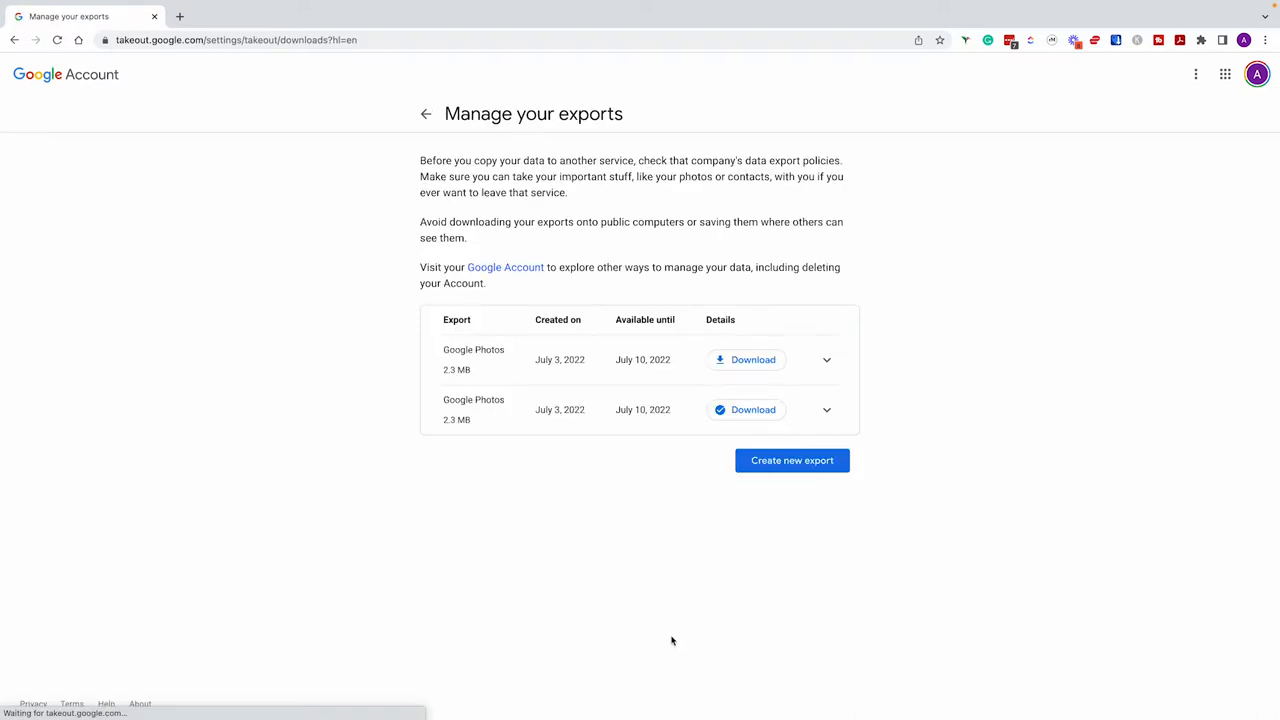
left_click(752, 360)
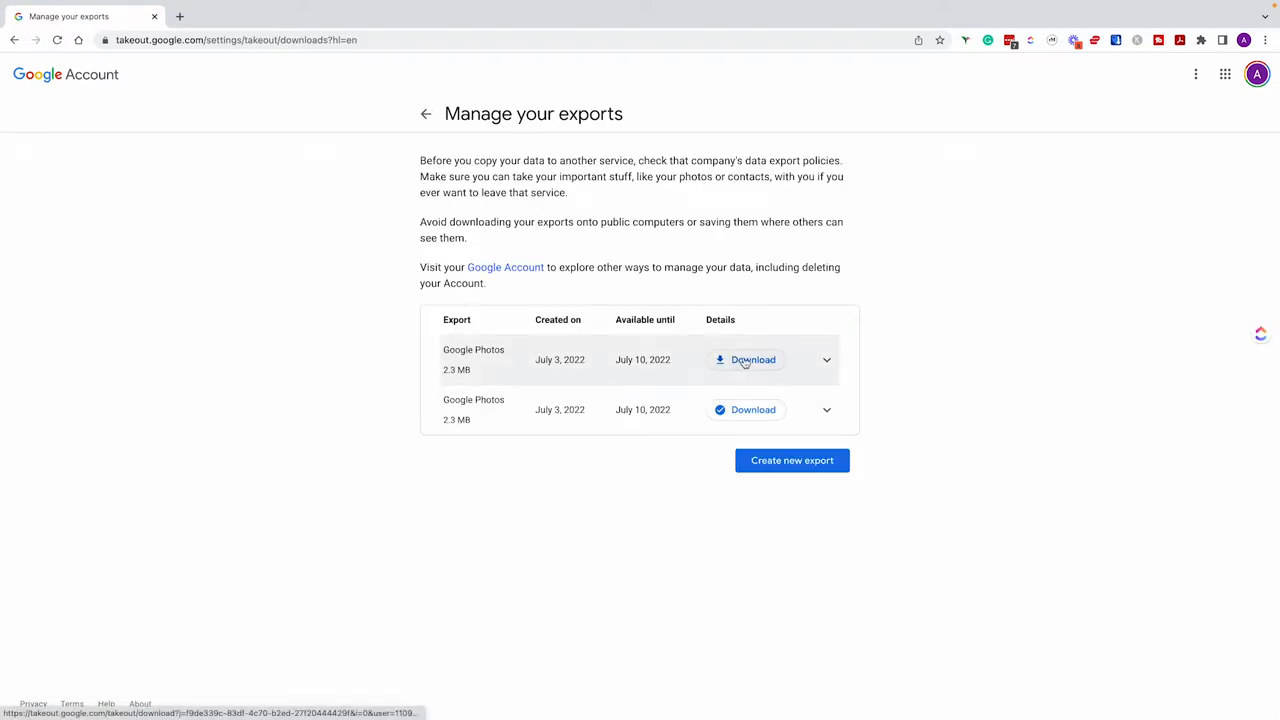
left_click(753, 359)
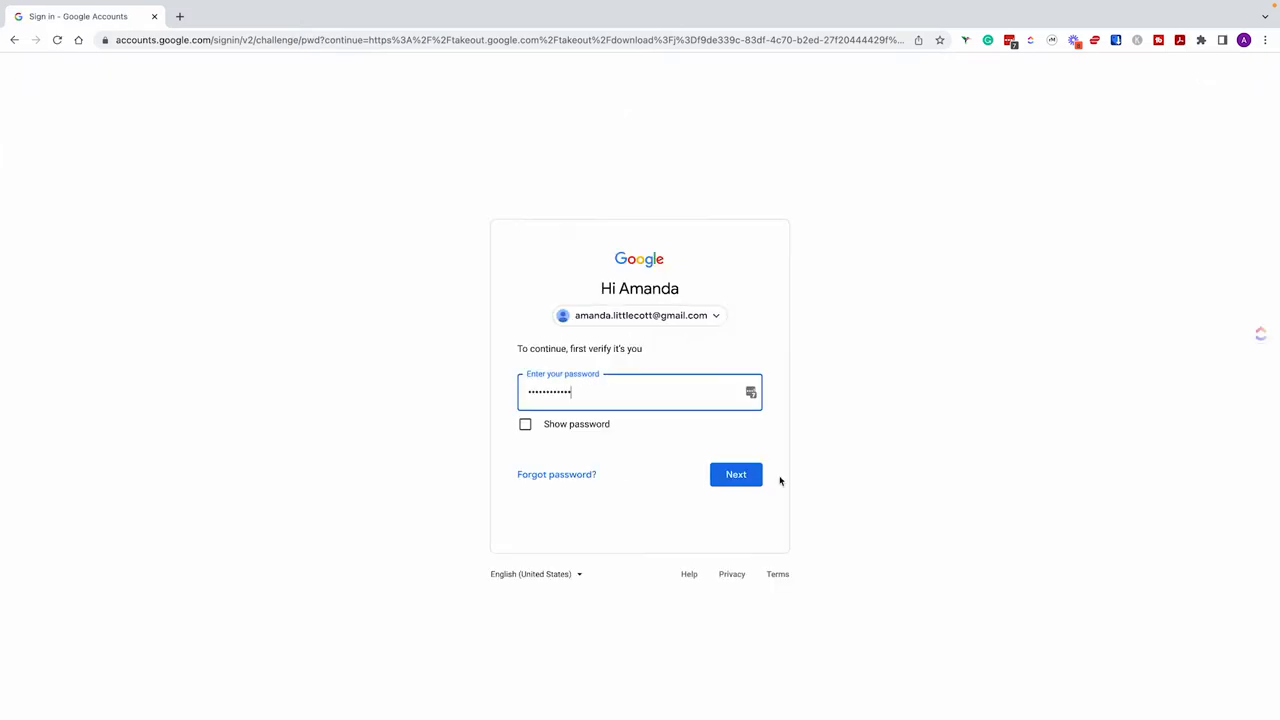
left_click(736, 474)
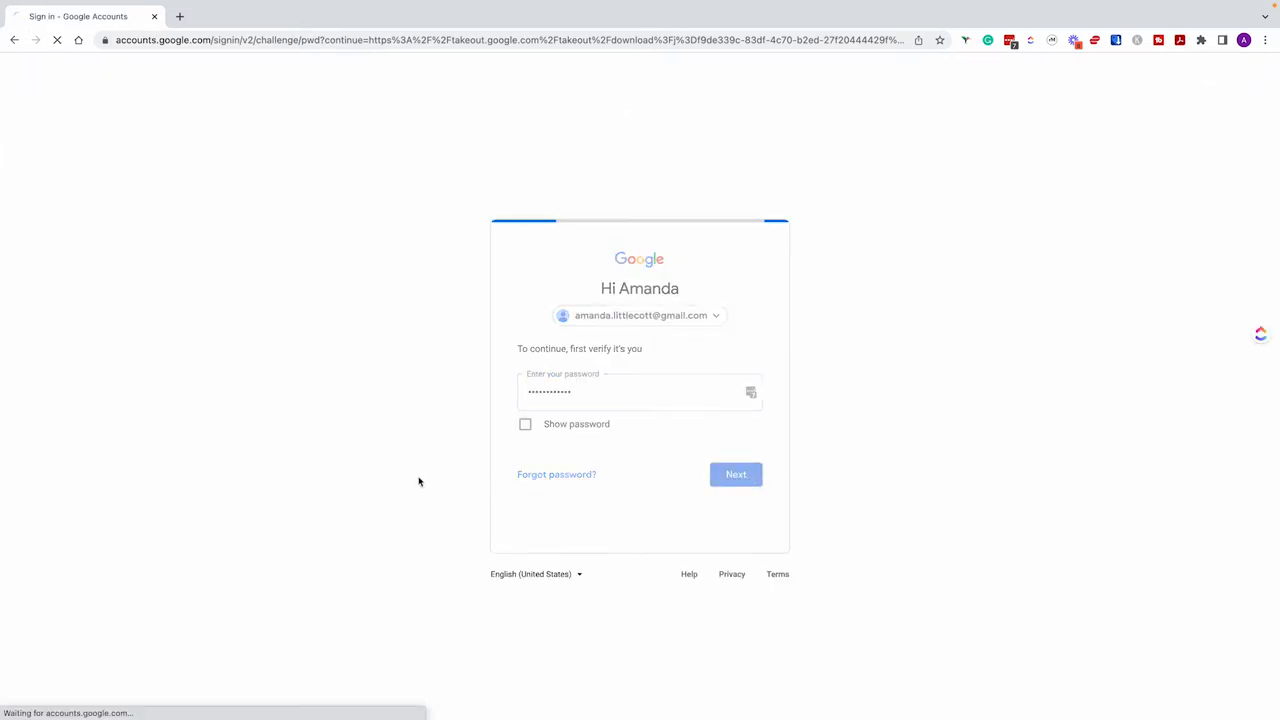
left_click(735, 474)
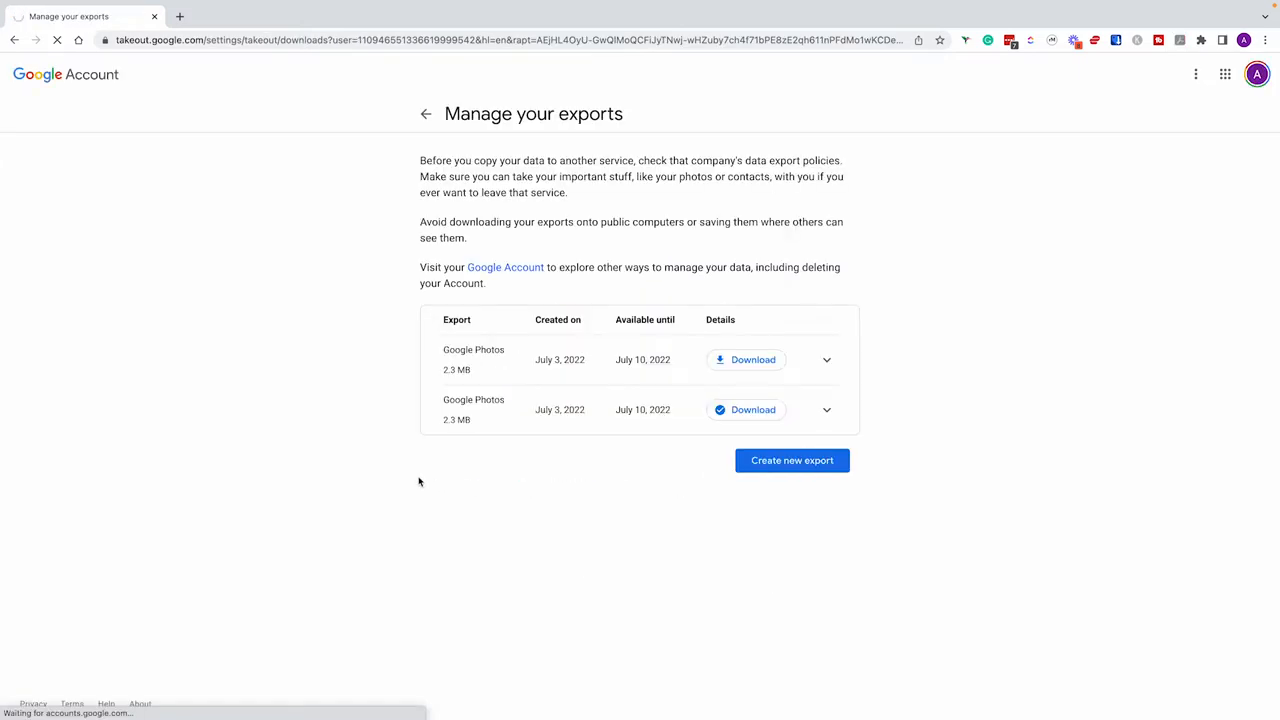
left_click(752, 359)
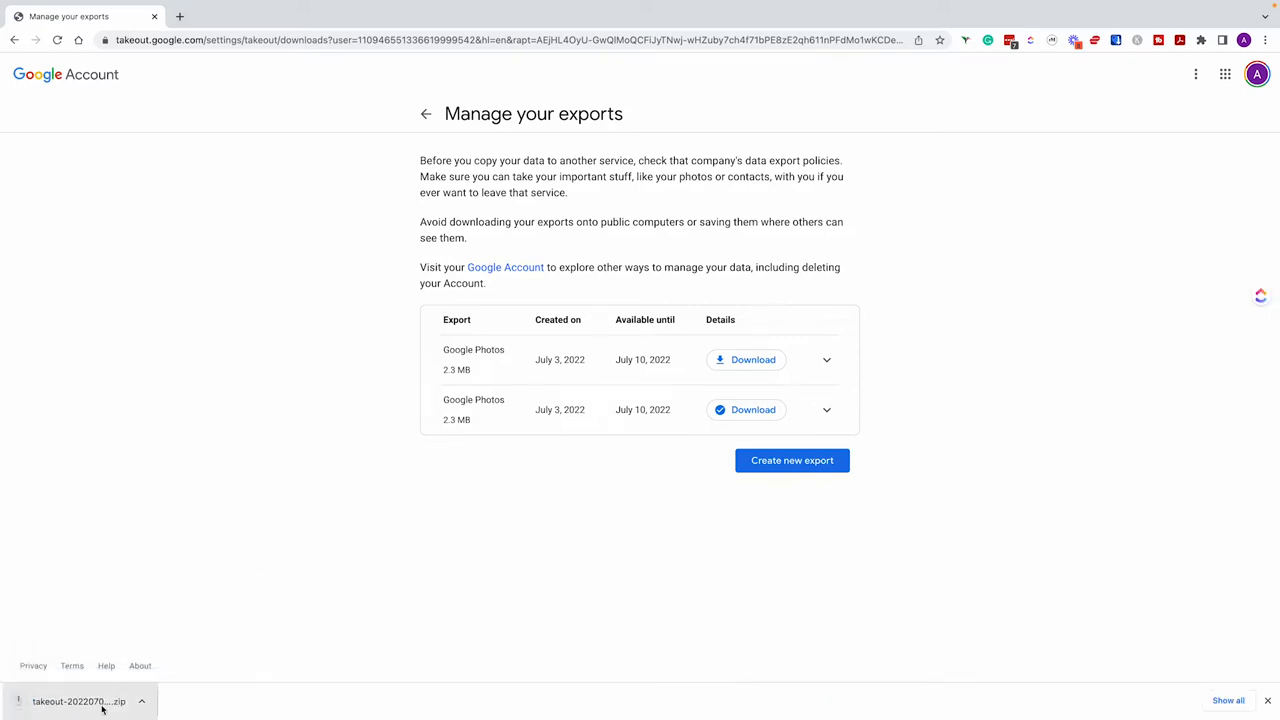
mouse_move(78, 701)
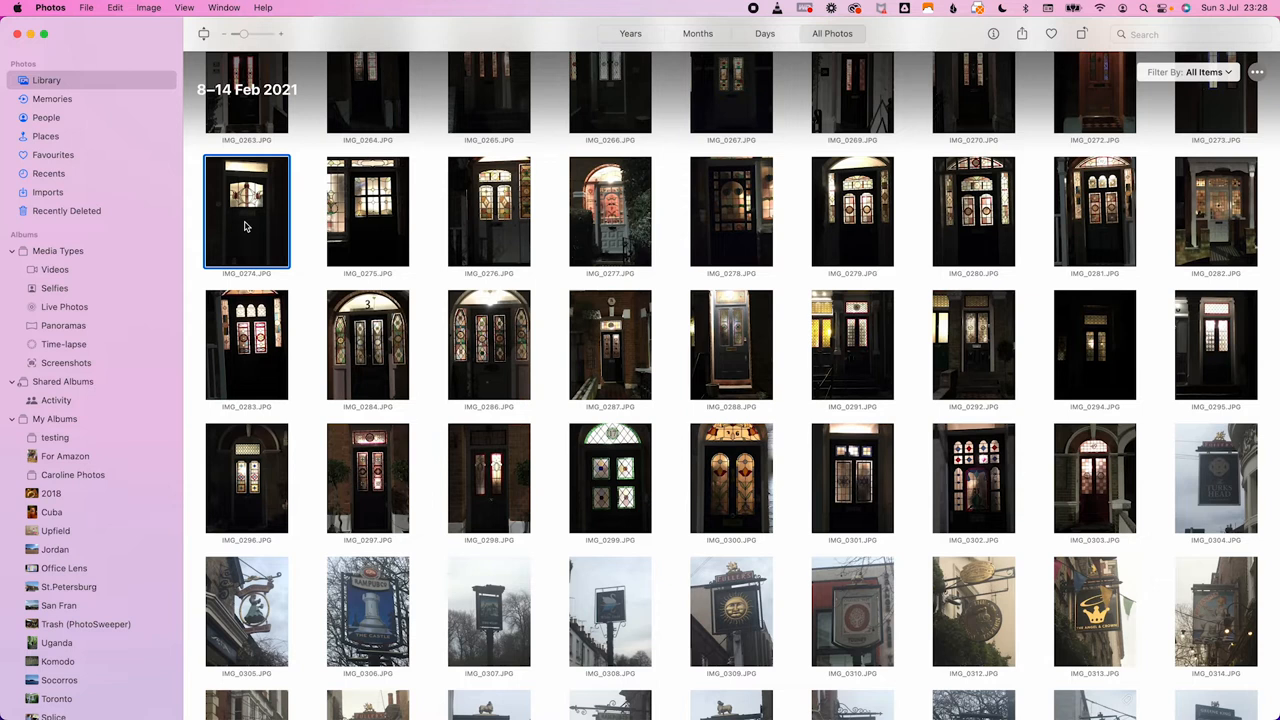
mouse_move(498, 240)
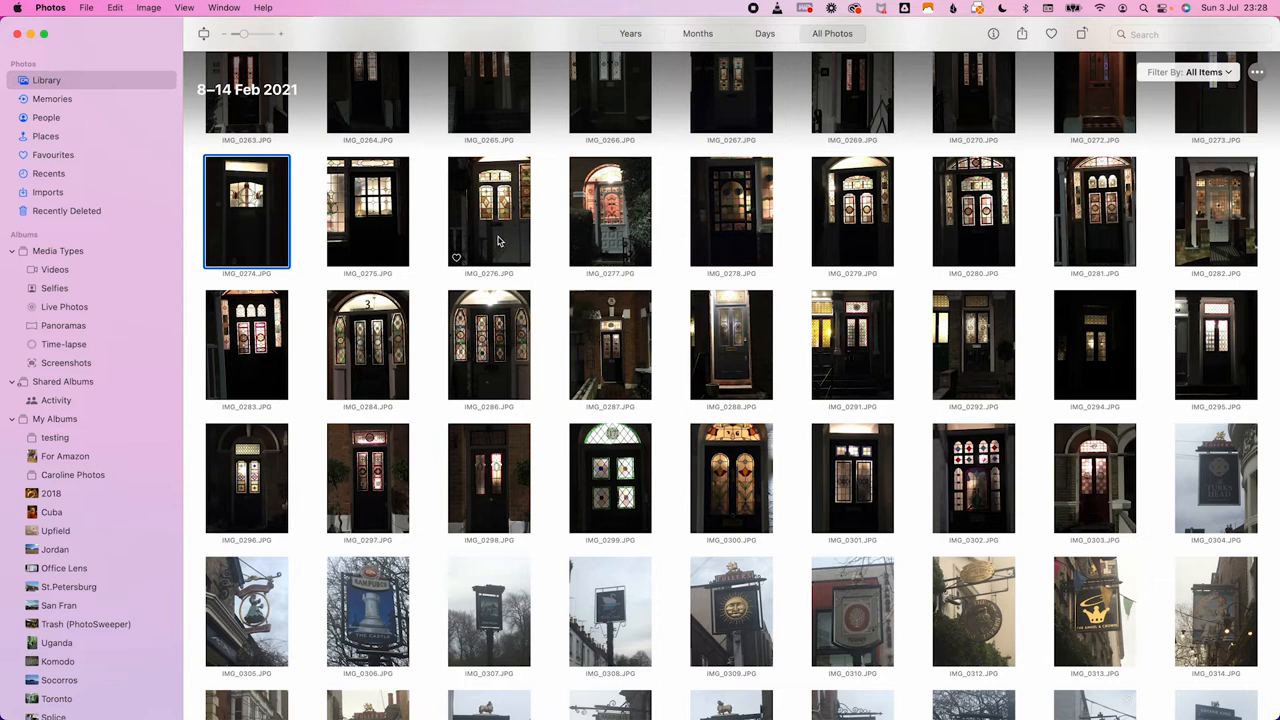
Step: Select door photos and Shift-click through IMG_0303 for 17 selected
left_click(731, 210)
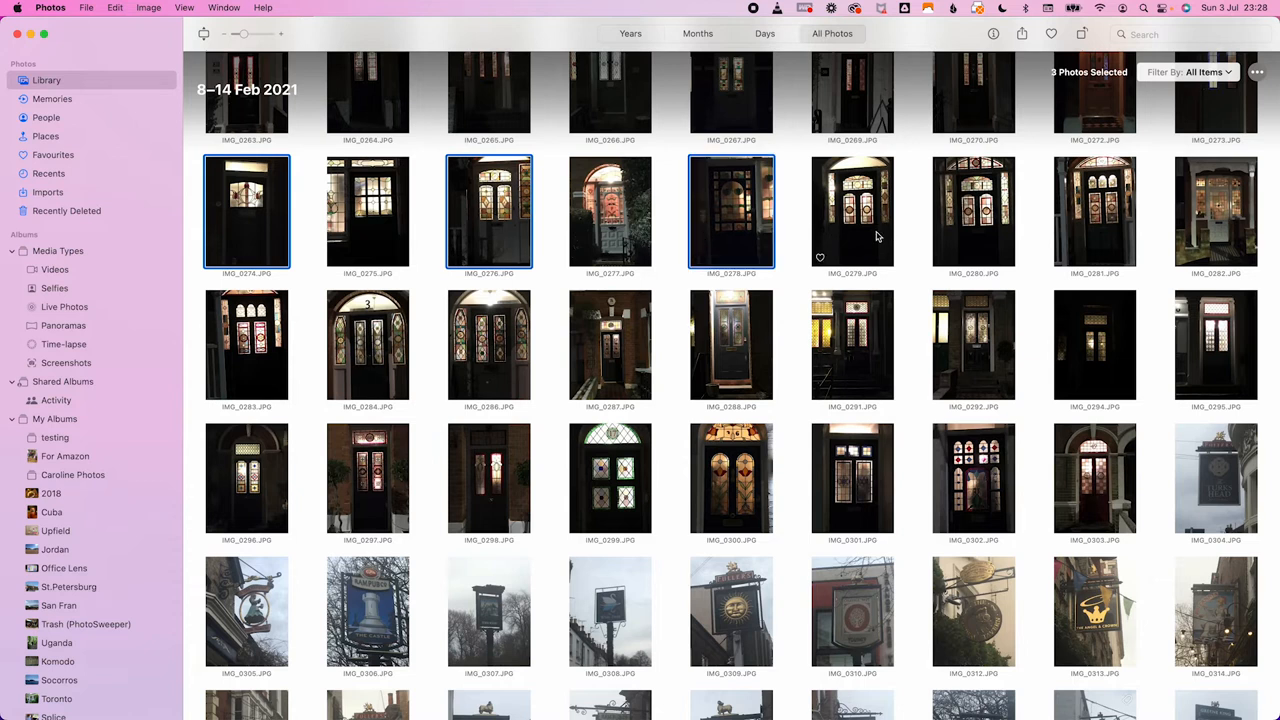
left_click(852, 210)
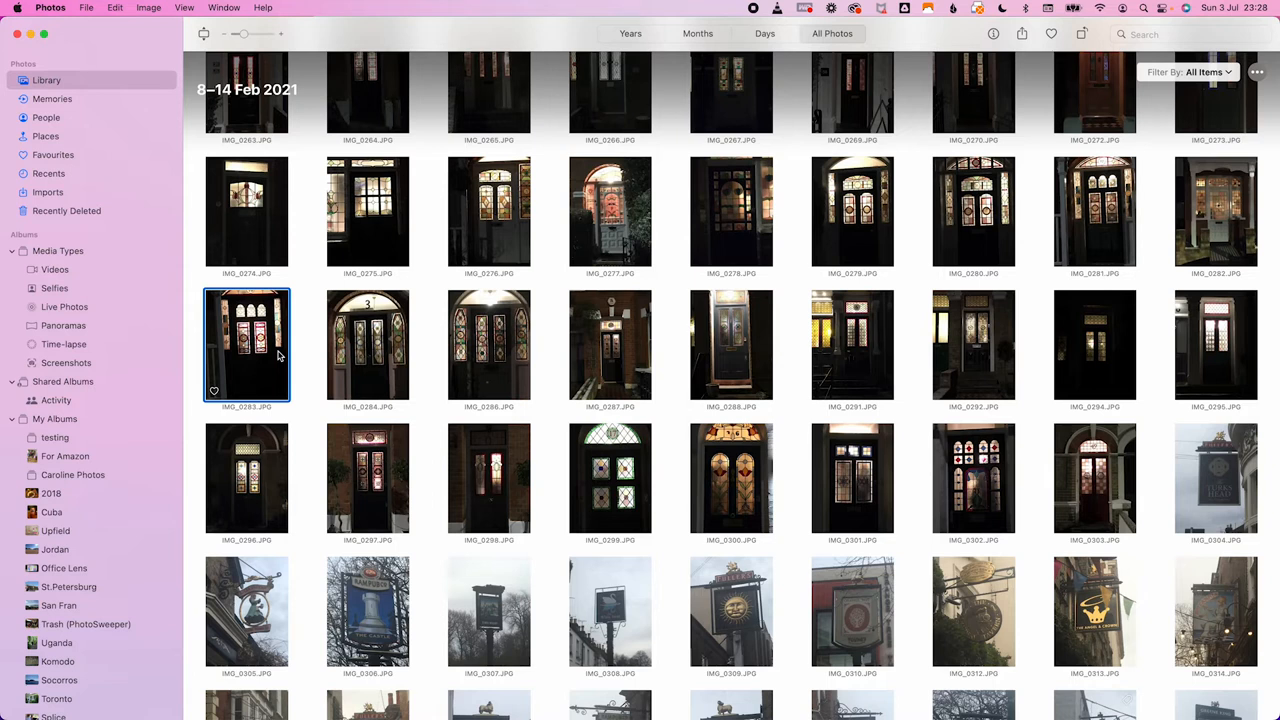
mouse_move(1033, 533)
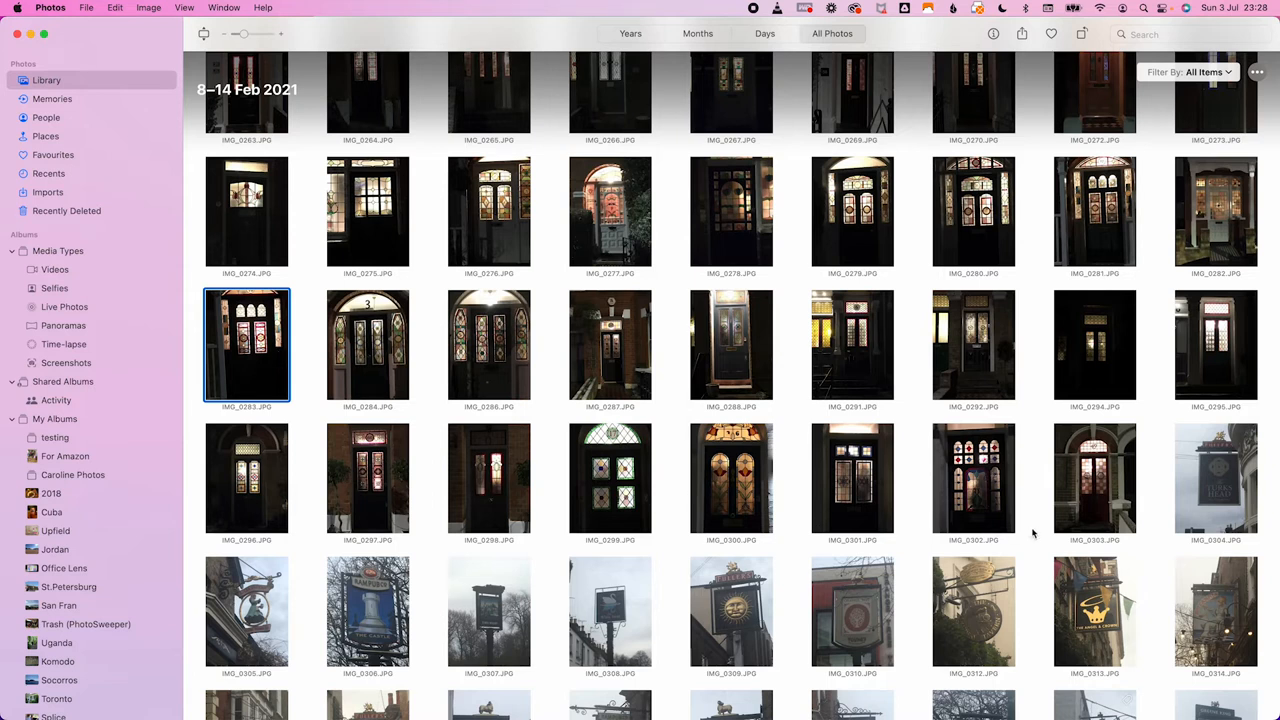
left_click(1094, 478)
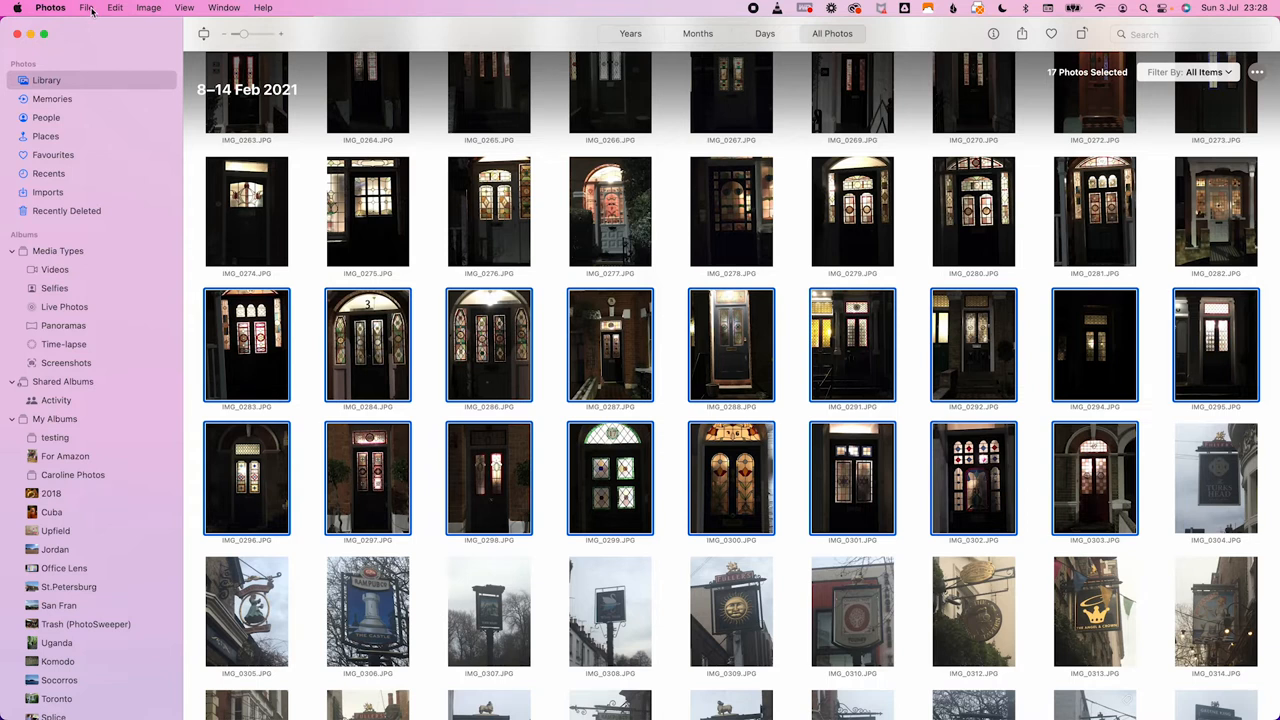
Step: Export 17 photos via File > Export with JPEG and 'Use File Name'
left_click(86, 8)
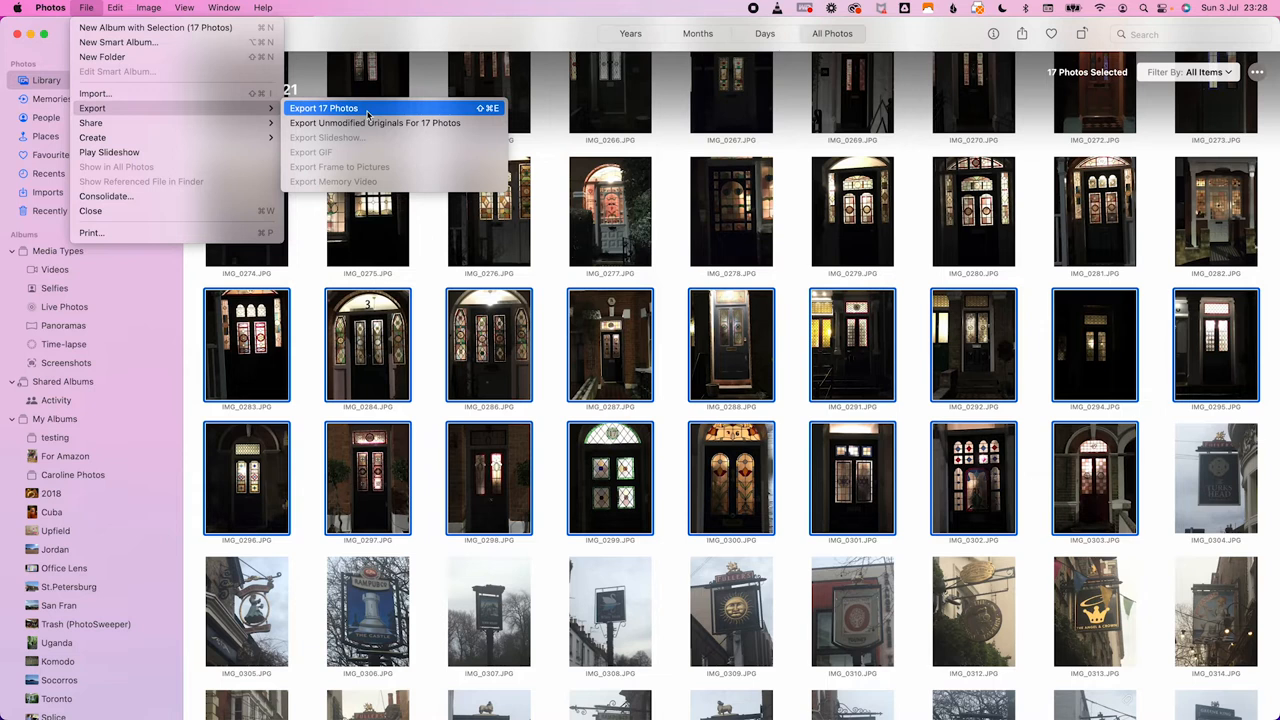
left_click(323, 108)
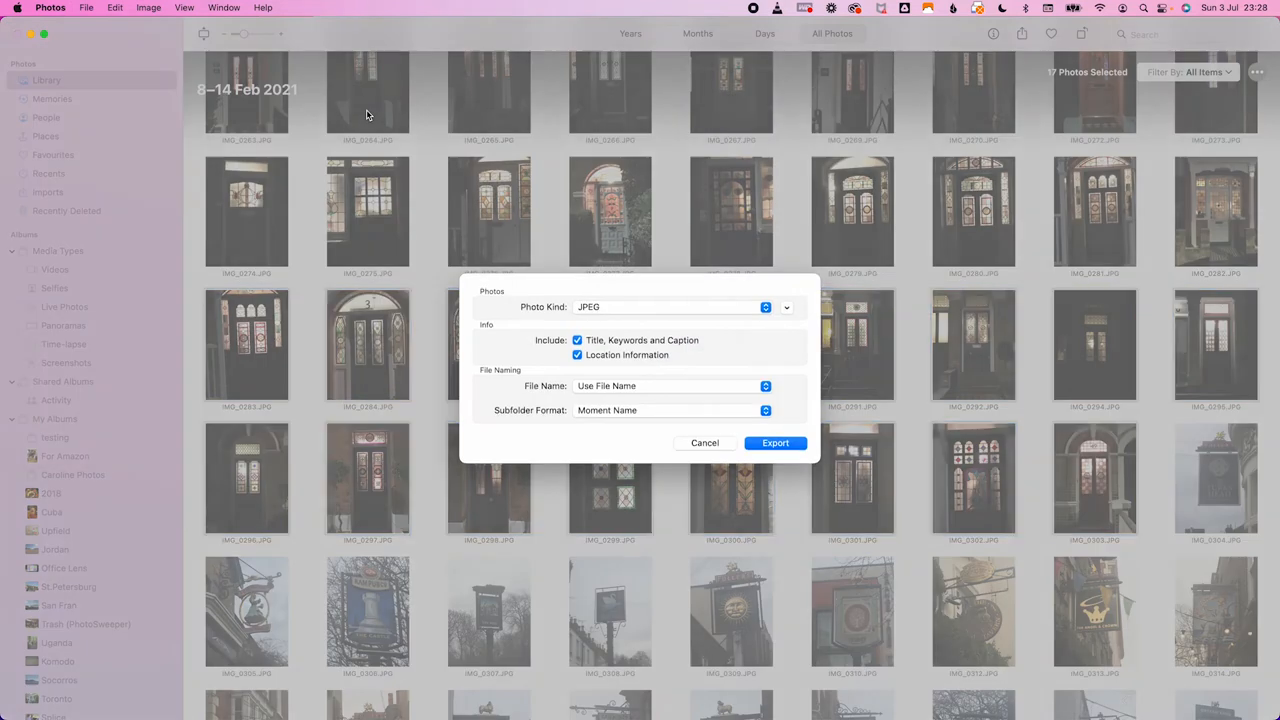
left_click(670, 307)
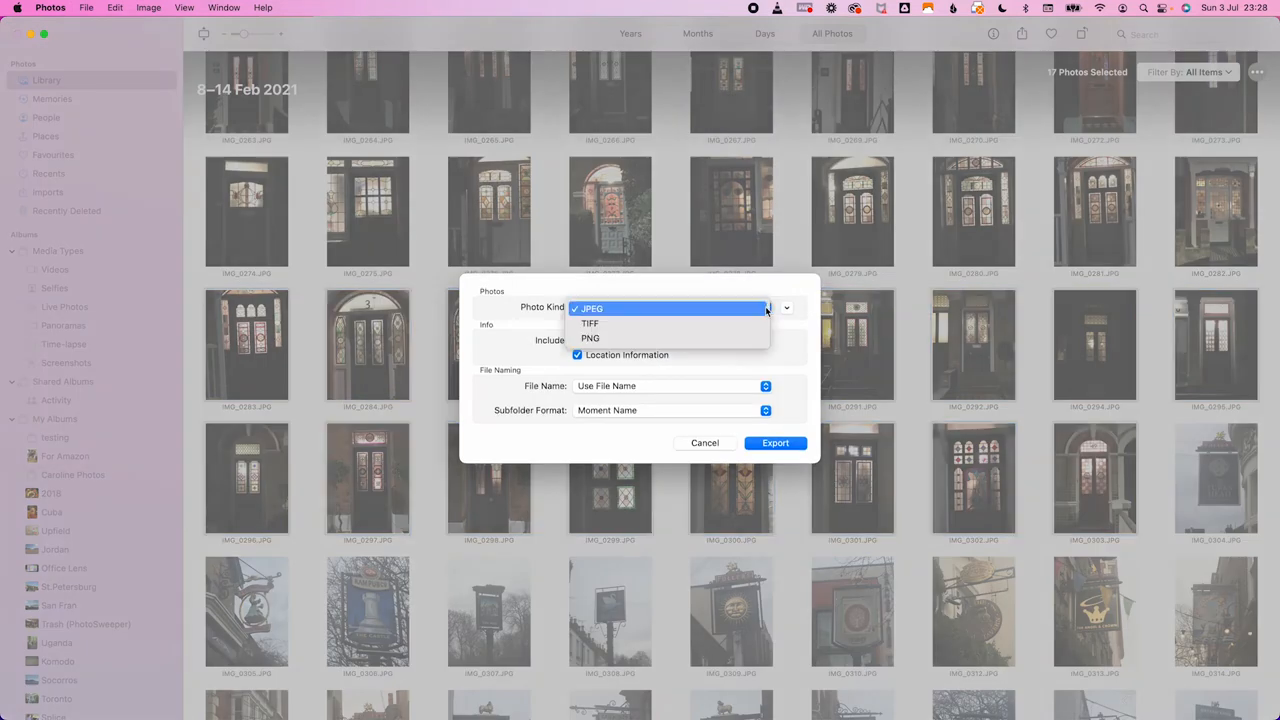
left_click(591, 308)
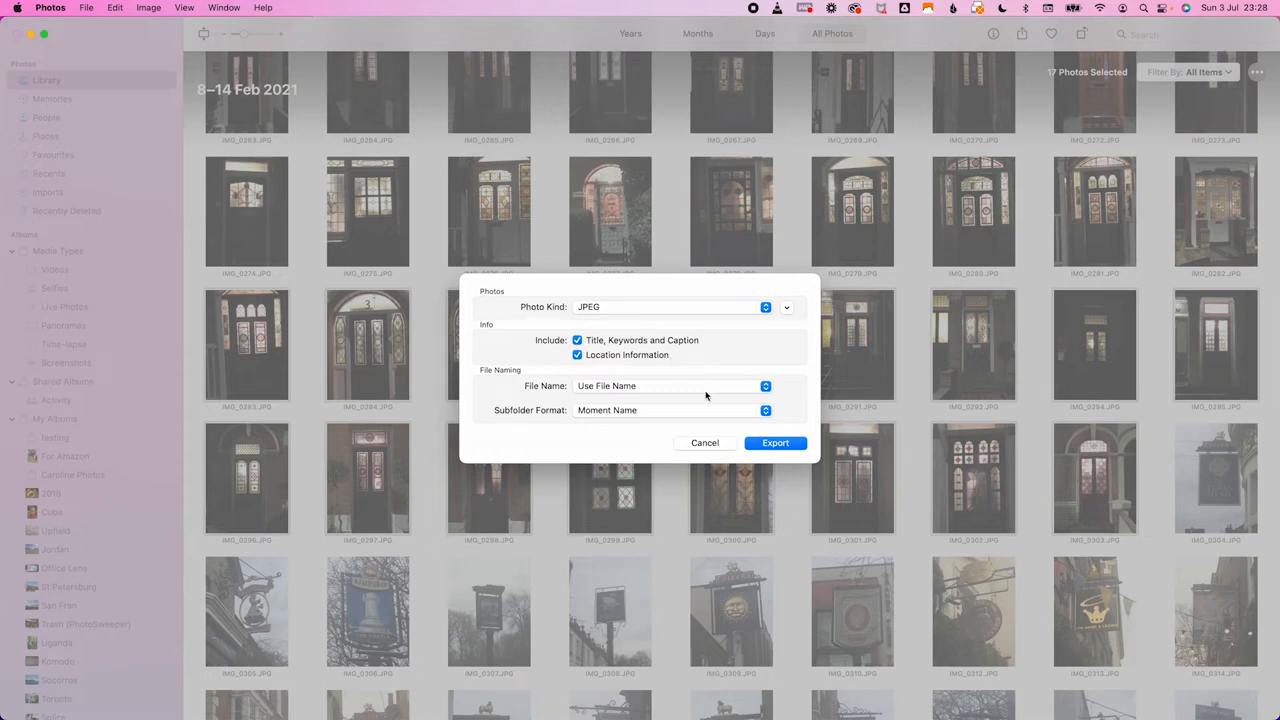
left_click(665, 385)
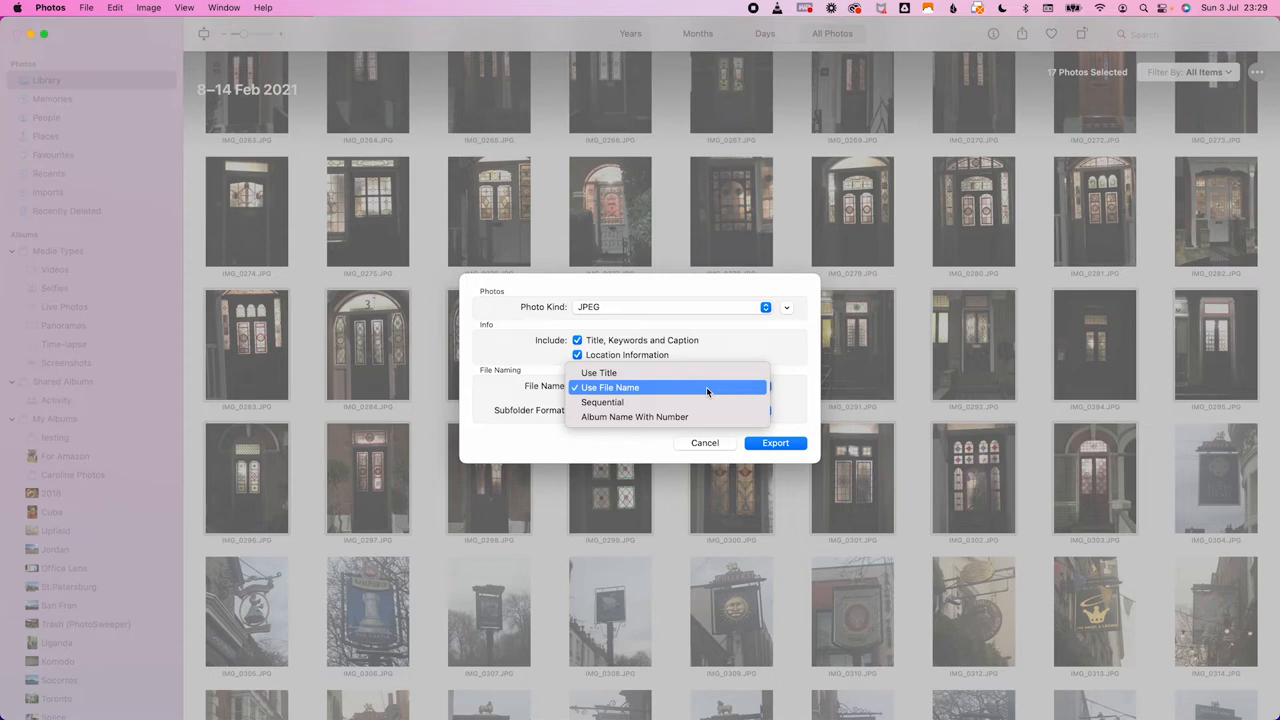
left_click(610, 387)
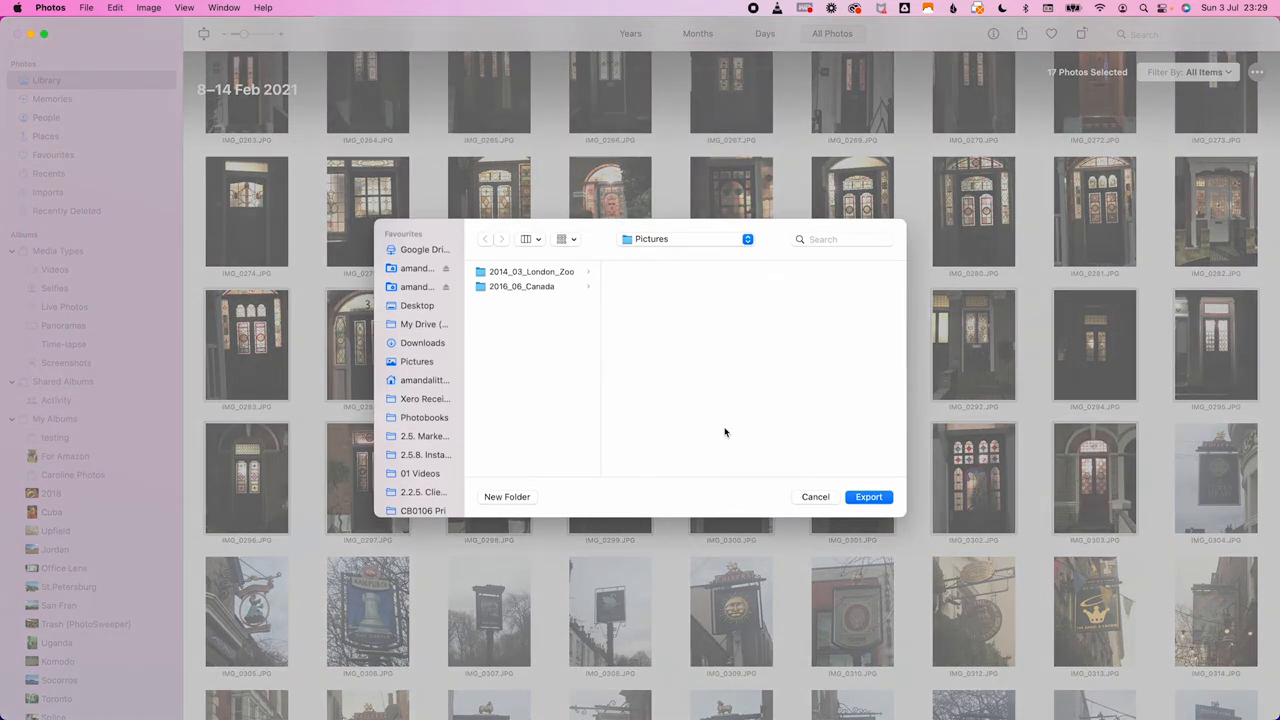
Step: Pick the destination folder for the exported door photos
left_click(417, 361)
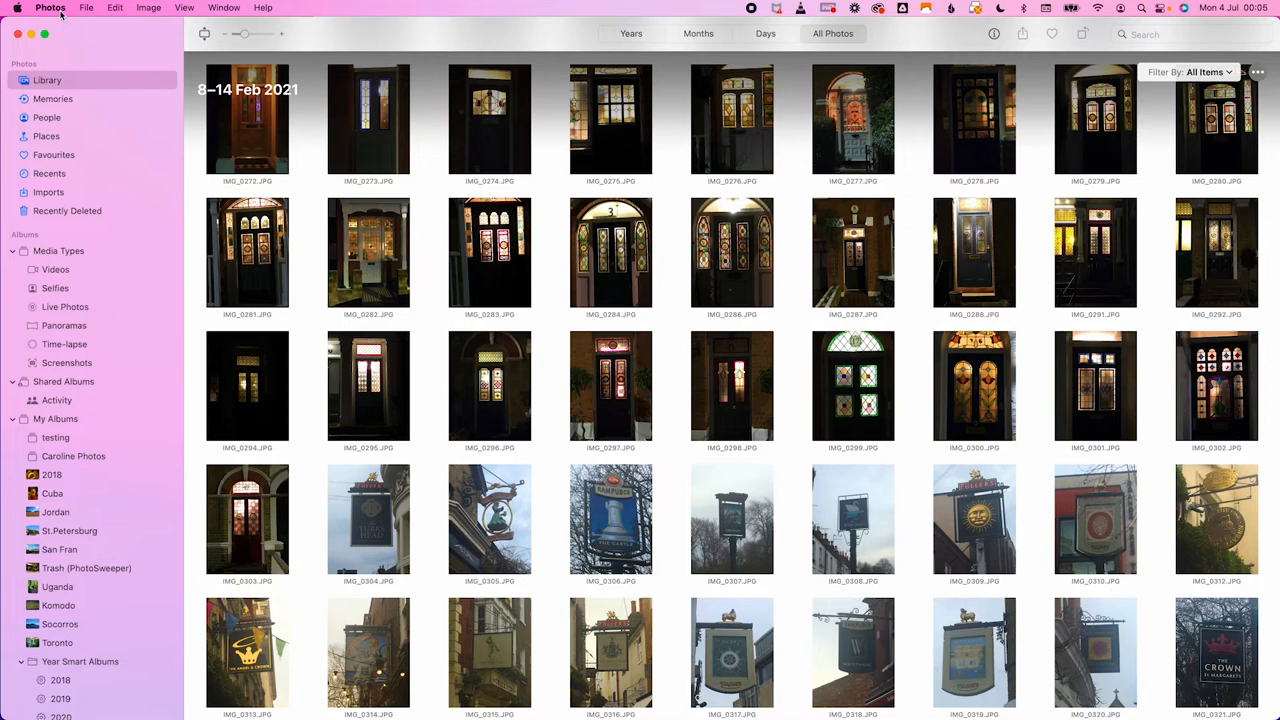
Step: In Photos preferences, turn on Use as System Photo Library
left_click(50, 8)
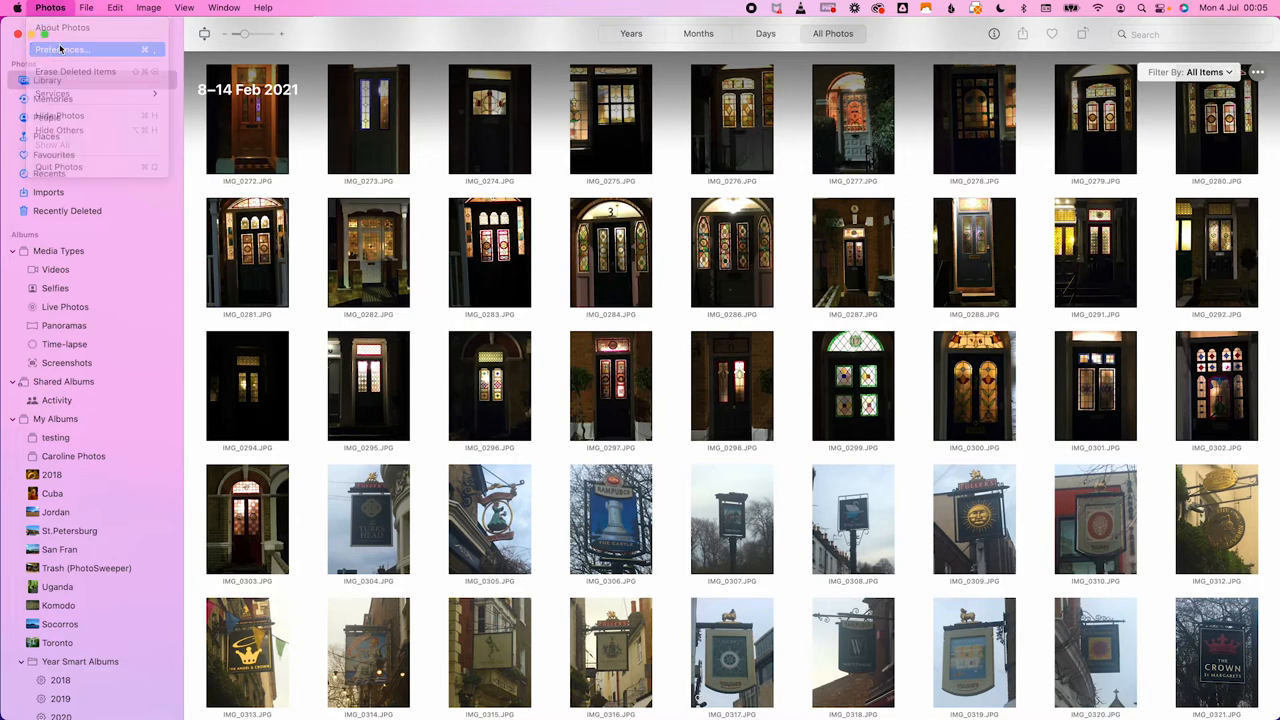
left_click(62, 49)
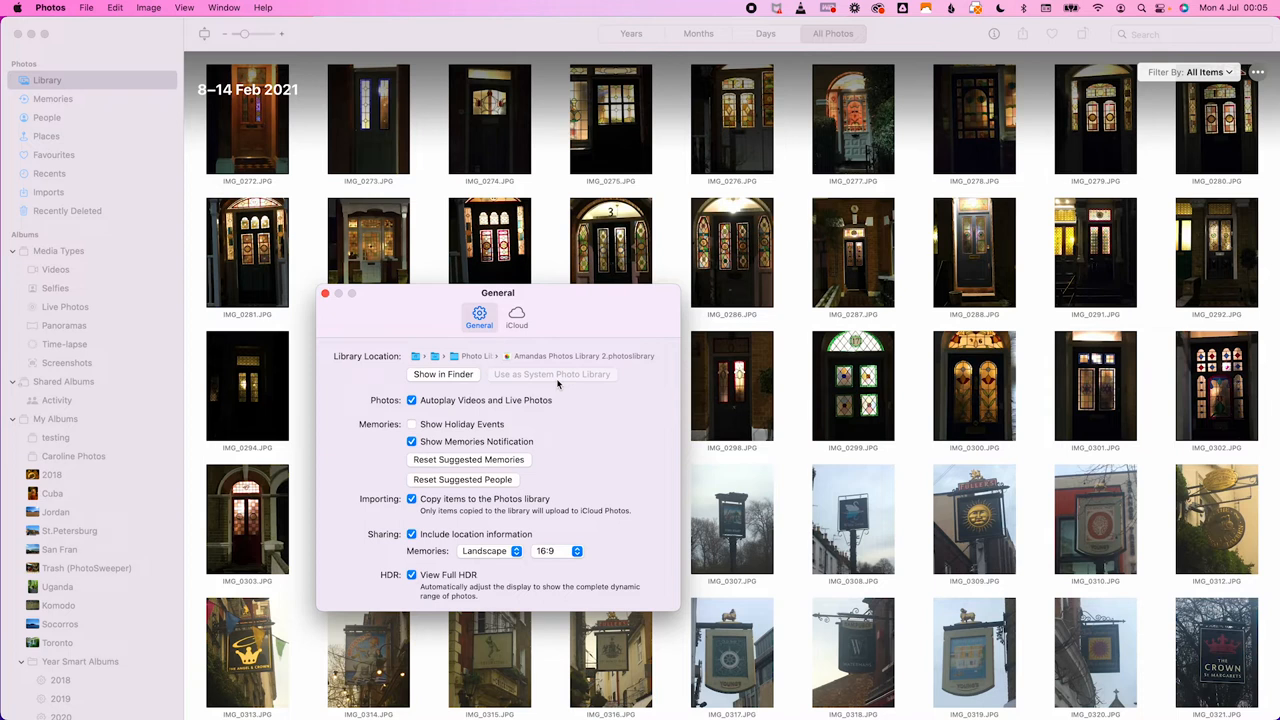
left_click(325, 293)
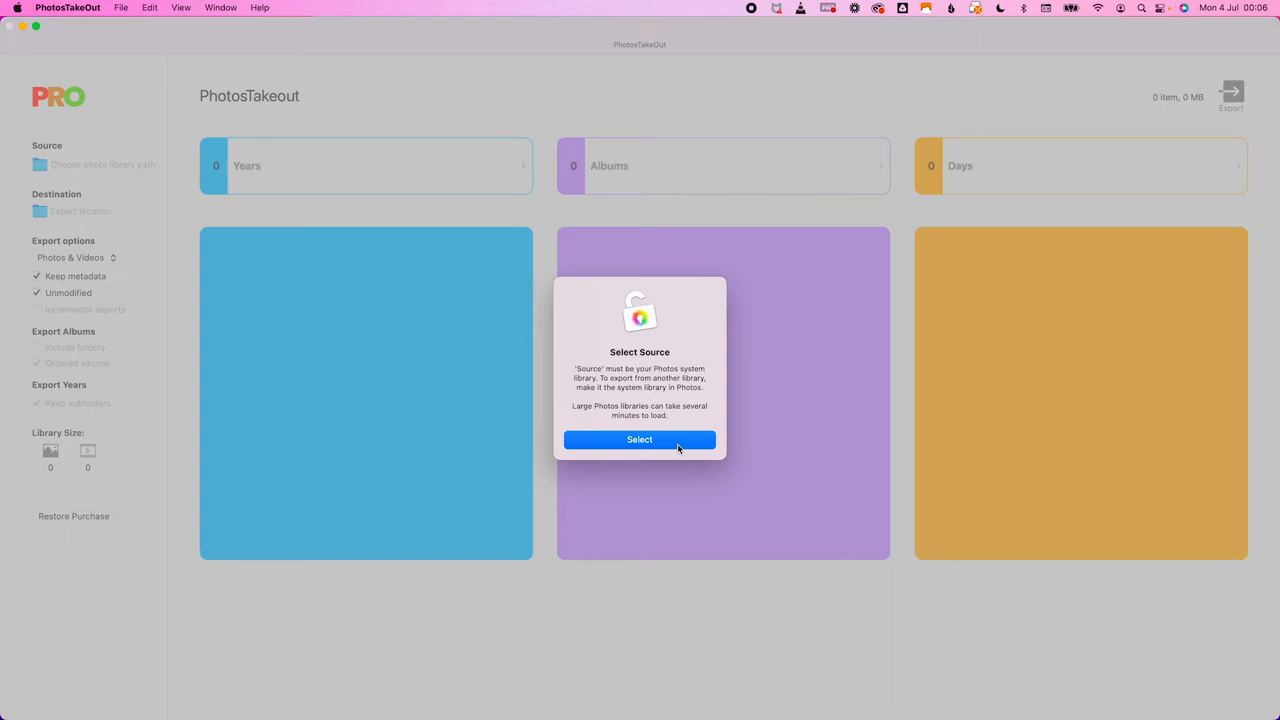
Step: Choose the Amandas Photos Library 2 as the PhotosTakeout source
left_click(639, 440)
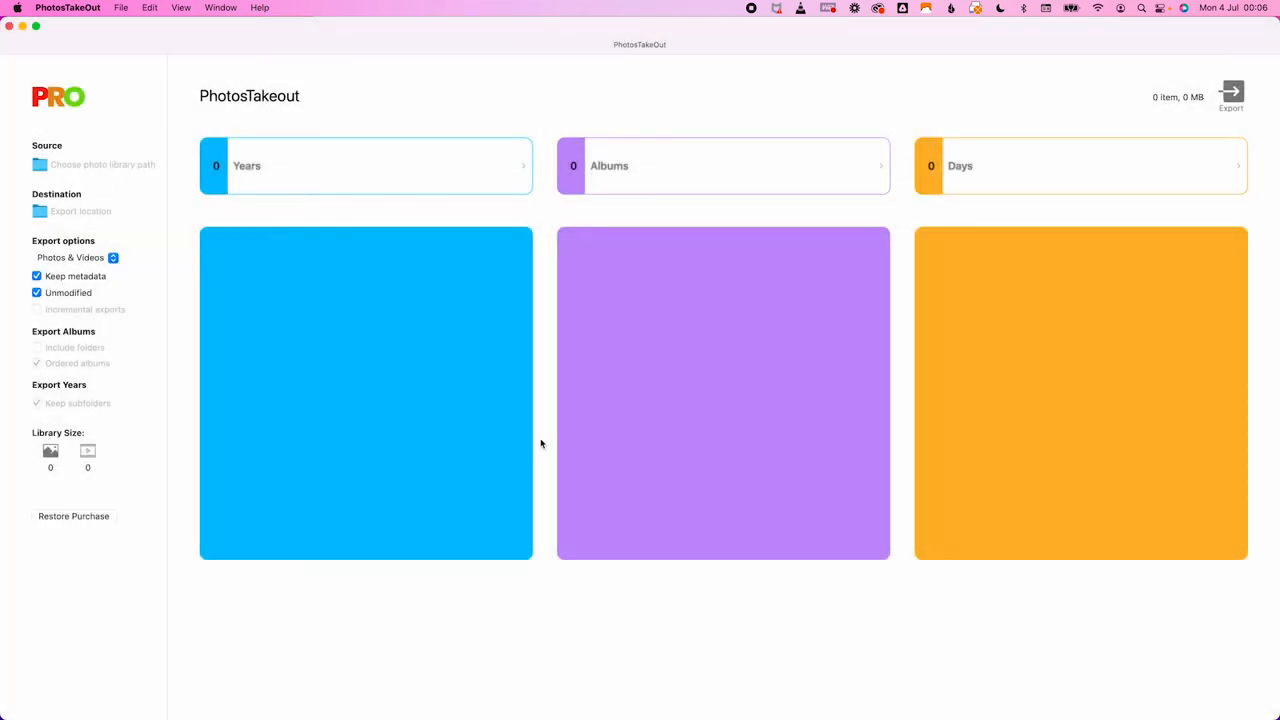
left_click(94, 164)
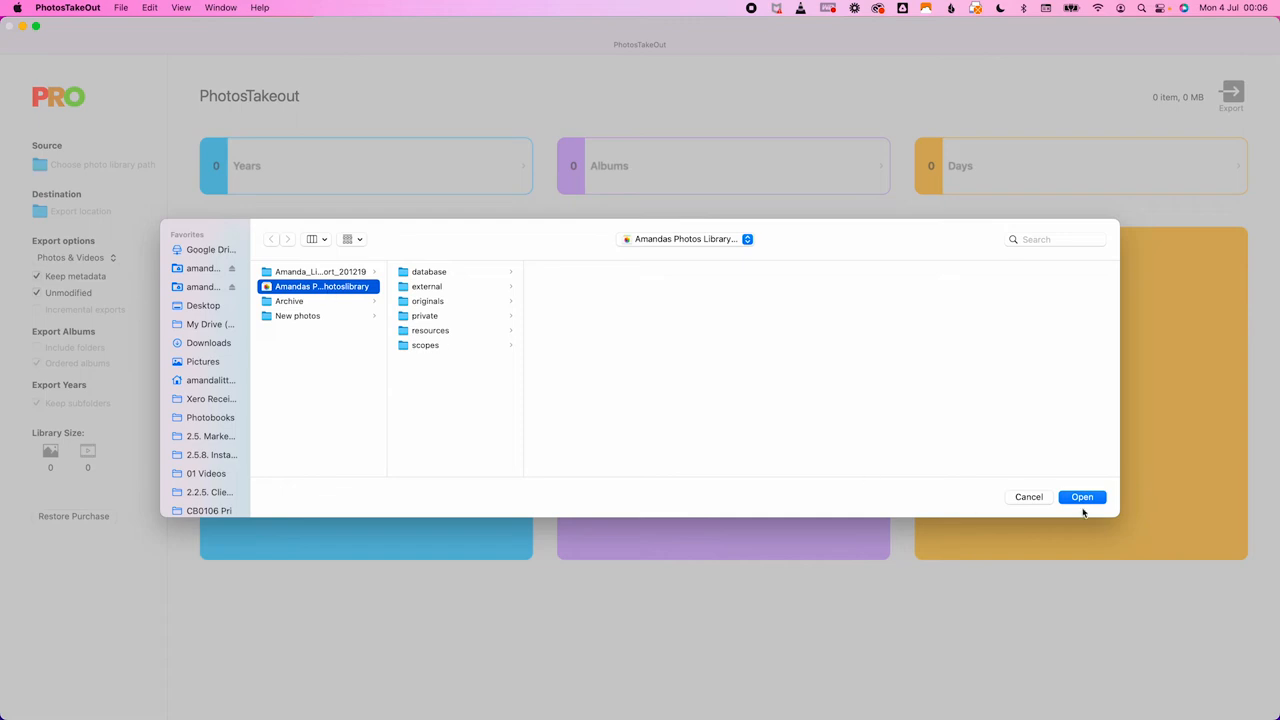
left_click(1082, 497)
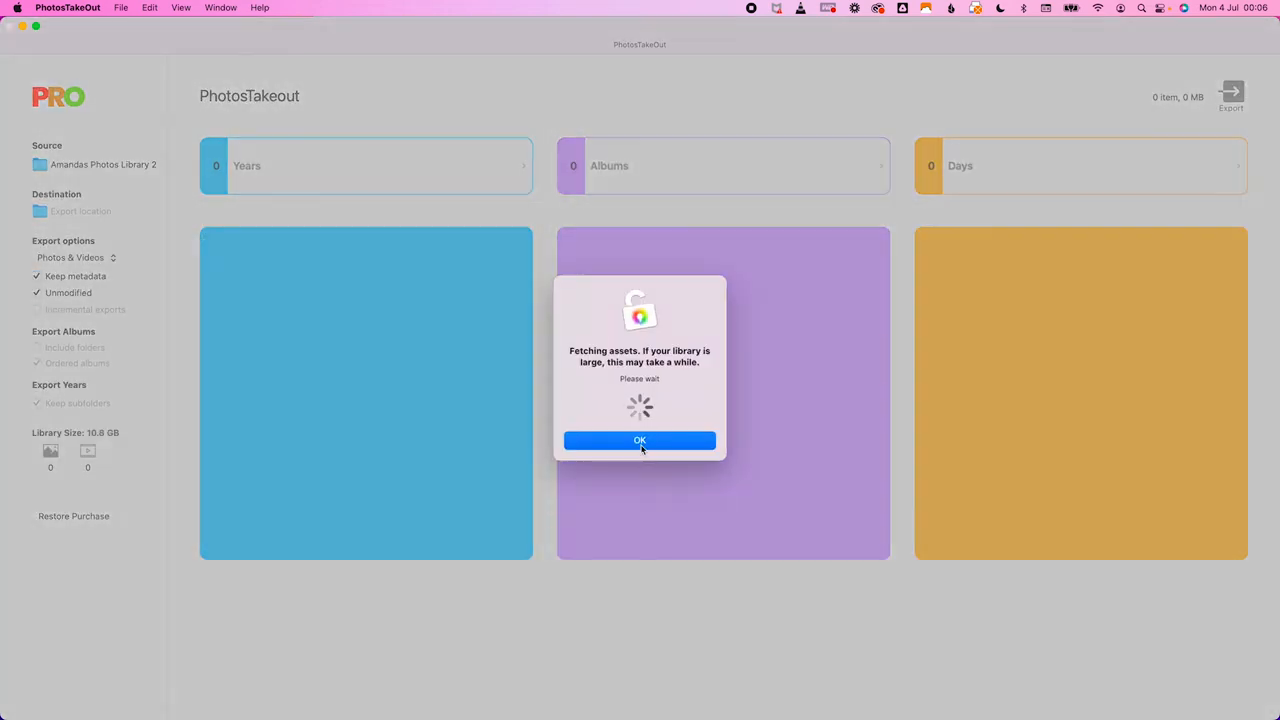
Step: Set the export destination to the Pictures folder
left_click(639, 441)
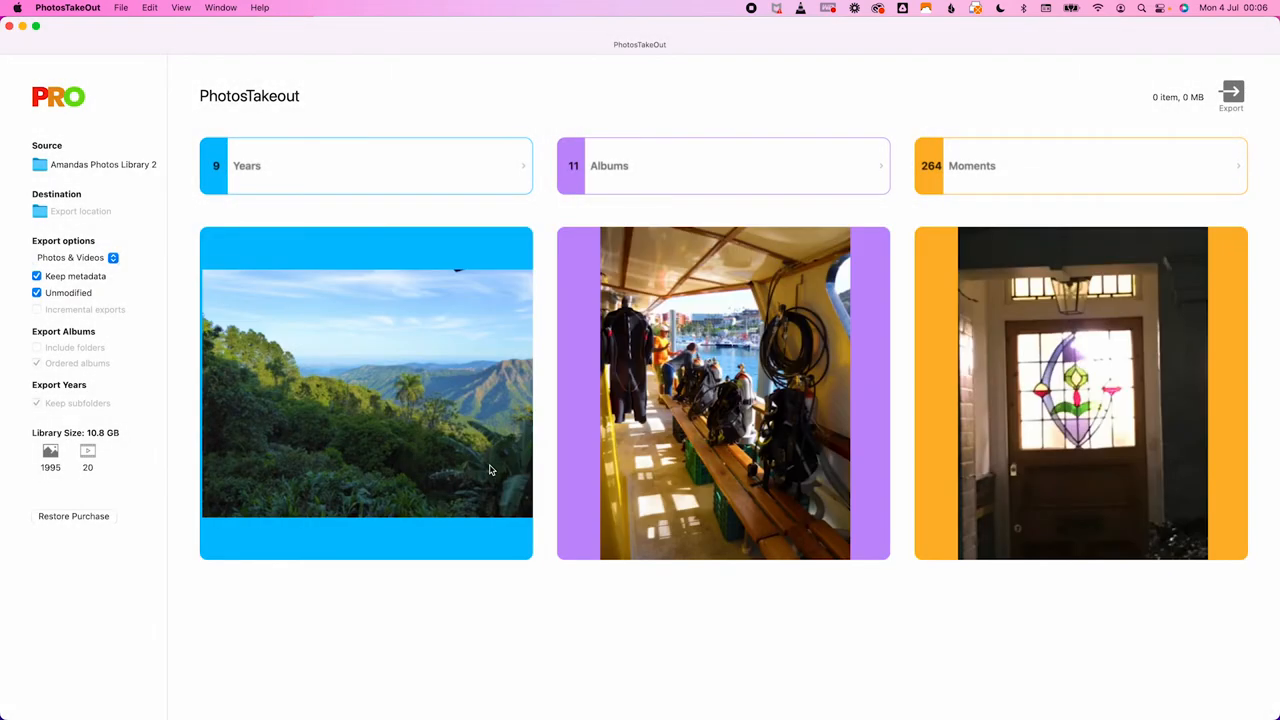
left_click(80, 211)
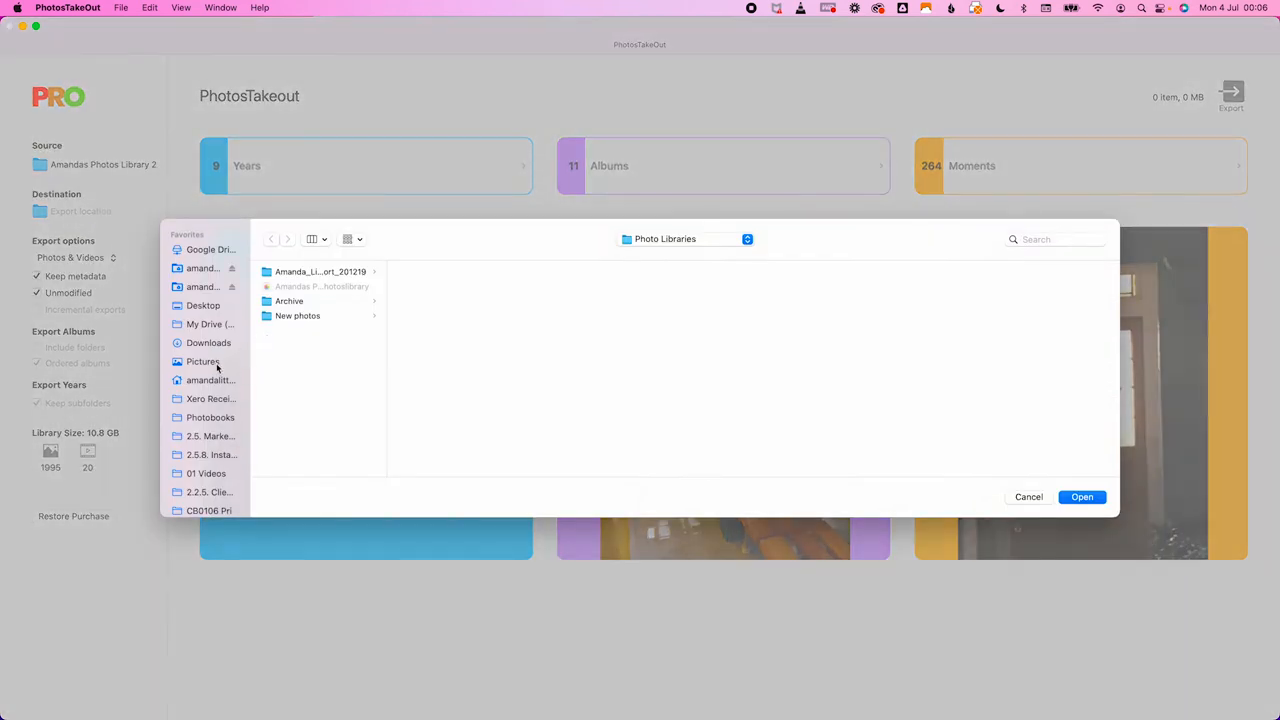
left_click(203, 361)
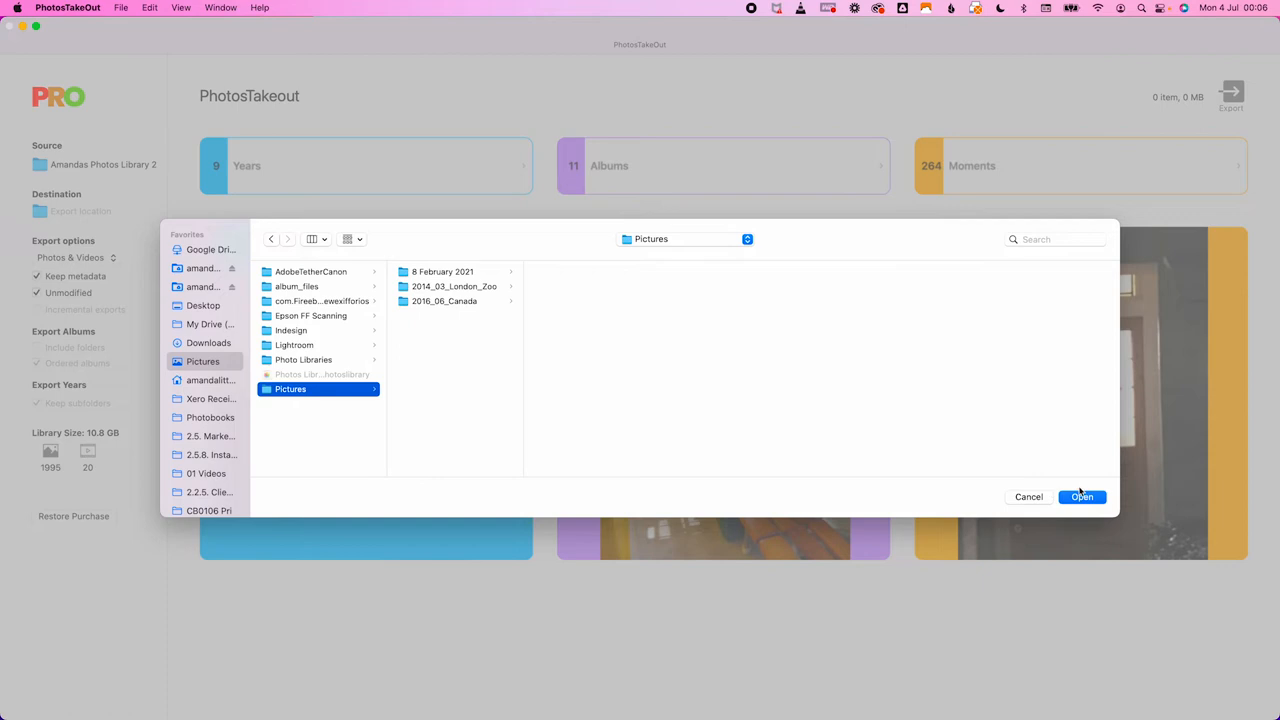
mouse_move(1082, 492)
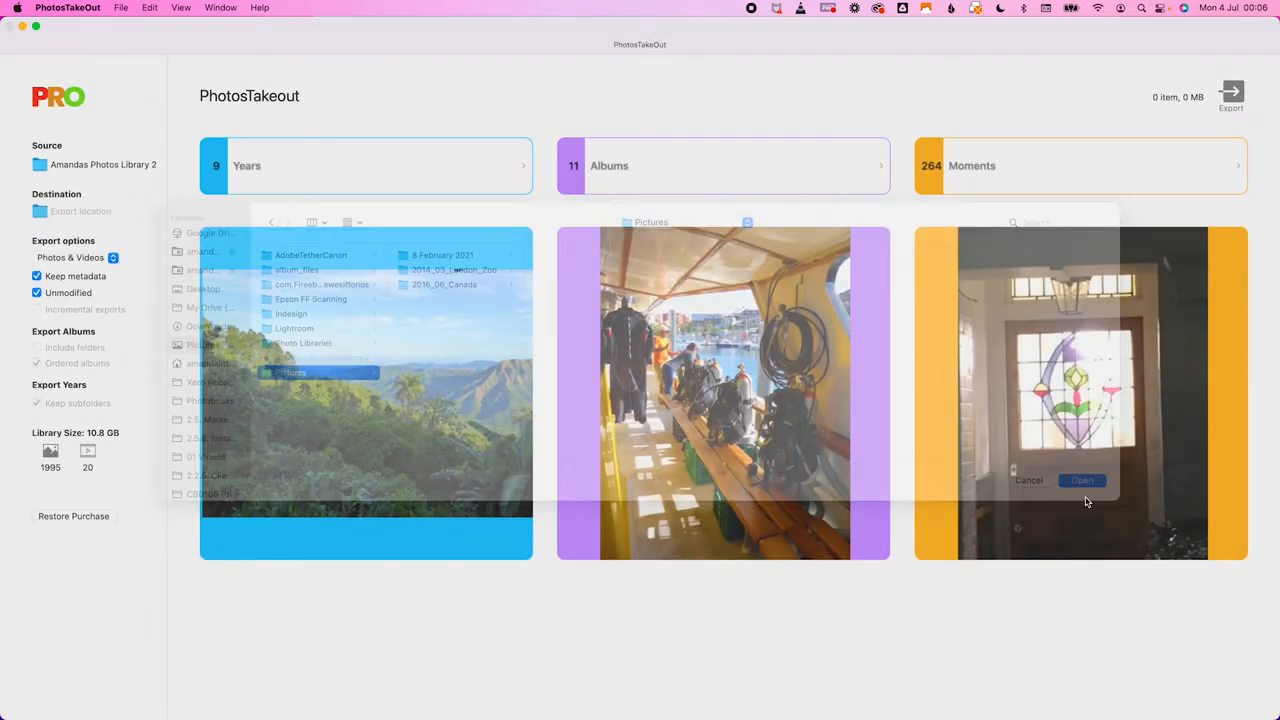
left_click(1082, 480)
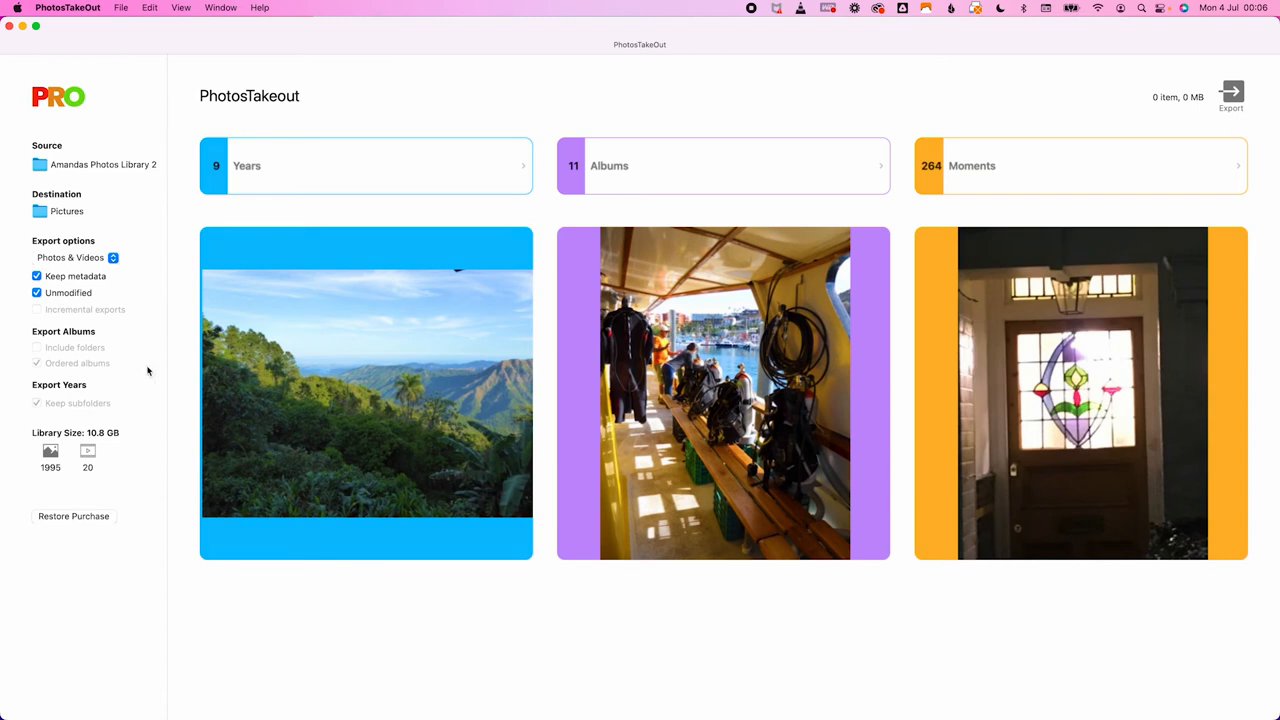
mouse_move(96, 352)
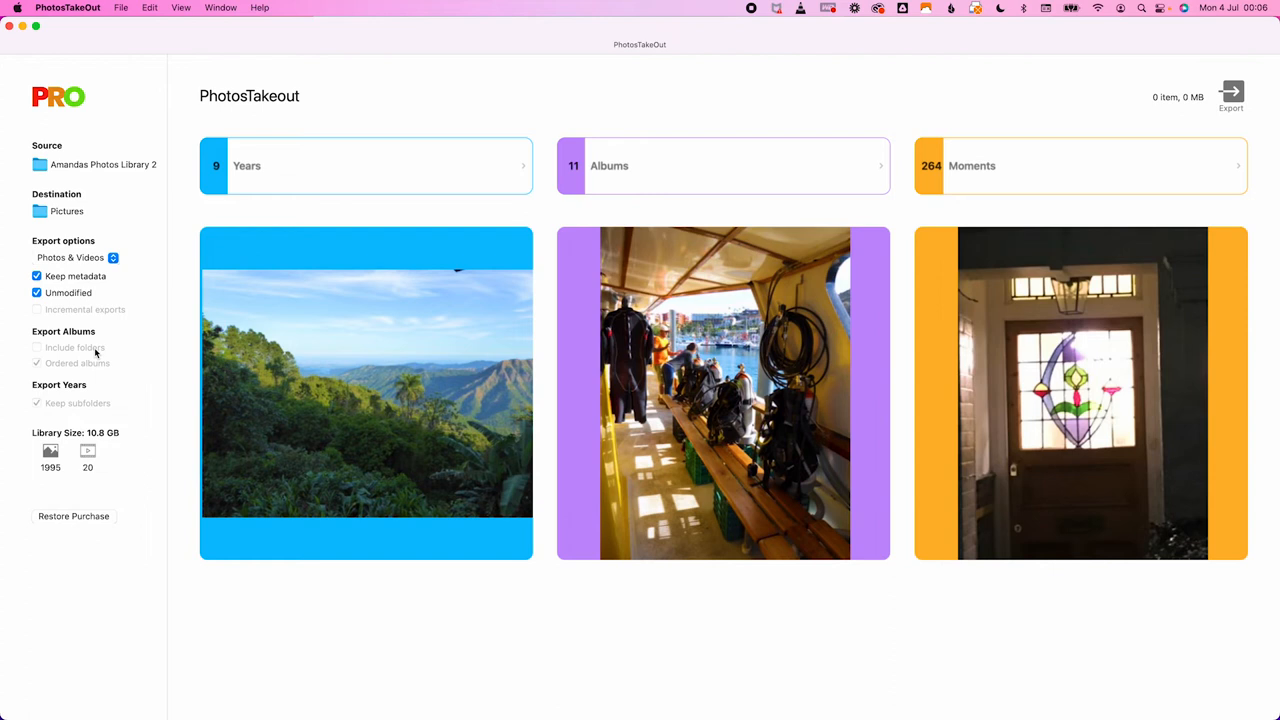
mouse_move(65, 345)
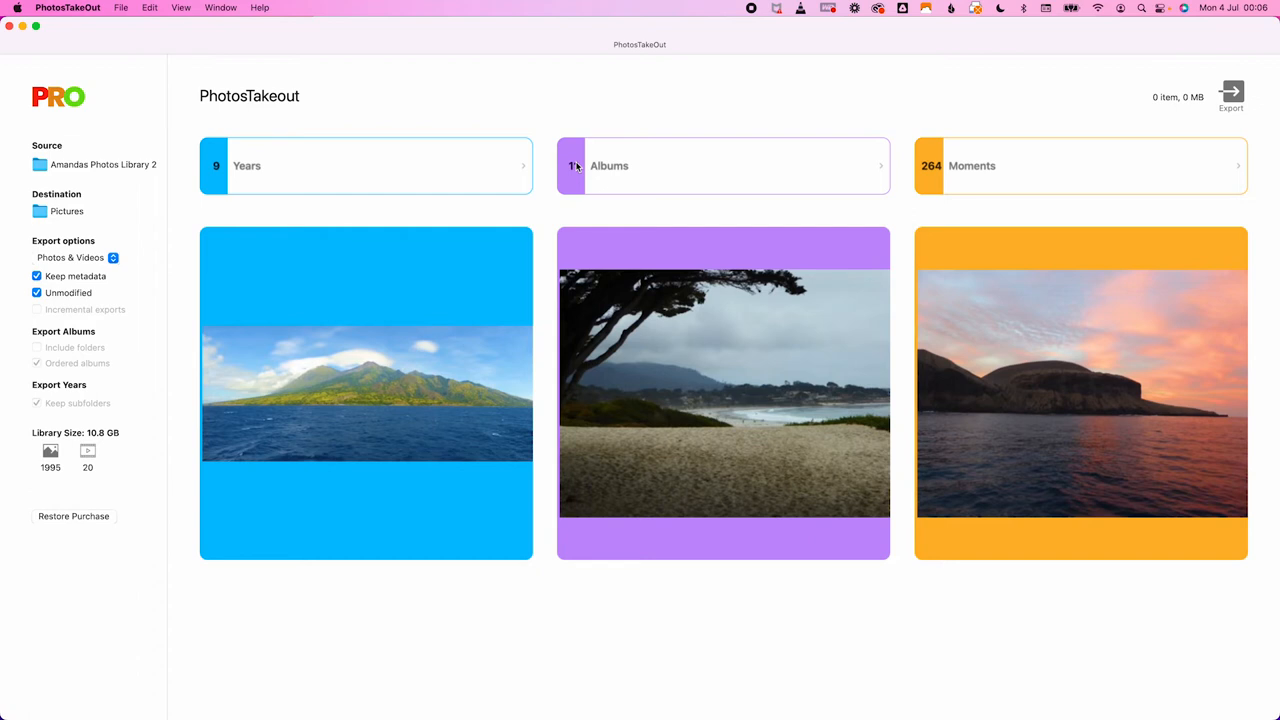
Step: Show the library's albums and select 2018, Cuba and Jordan
left_click(723, 166)
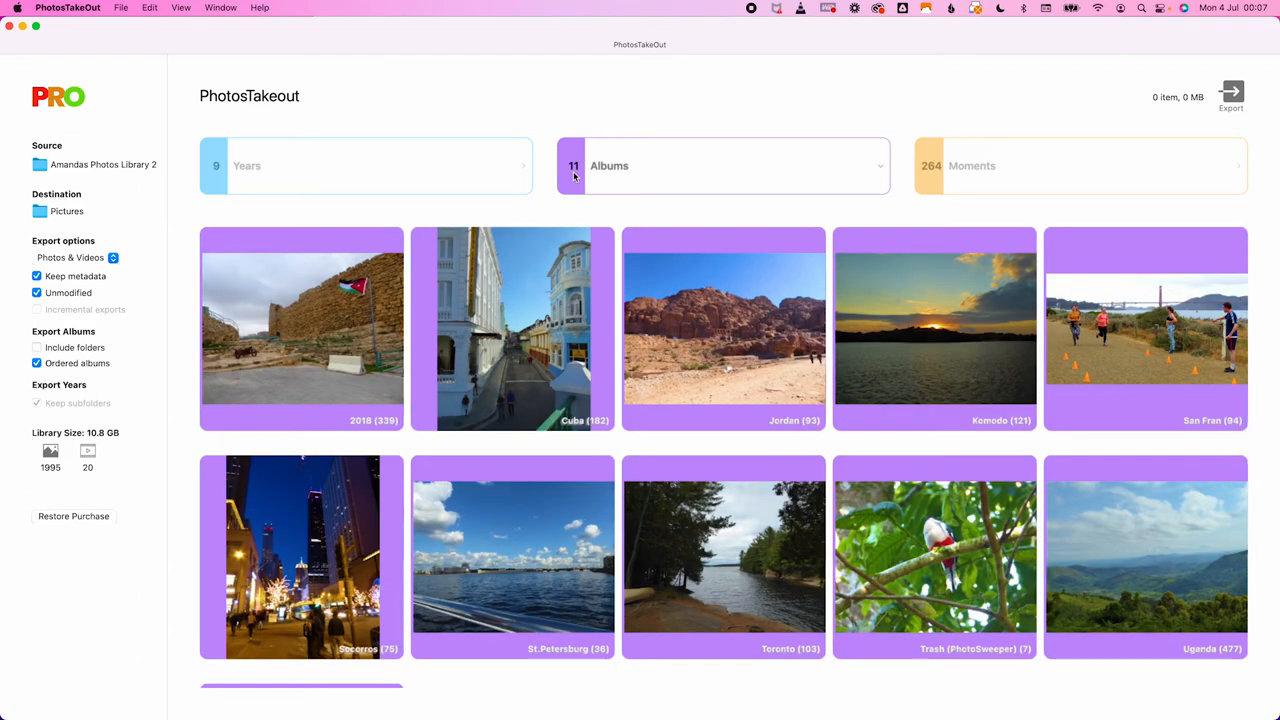
mouse_move(363, 341)
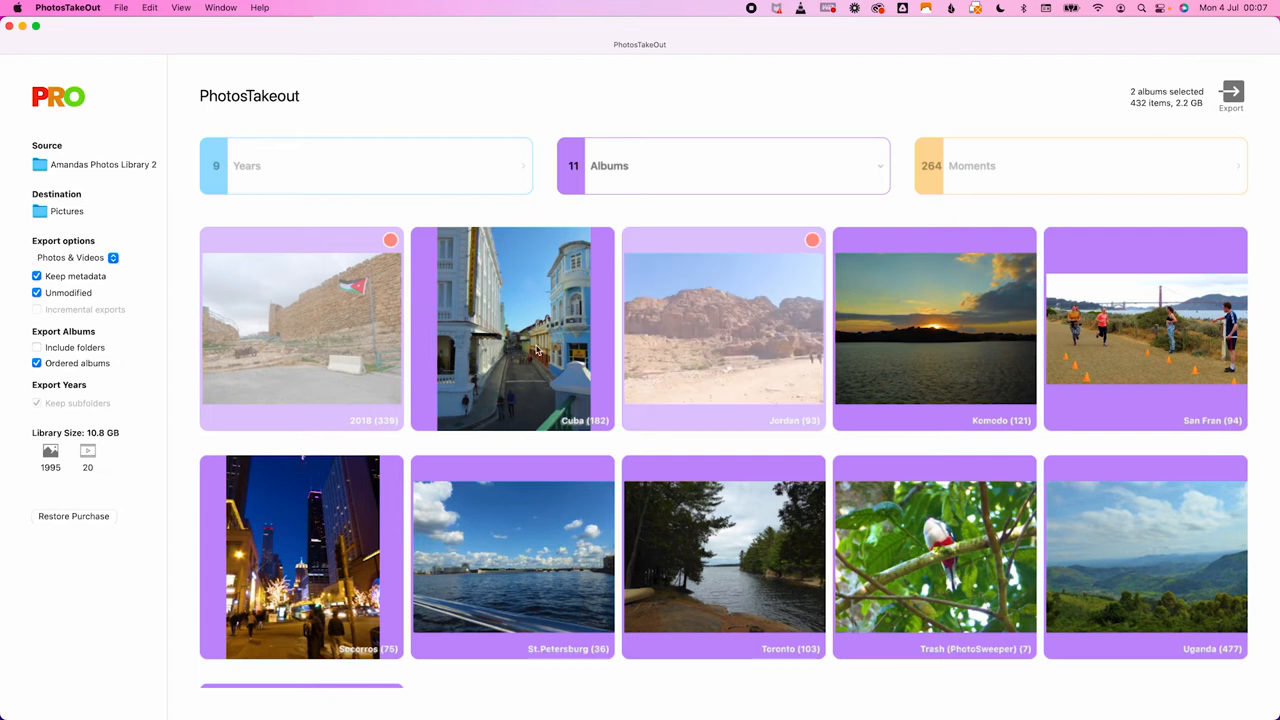
left_click(512, 329)
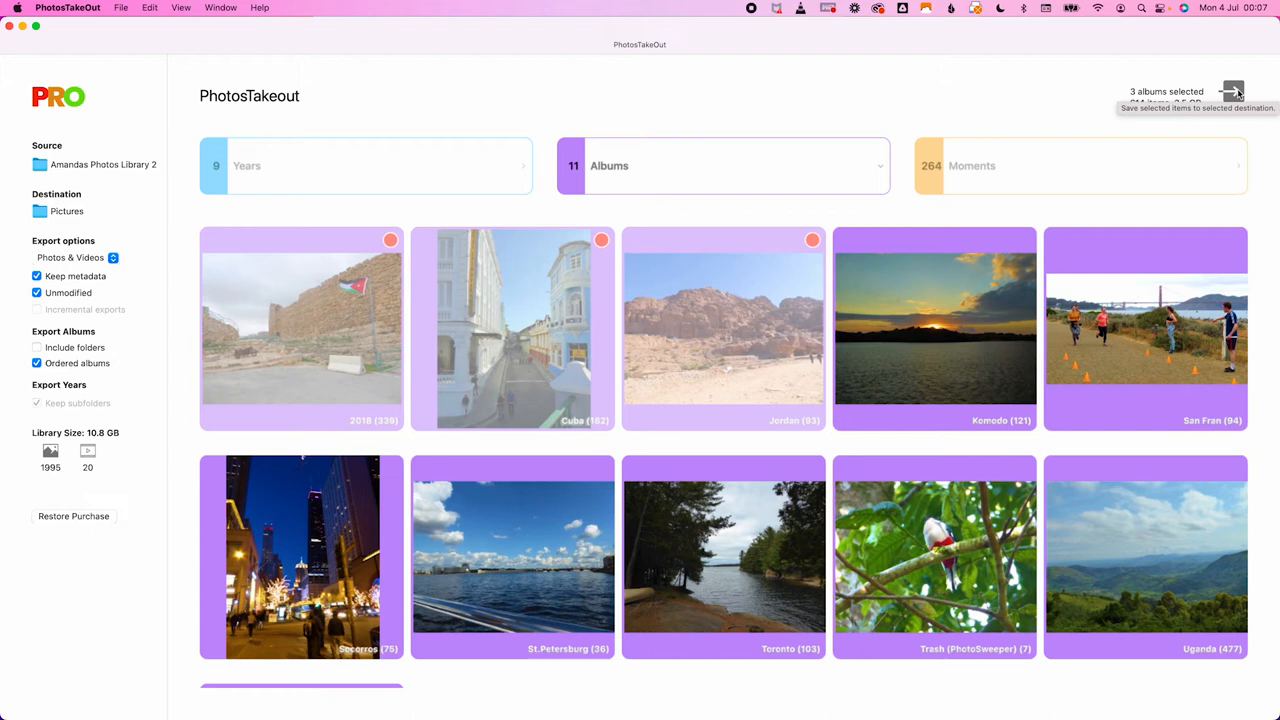
Step: Export the 2018, Cuba and Jordan albums to Pictures
left_click(1231, 92)
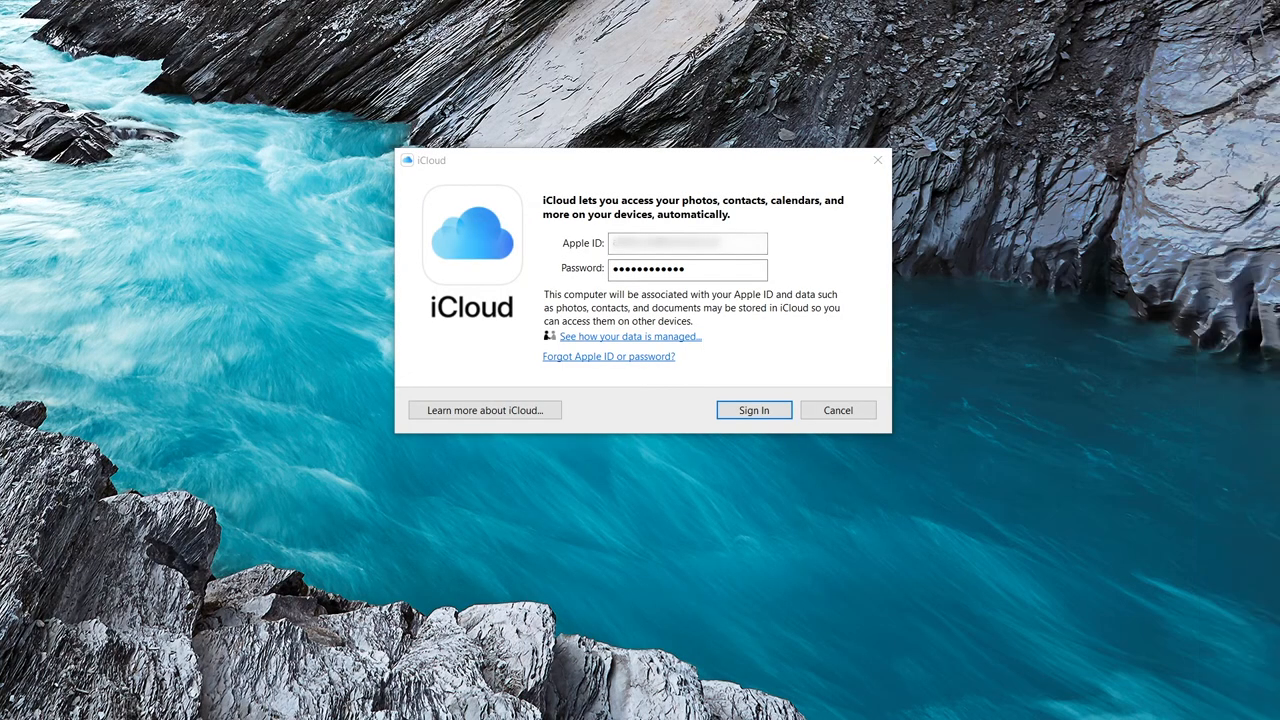
Step: Sign in to iCloud for Windows with the entered Apple ID
left_click(753, 410)
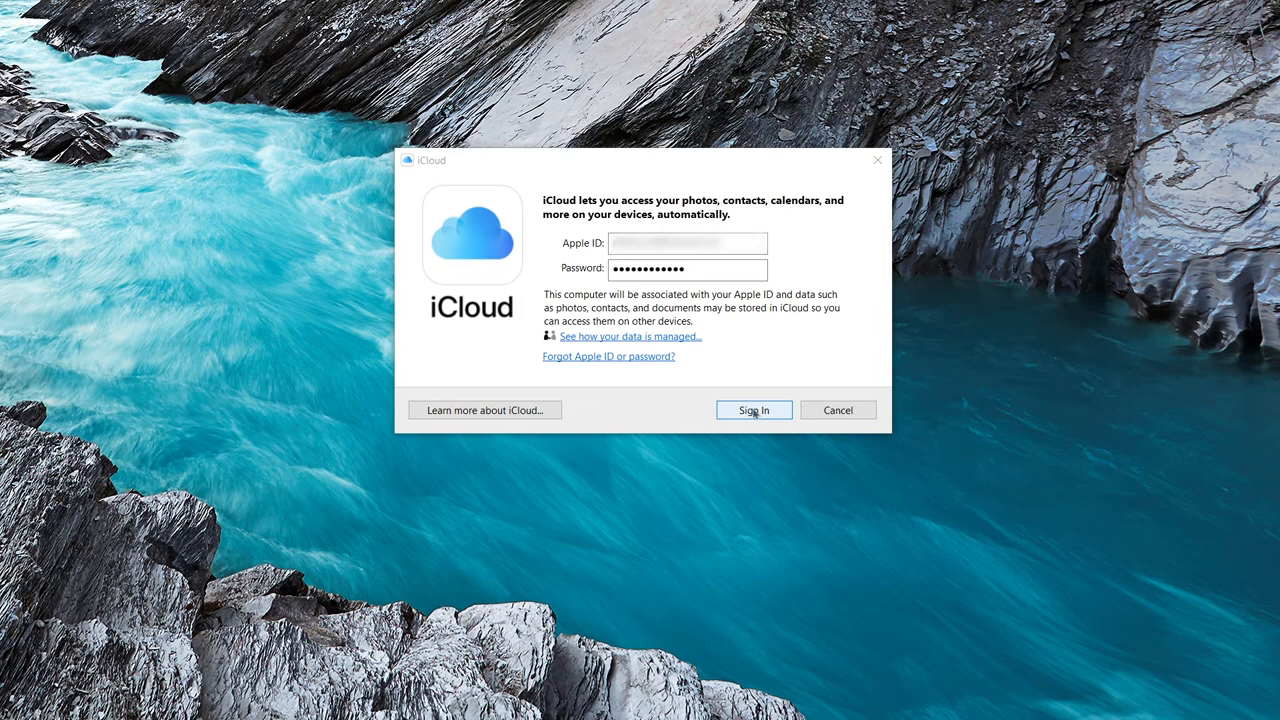
left_click(687, 269)
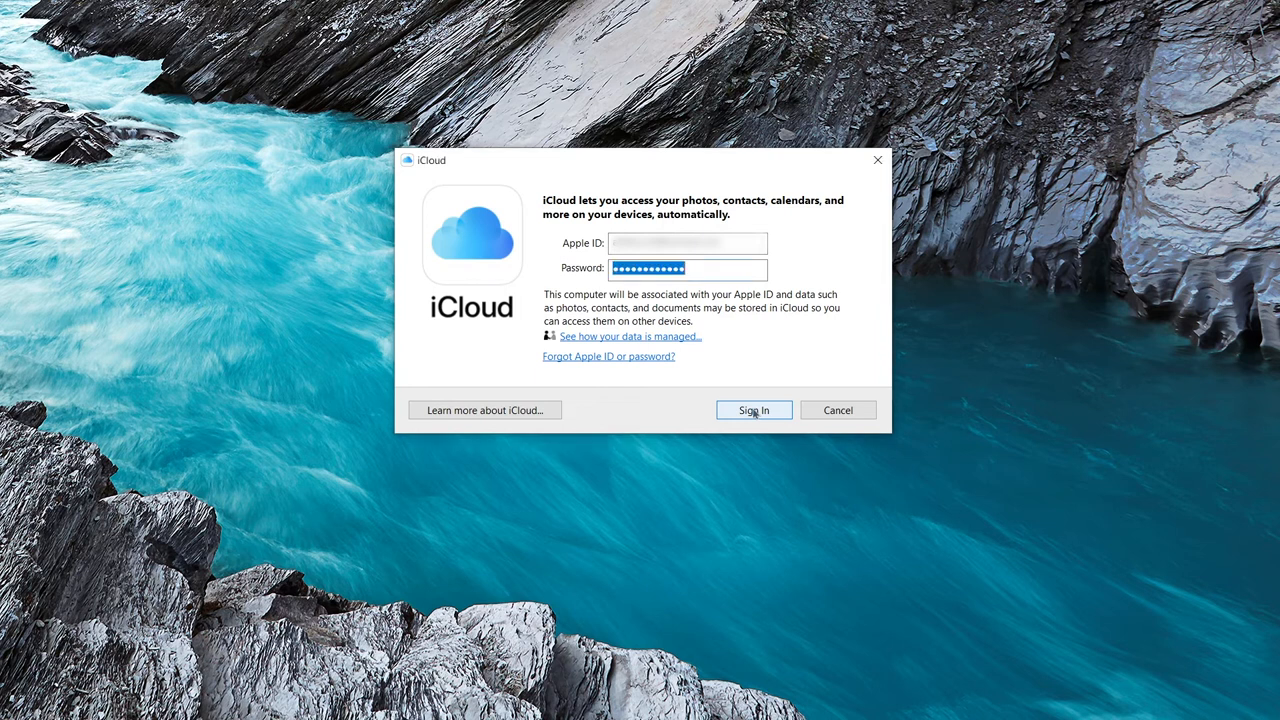
left_click(753, 410)
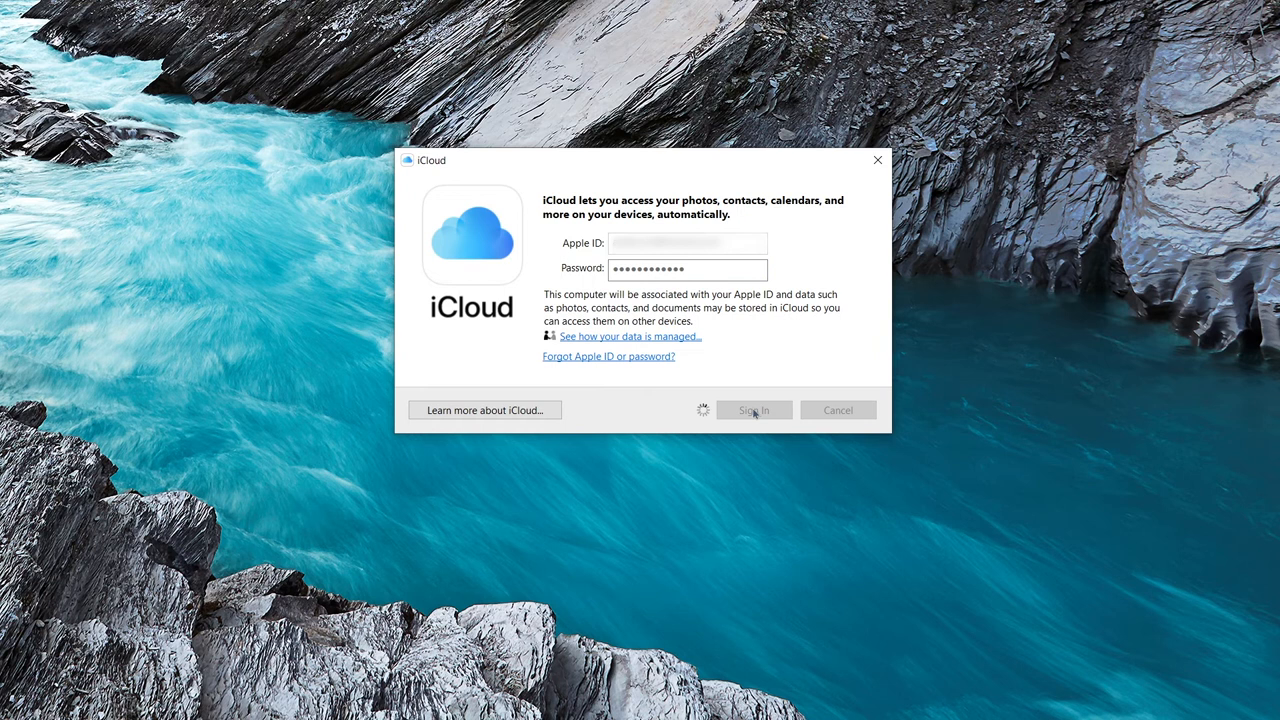
left_click(753, 410)
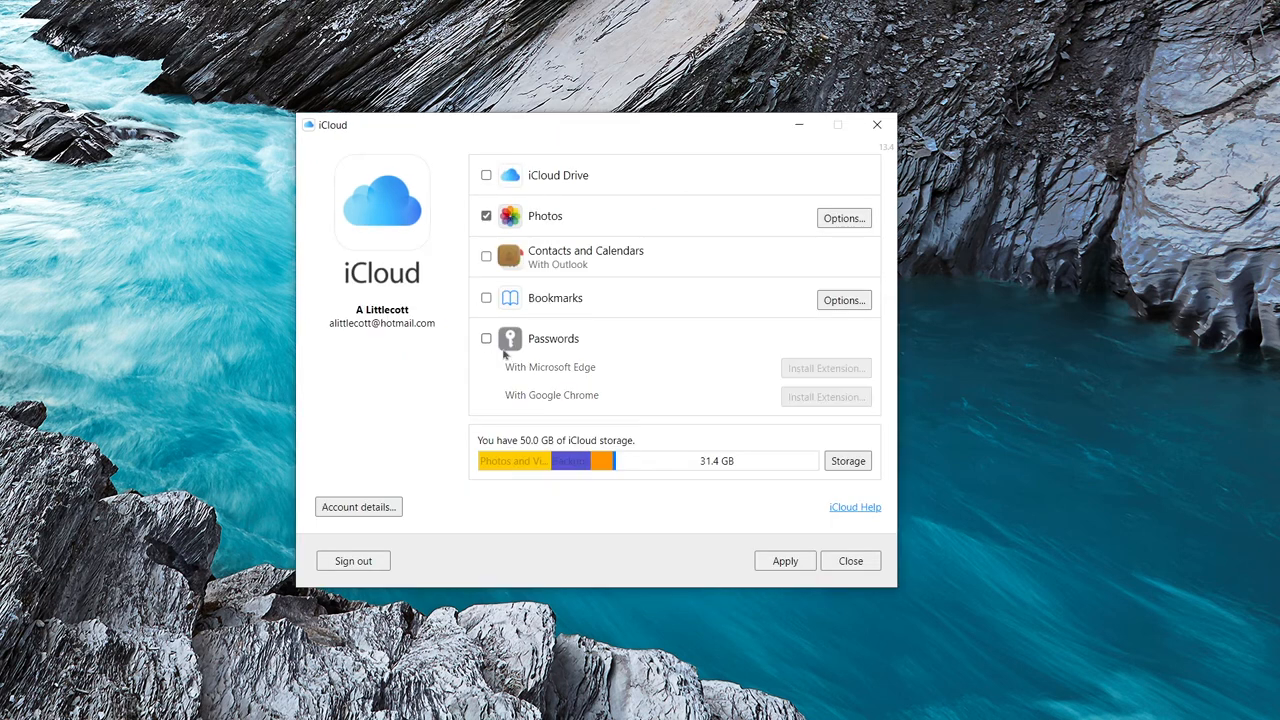
left_click(785, 560)
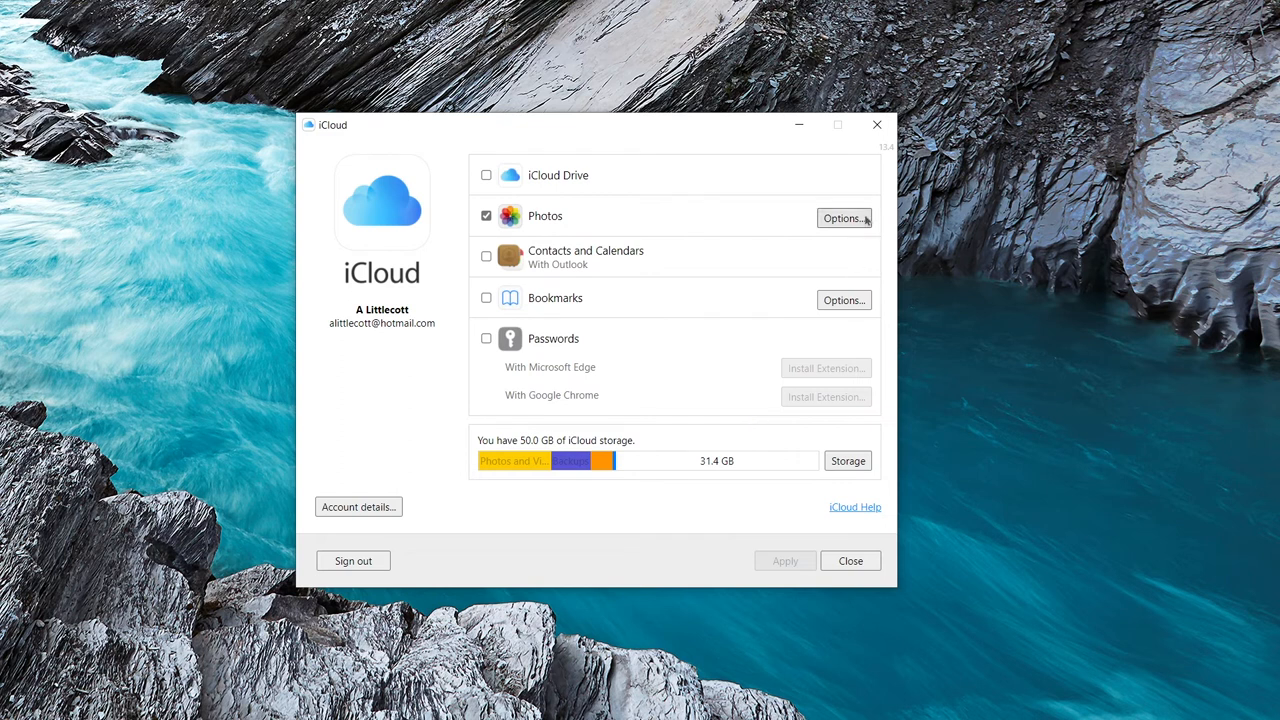
Step: In Photos options, keep shared albums saving to the iCloud Photos Shared folder
left_click(843, 218)
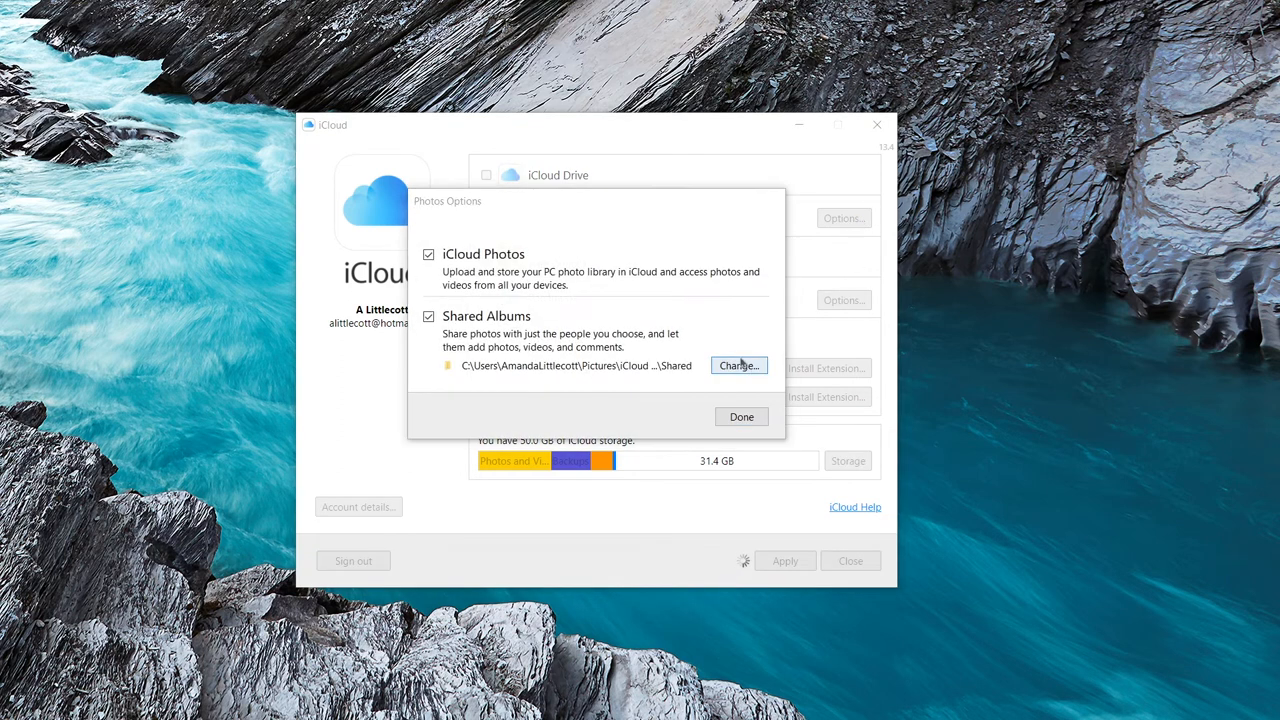
left_click(738, 365)
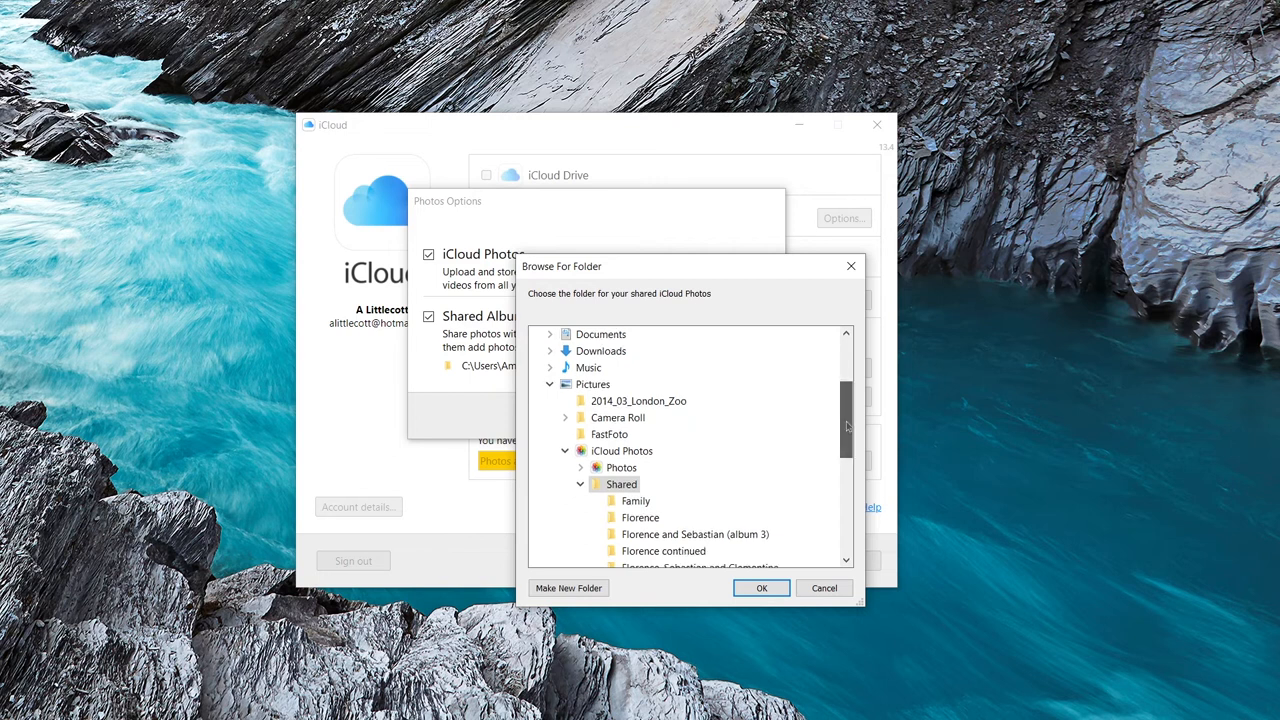
left_click(761, 588)
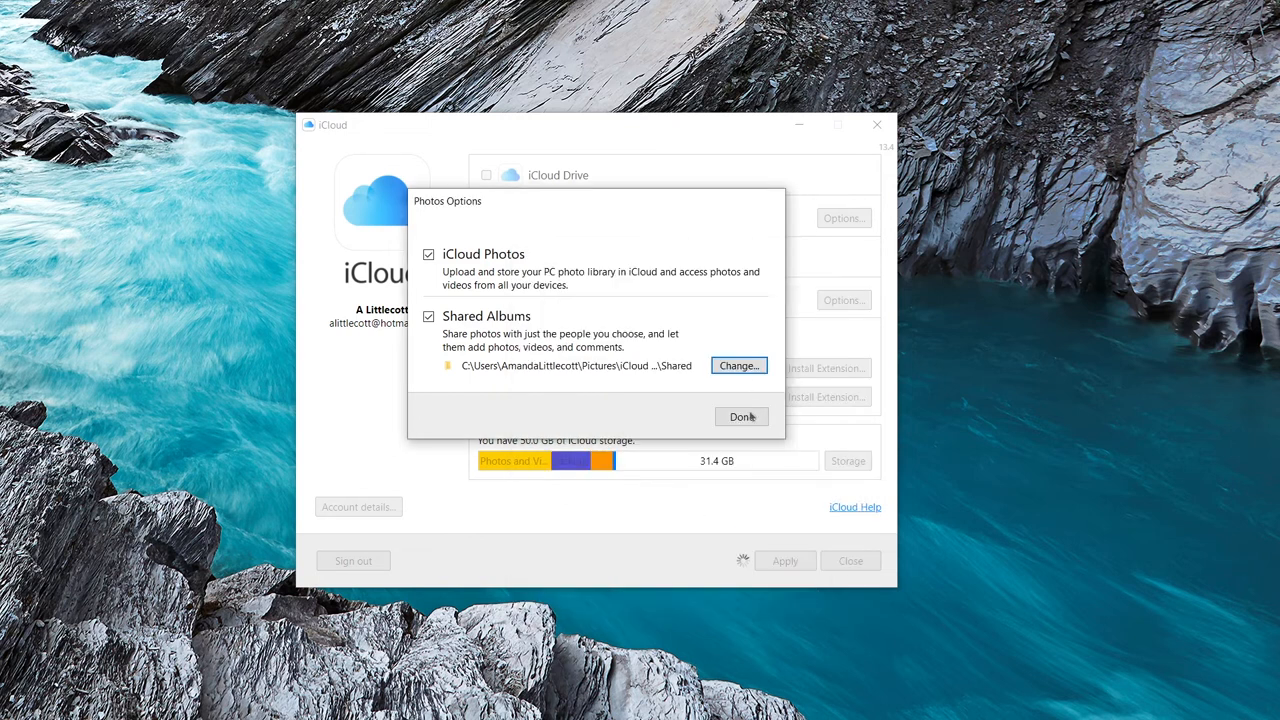
left_click(742, 417)
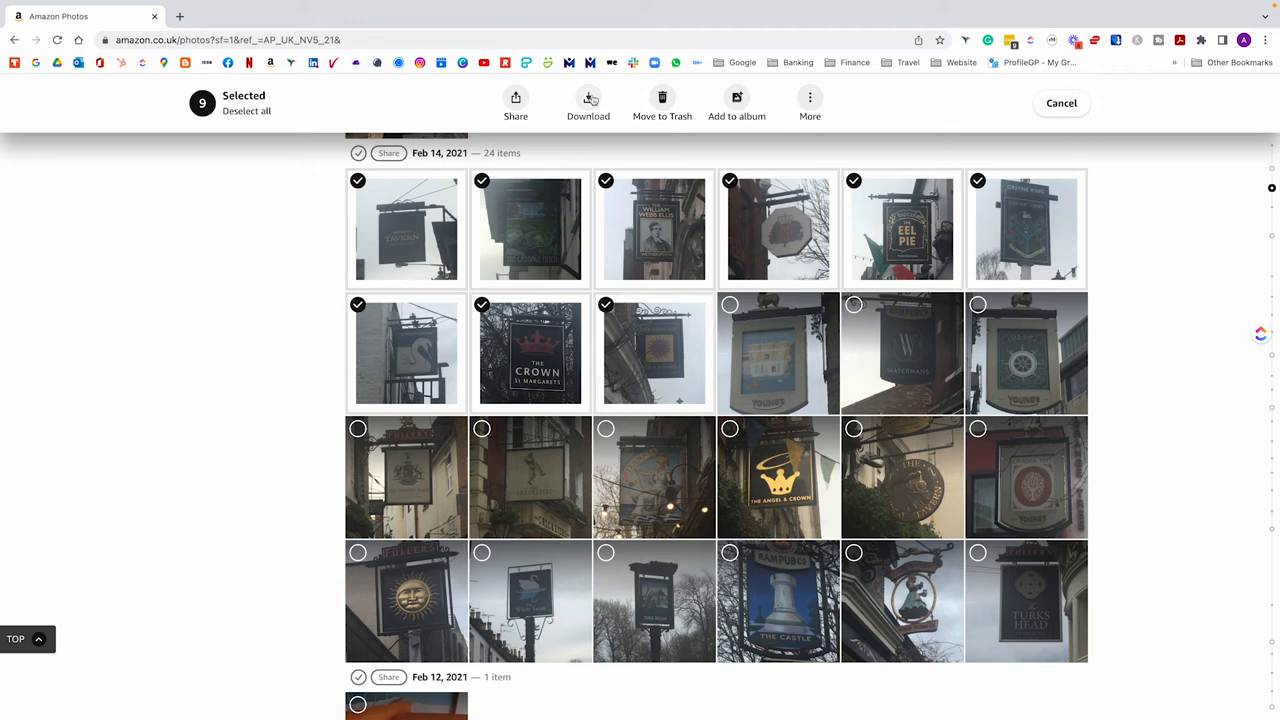
Step: Download the nine selected Feb 14, 2021 pub sign photos
left_click(588, 103)
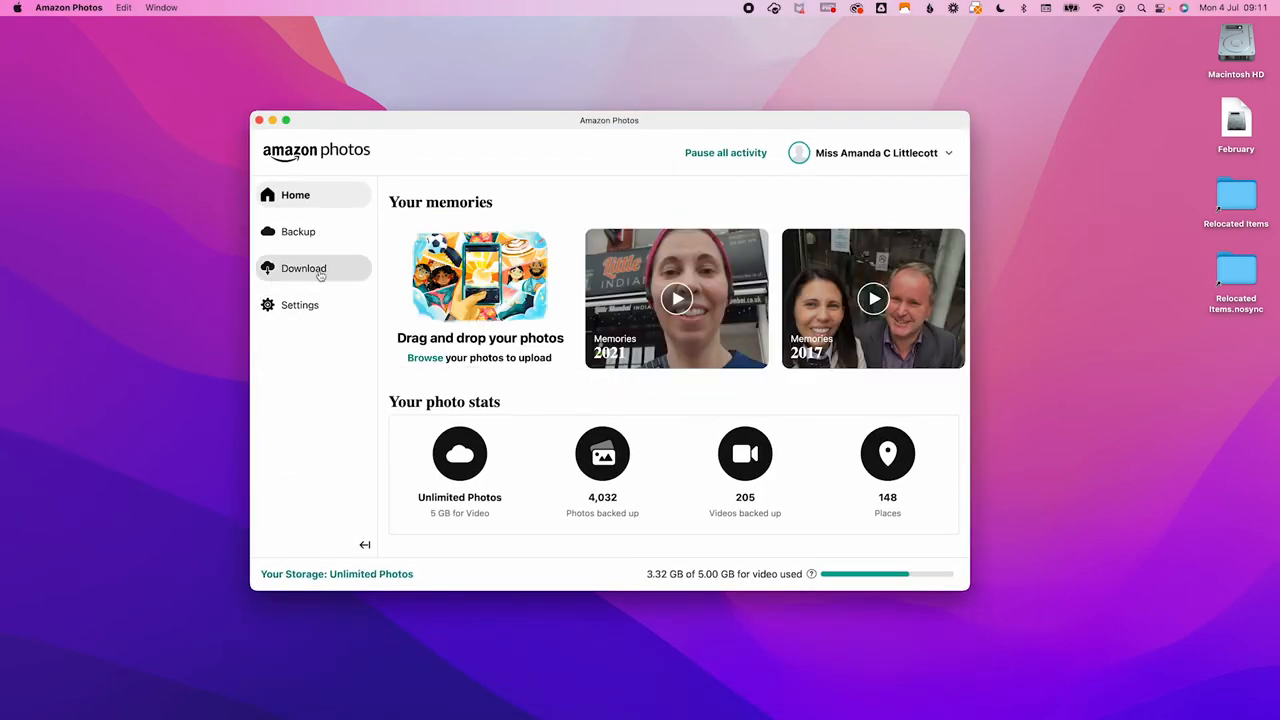
Step: Choose whole-folder download and expand Pictures > Photo Load
left_click(303, 268)
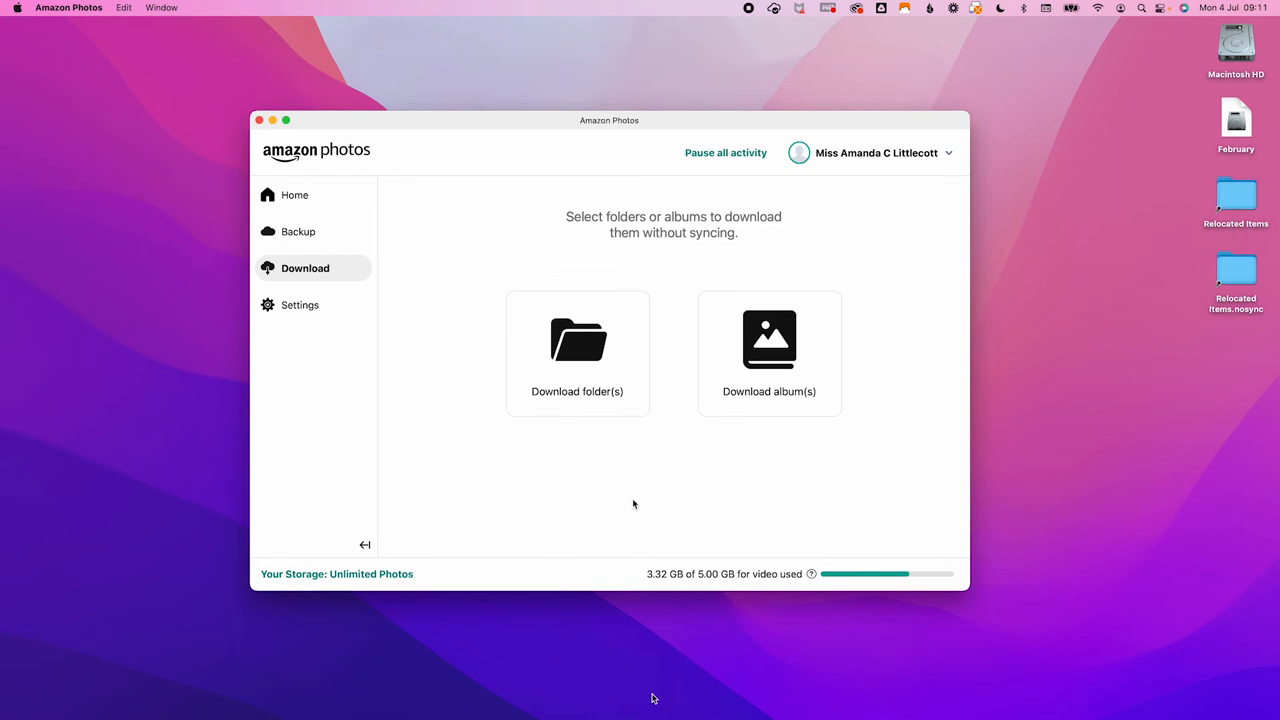
left_click(577, 350)
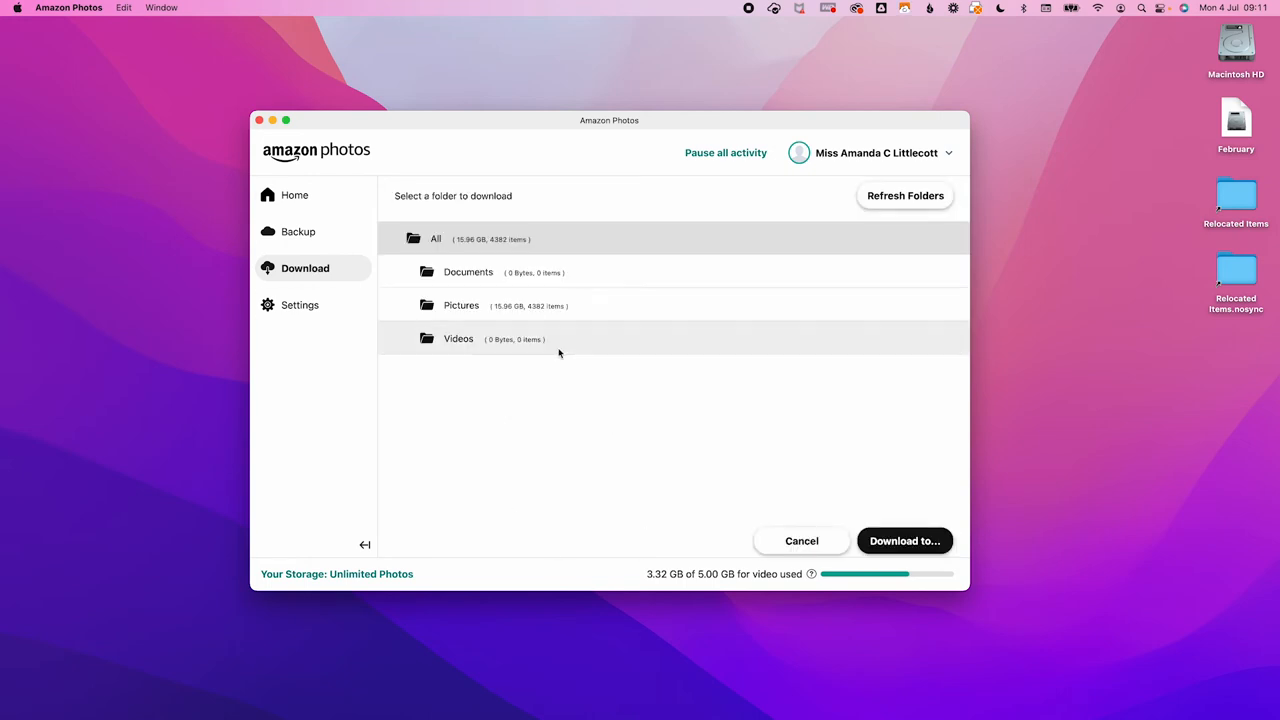
left_click(461, 272)
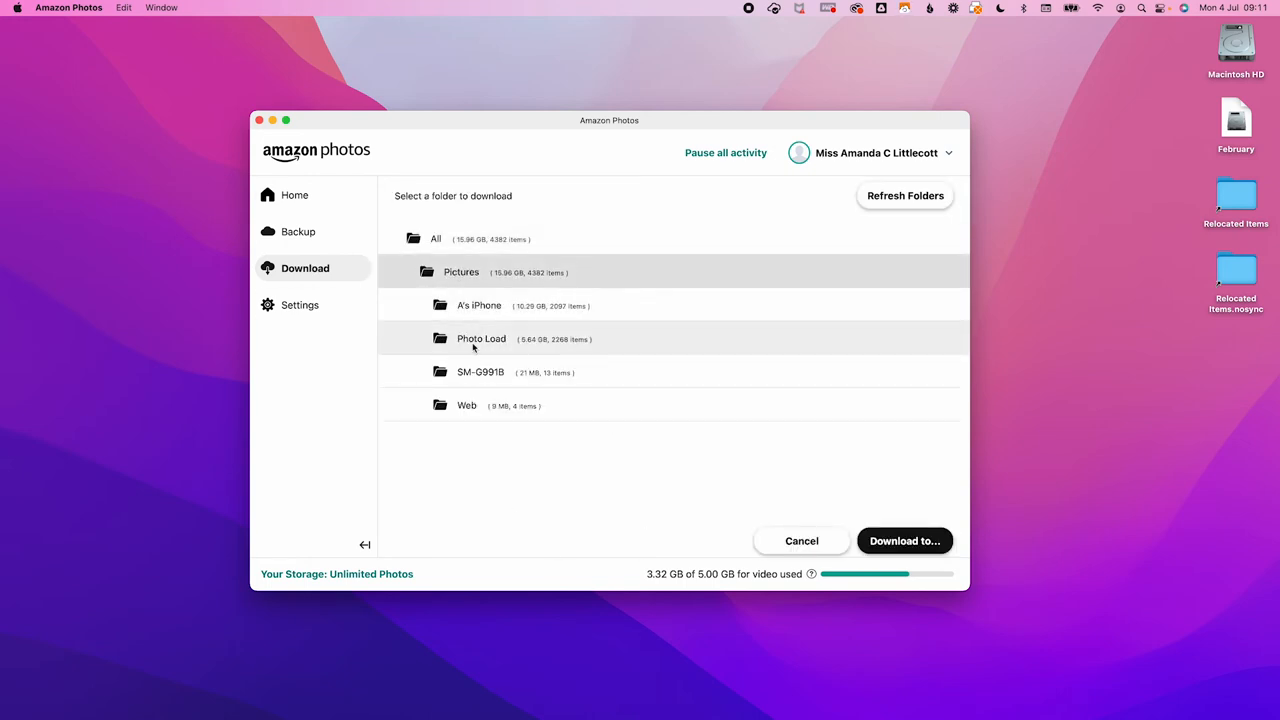
left_click(481, 338)
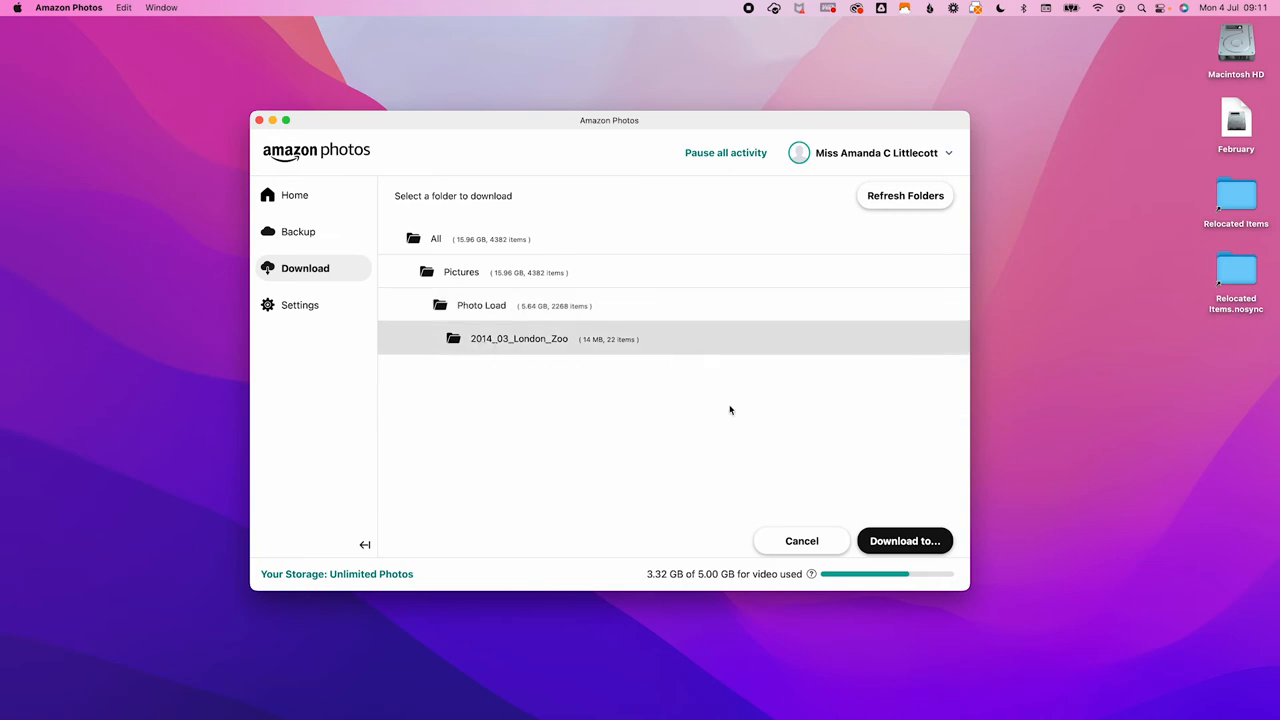
mouse_move(904, 540)
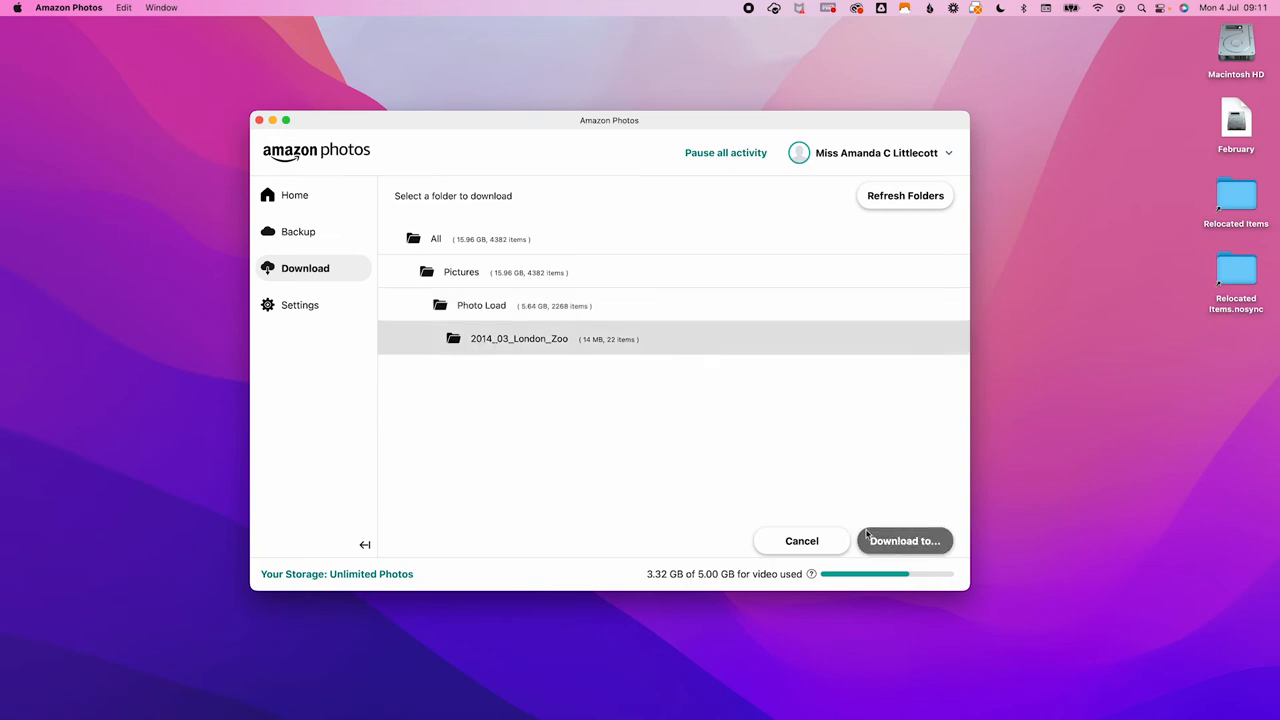
Step: Pick the Desktop as the download folder
left_click(903, 540)
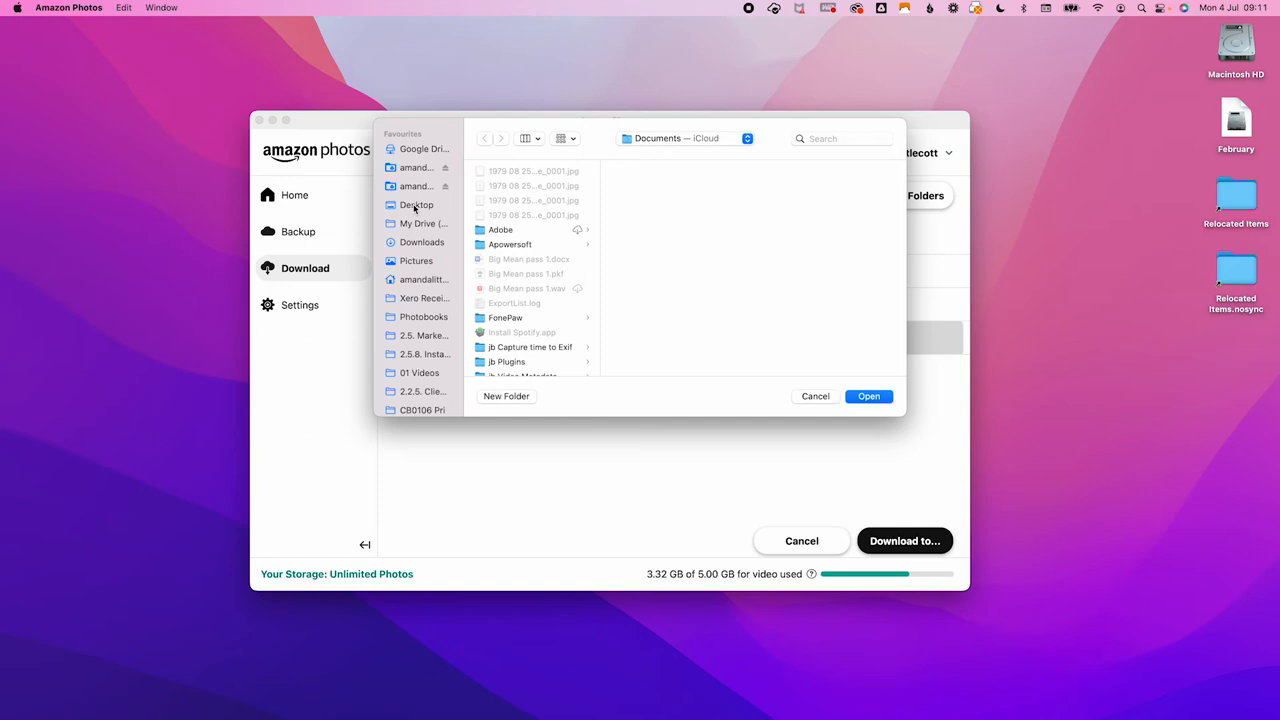
left_click(416, 204)
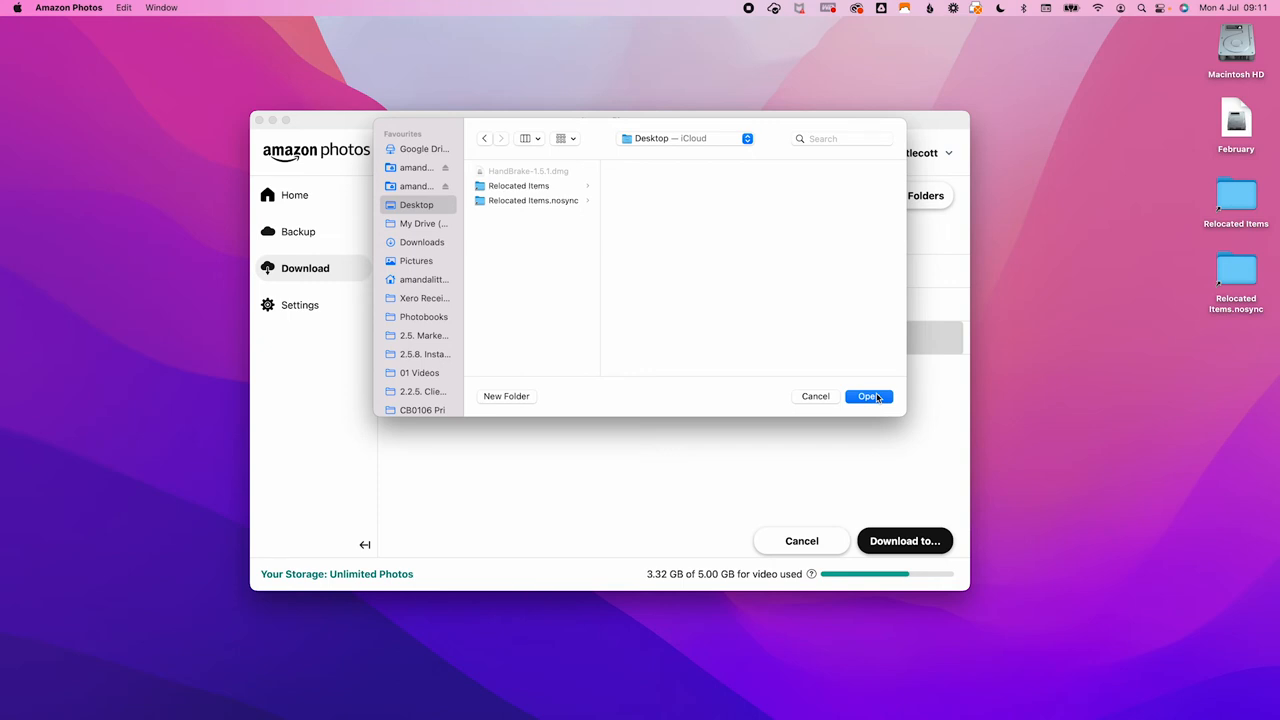
left_click(867, 396)
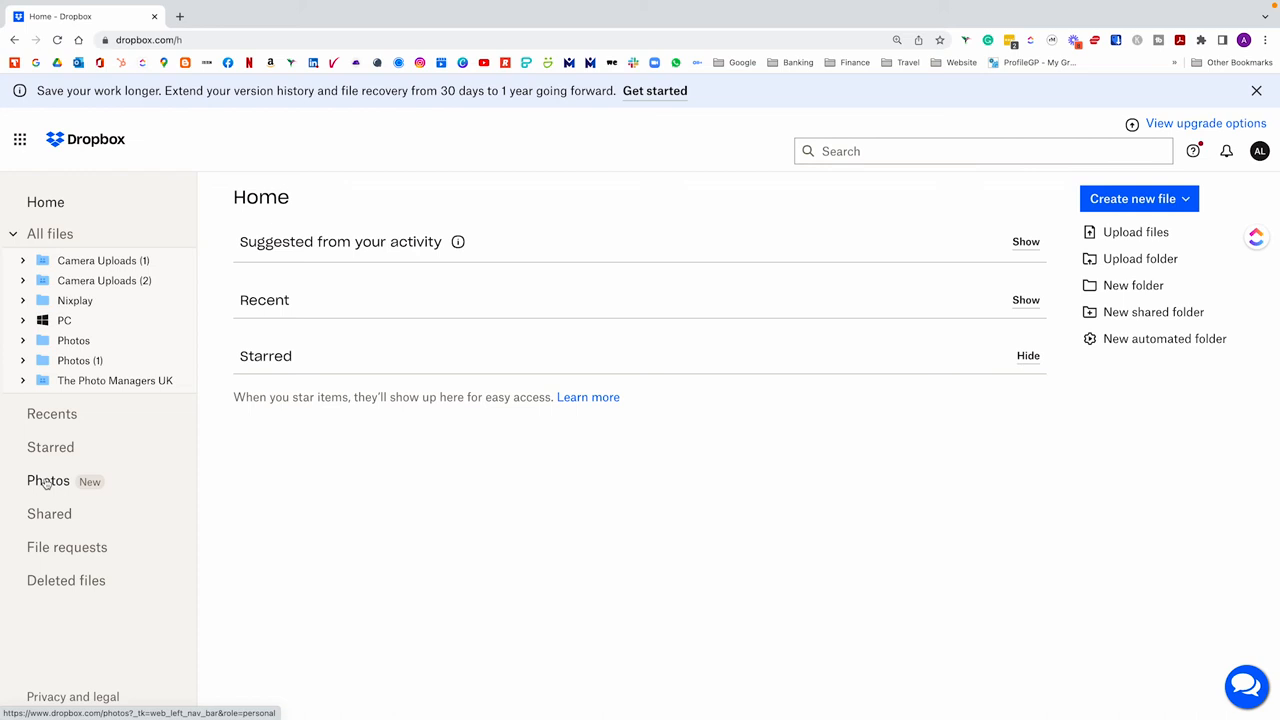
Step: Select six July 2022 photos in the Photos timeline and download them
left_click(48, 481)
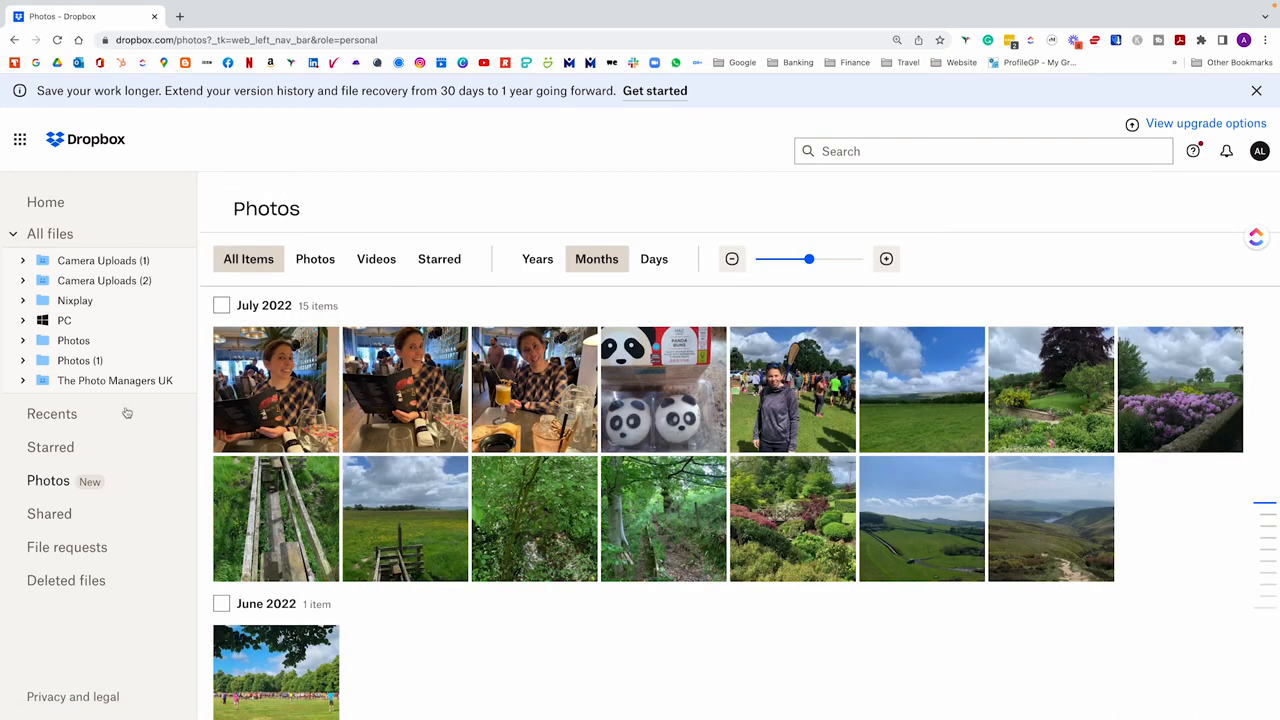
left_click(229, 399)
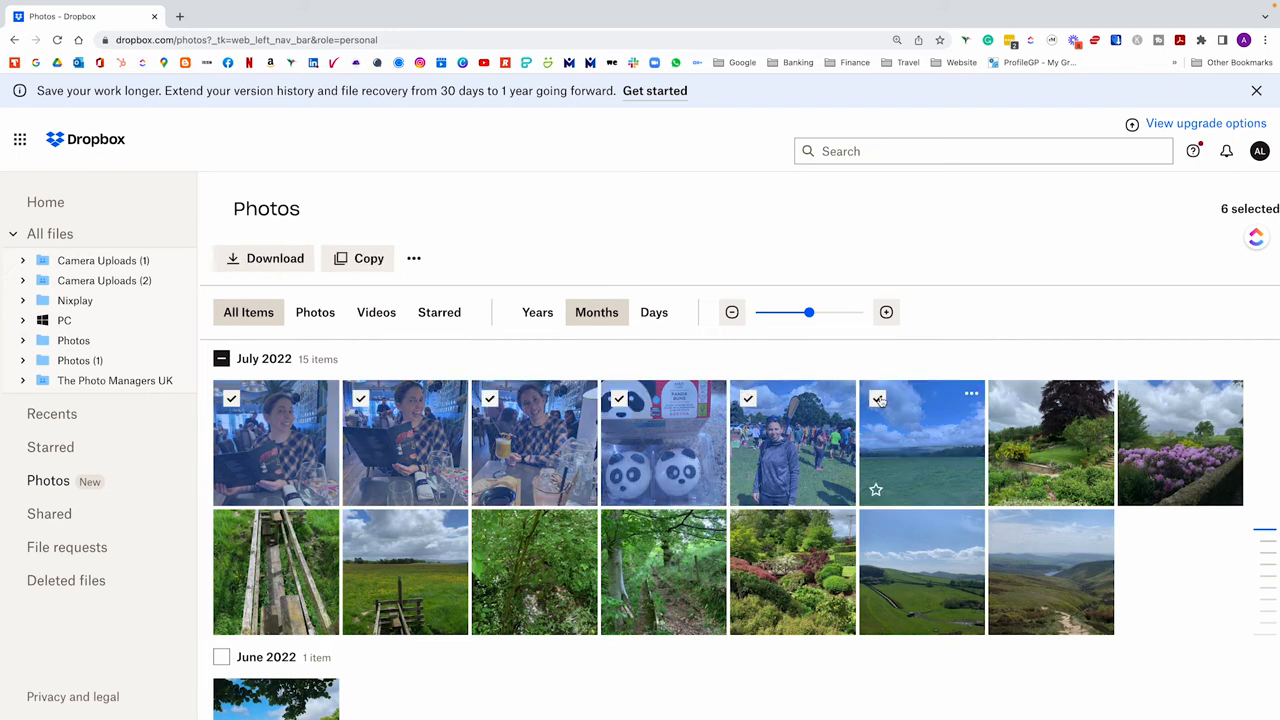
left_click(264, 258)
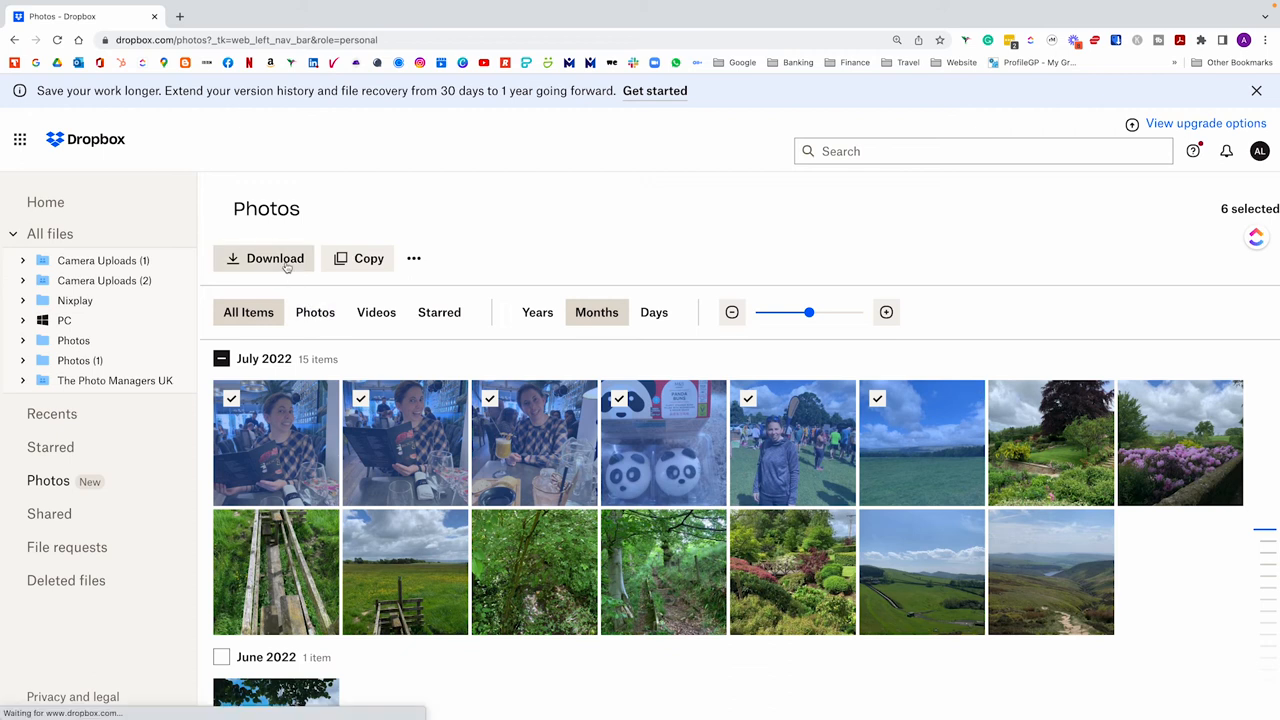
left_click(264, 258)
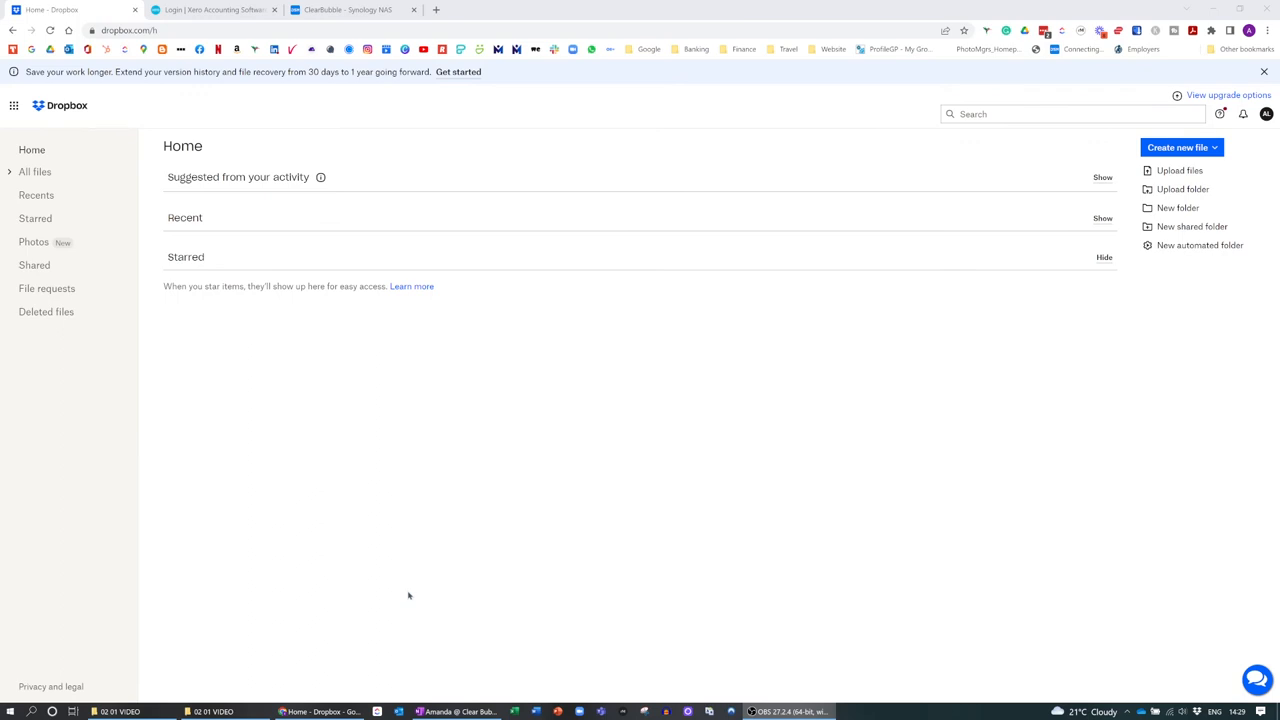
mouse_move(12, 165)
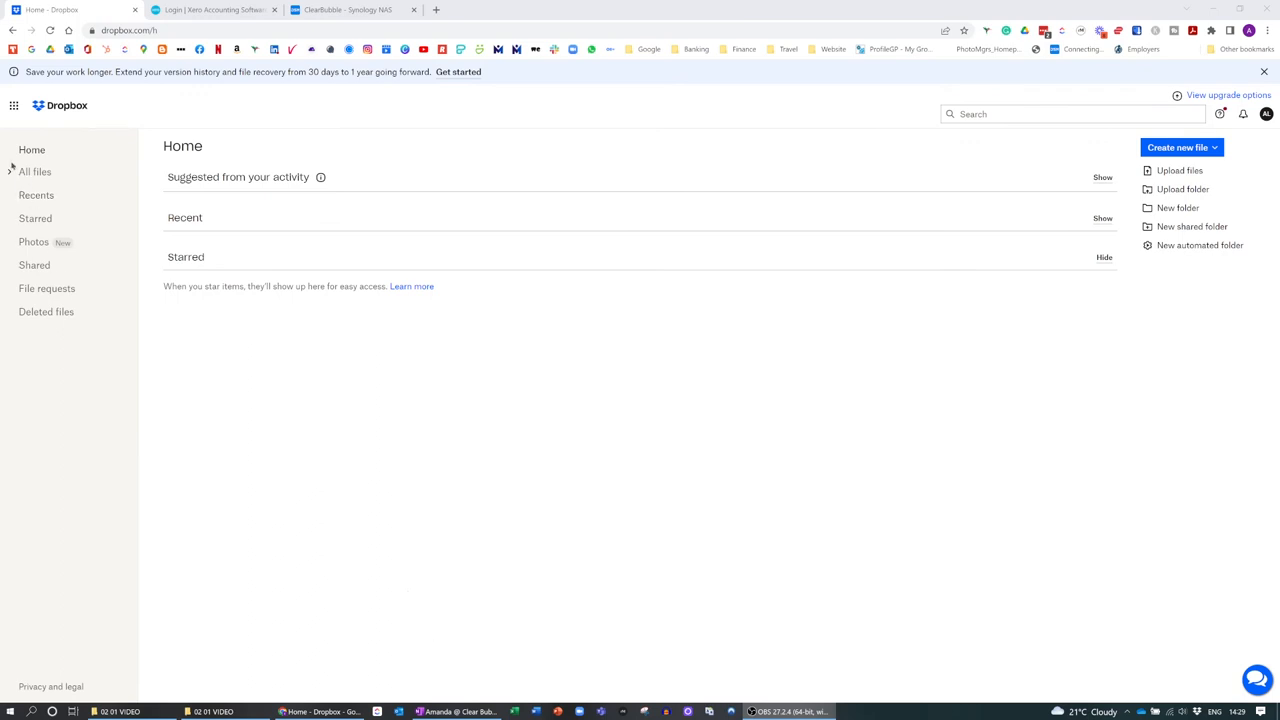
Step: Download four 2014_03_London_Zoo photos from Amanda Photos as a zip
left_click(35, 171)
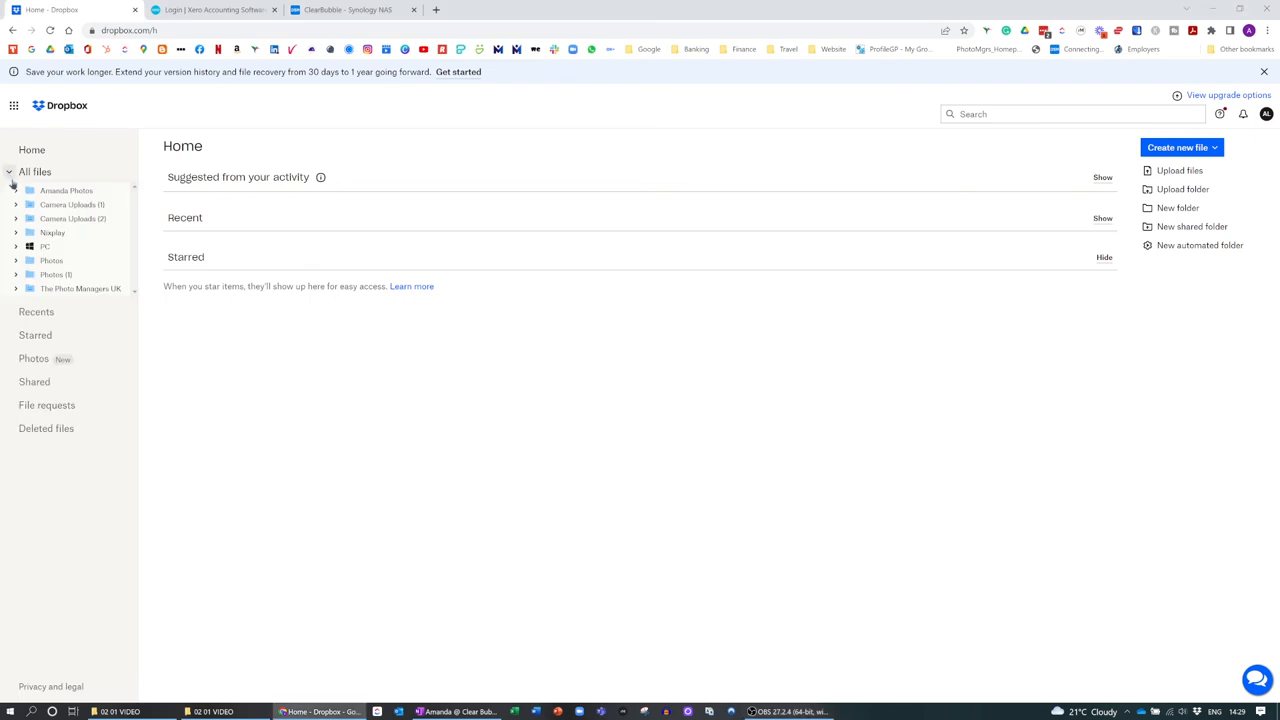
left_click(88, 204)
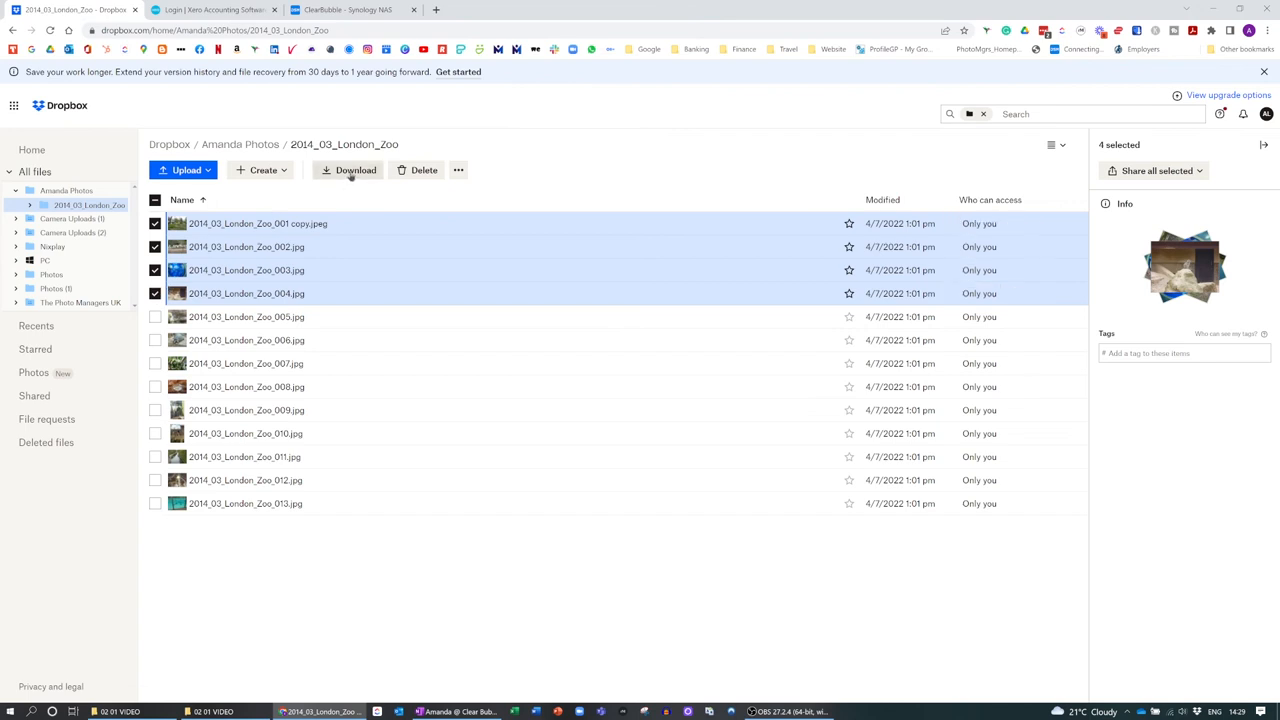
left_click(355, 170)
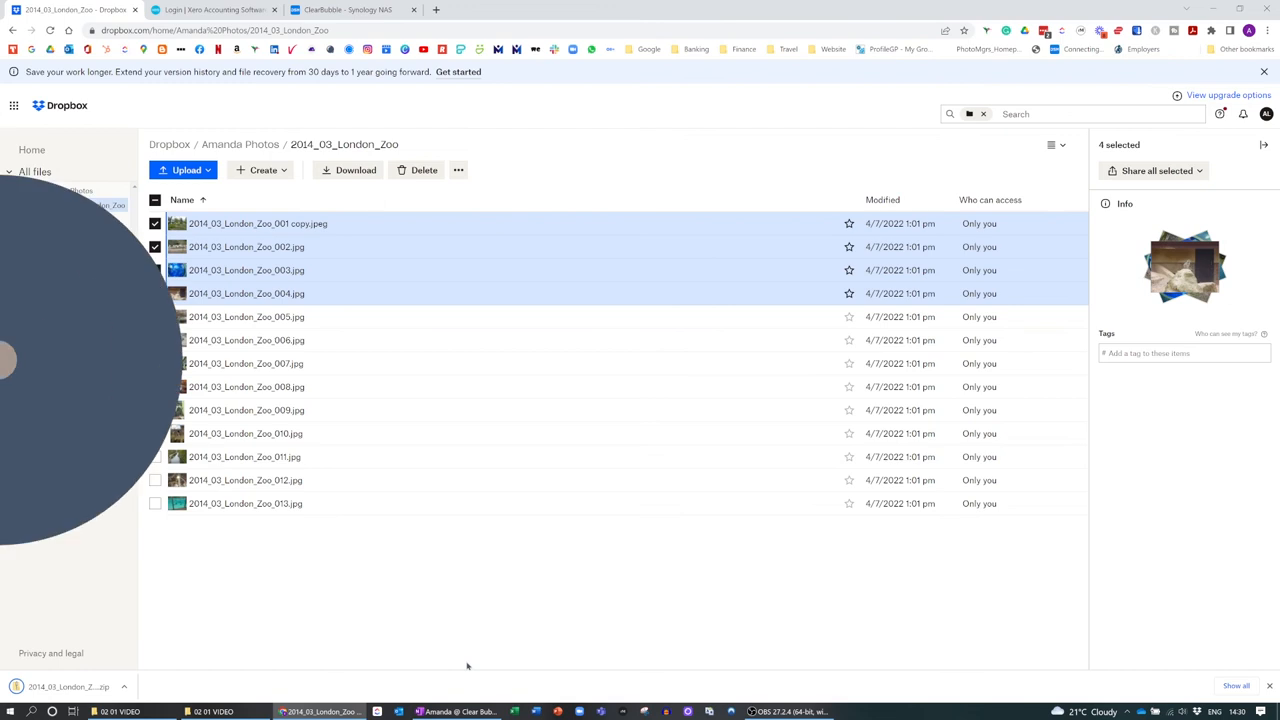
left_click(192, 711)
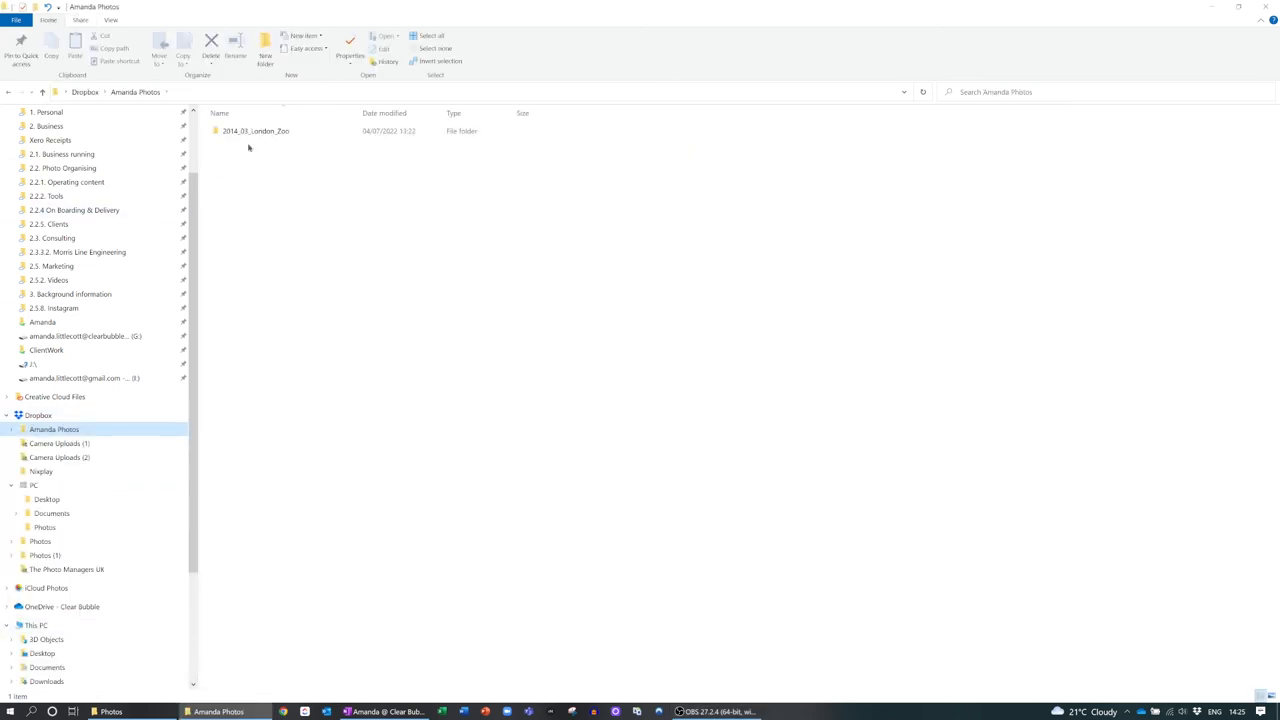
Step: Select the 2014_03_London_Zoo folder in File Explorer
left_click(256, 131)
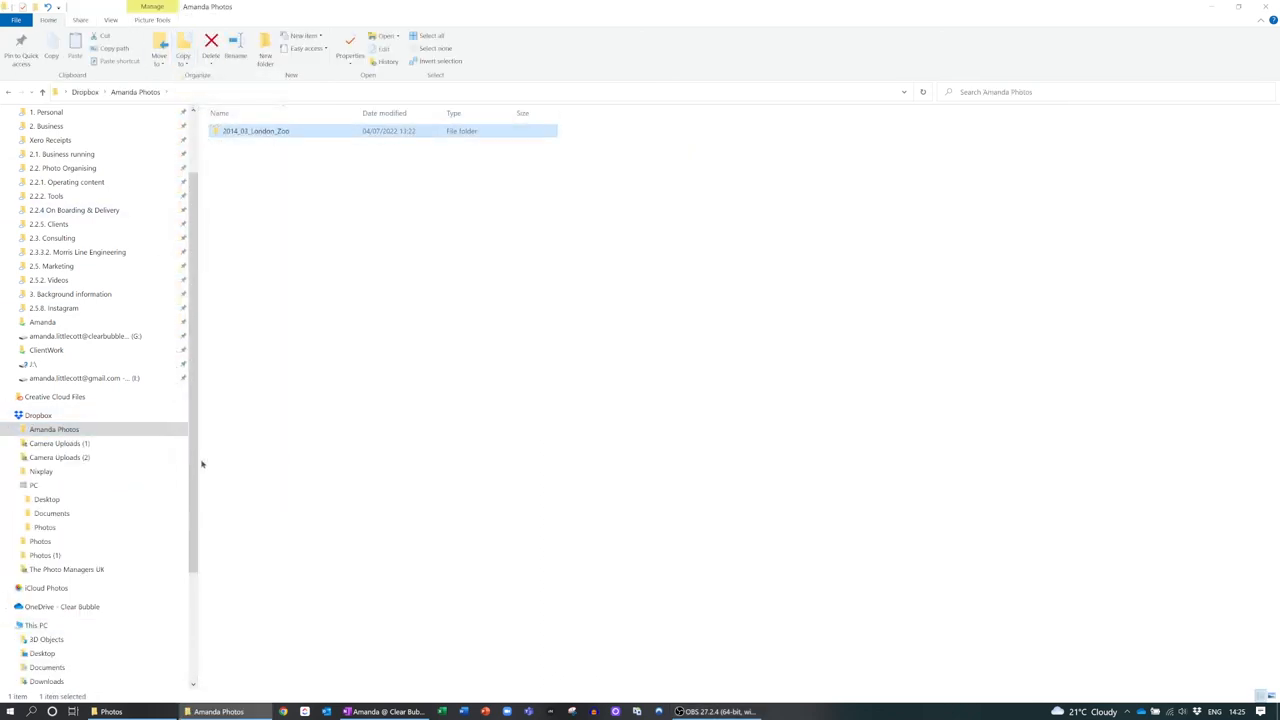
mouse_move(521, 608)
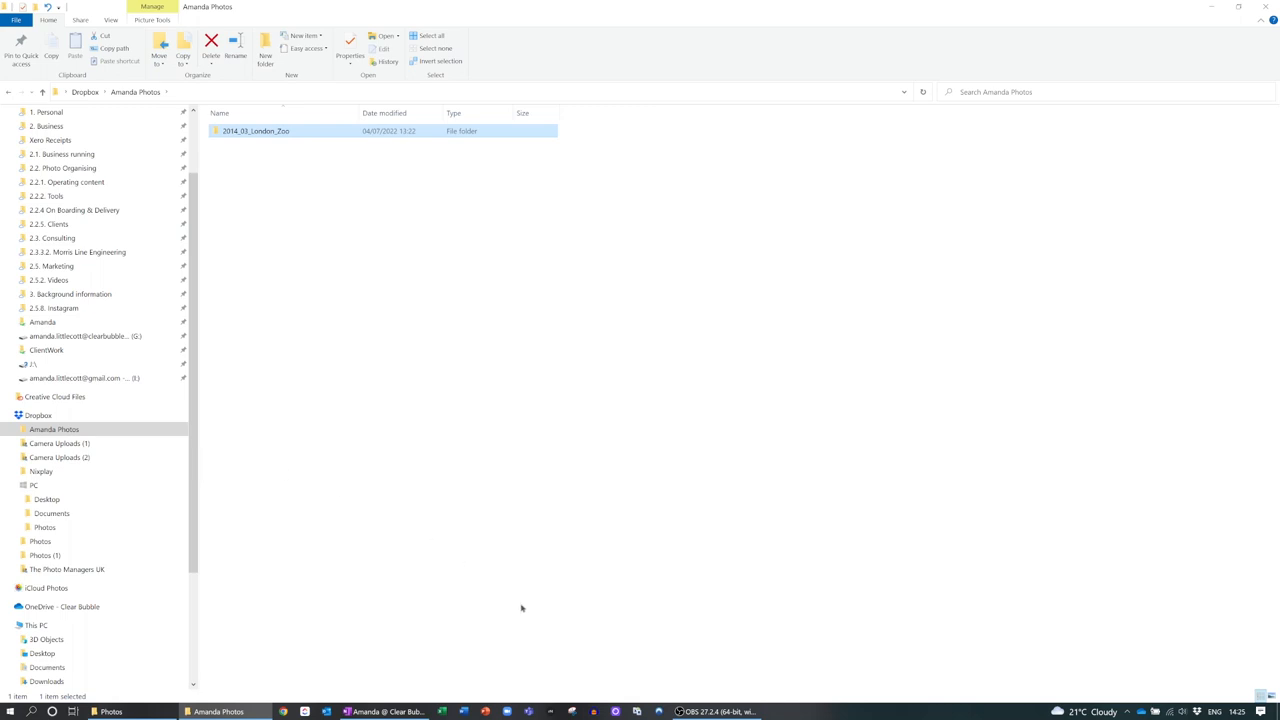
mouse_move(657, 645)
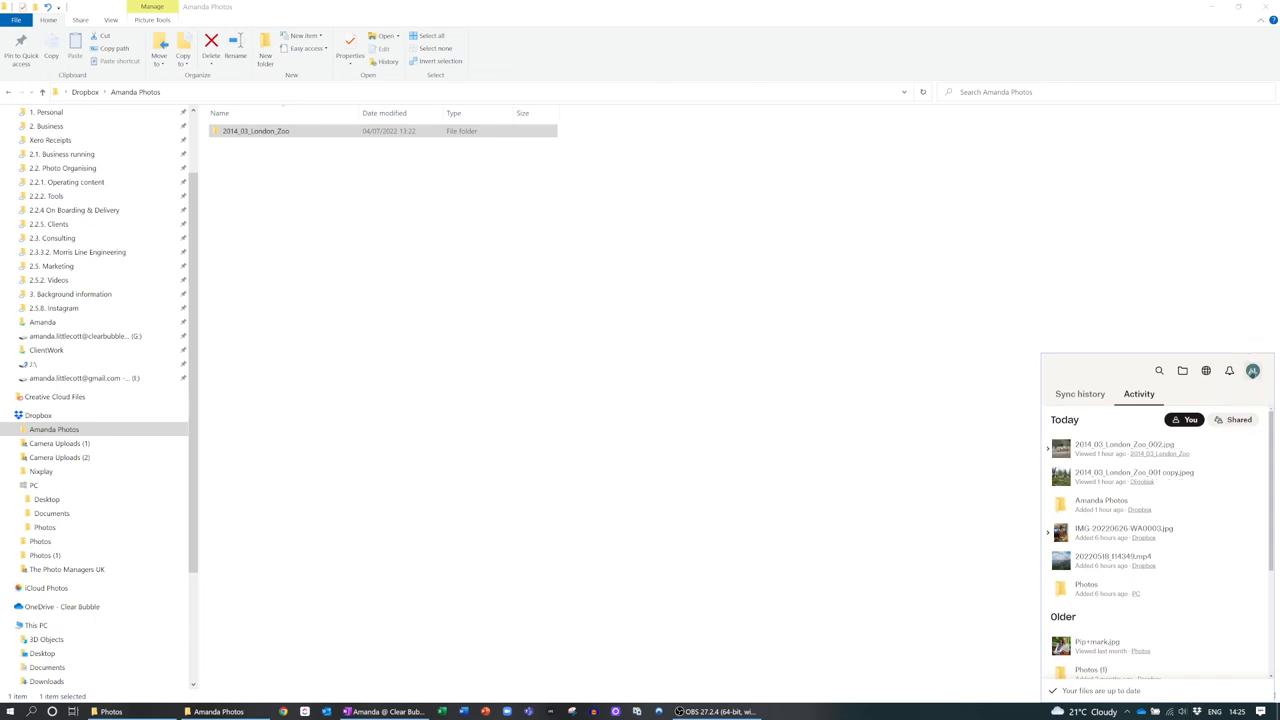
Step: Open Dropbox Selective Sync from Preferences and expand Amanda Photos
left_click(1252, 371)
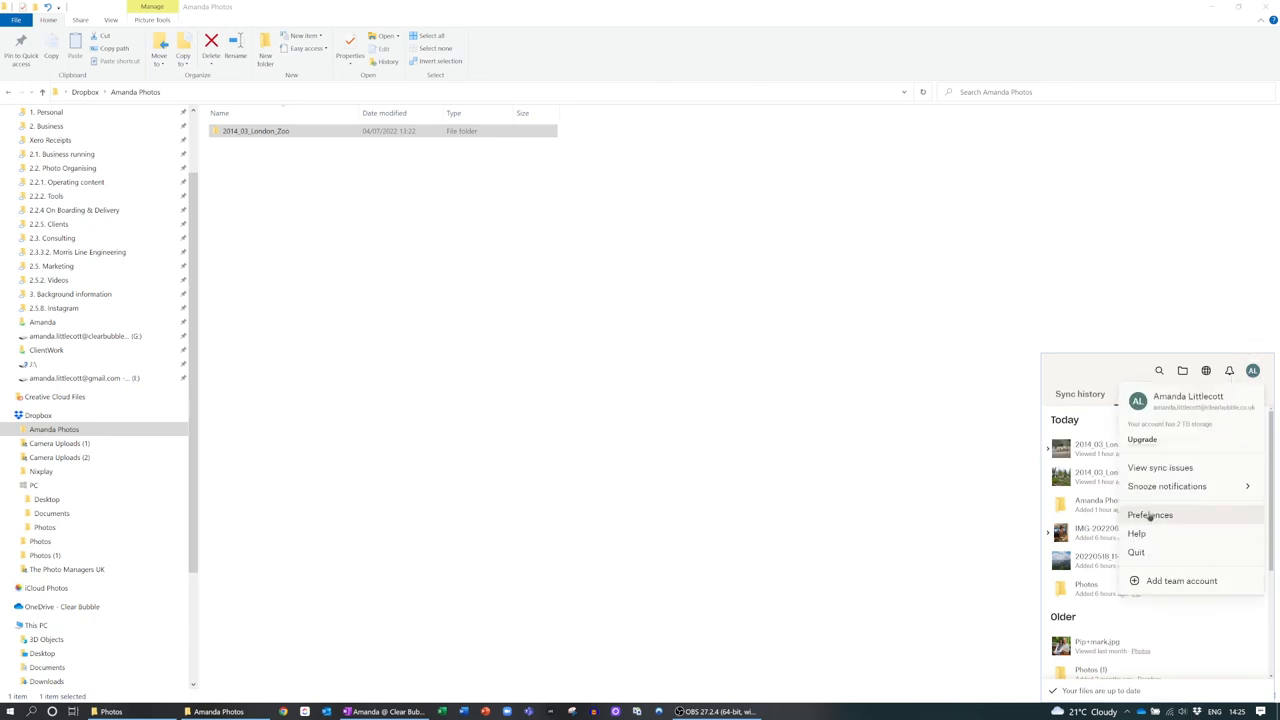
left_click(1150, 515)
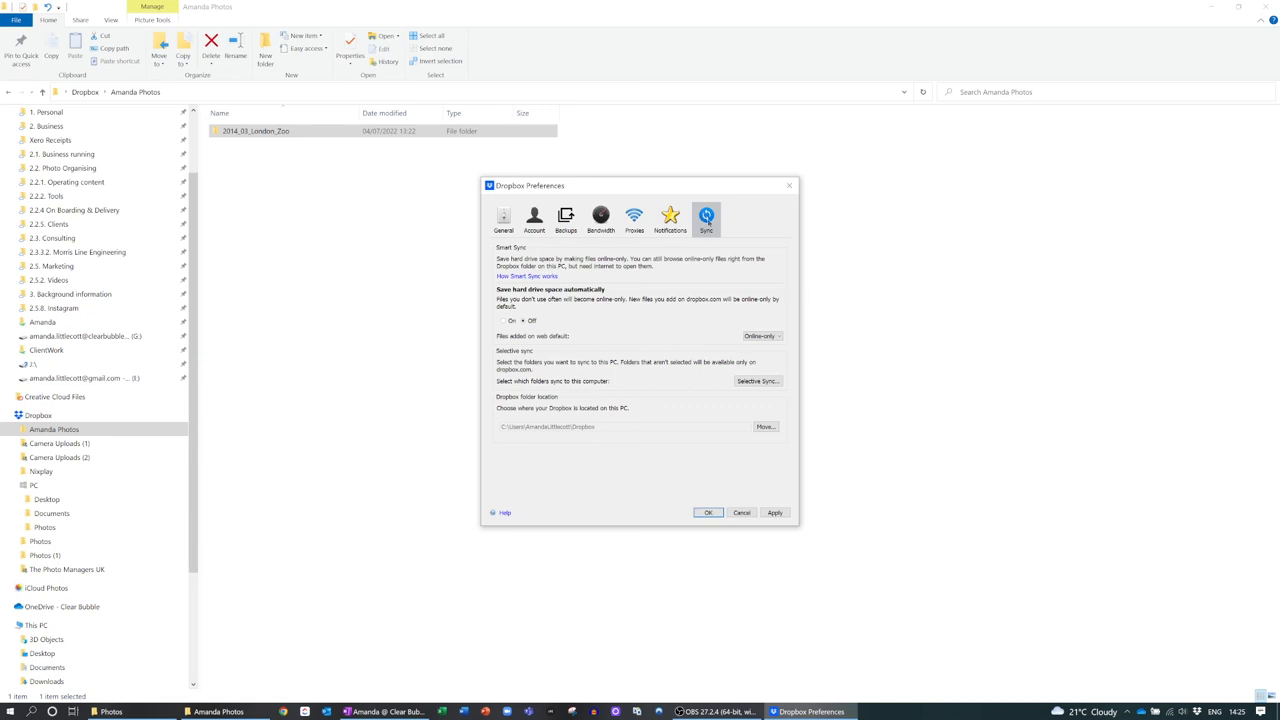
left_click(757, 381)
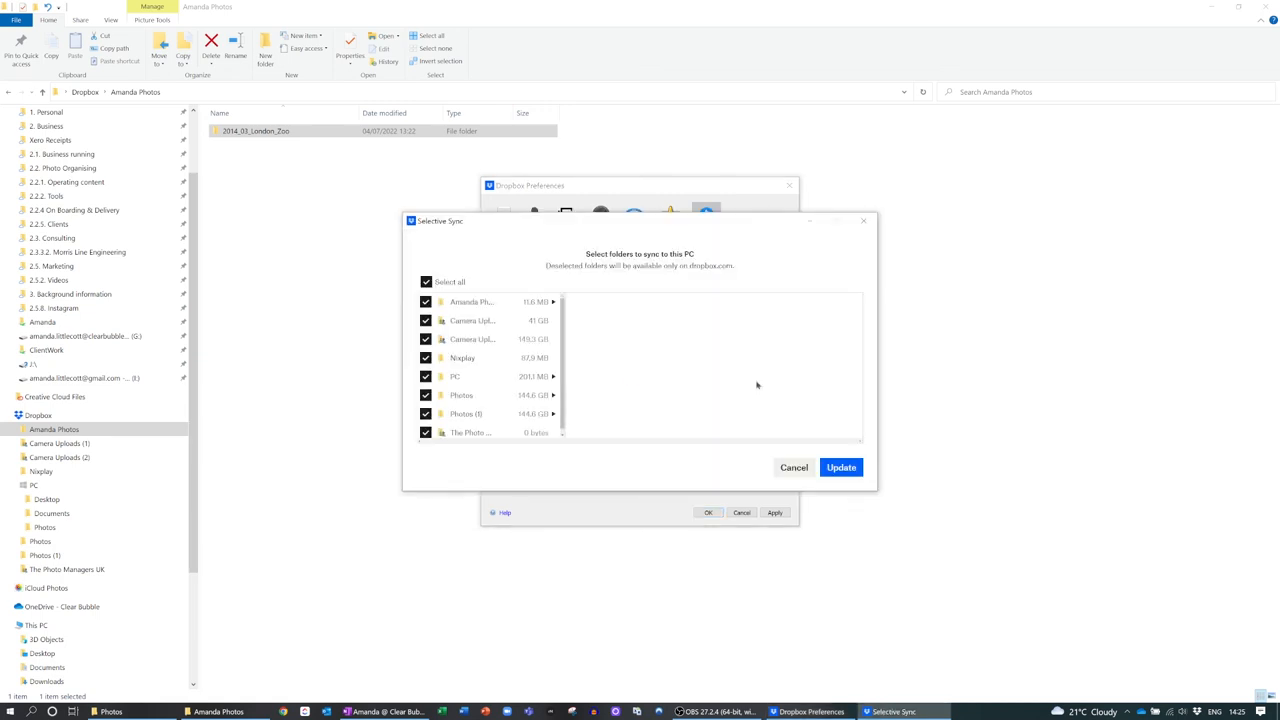
left_click(470, 301)
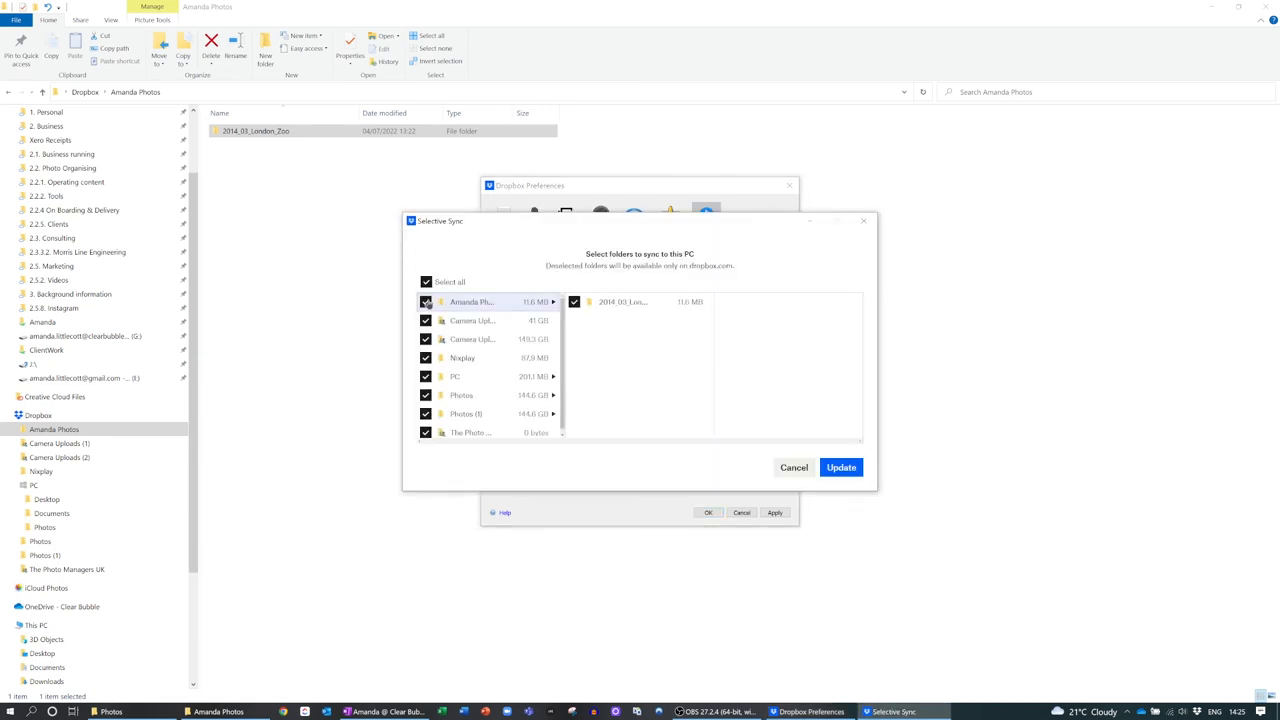
left_click(841, 467)
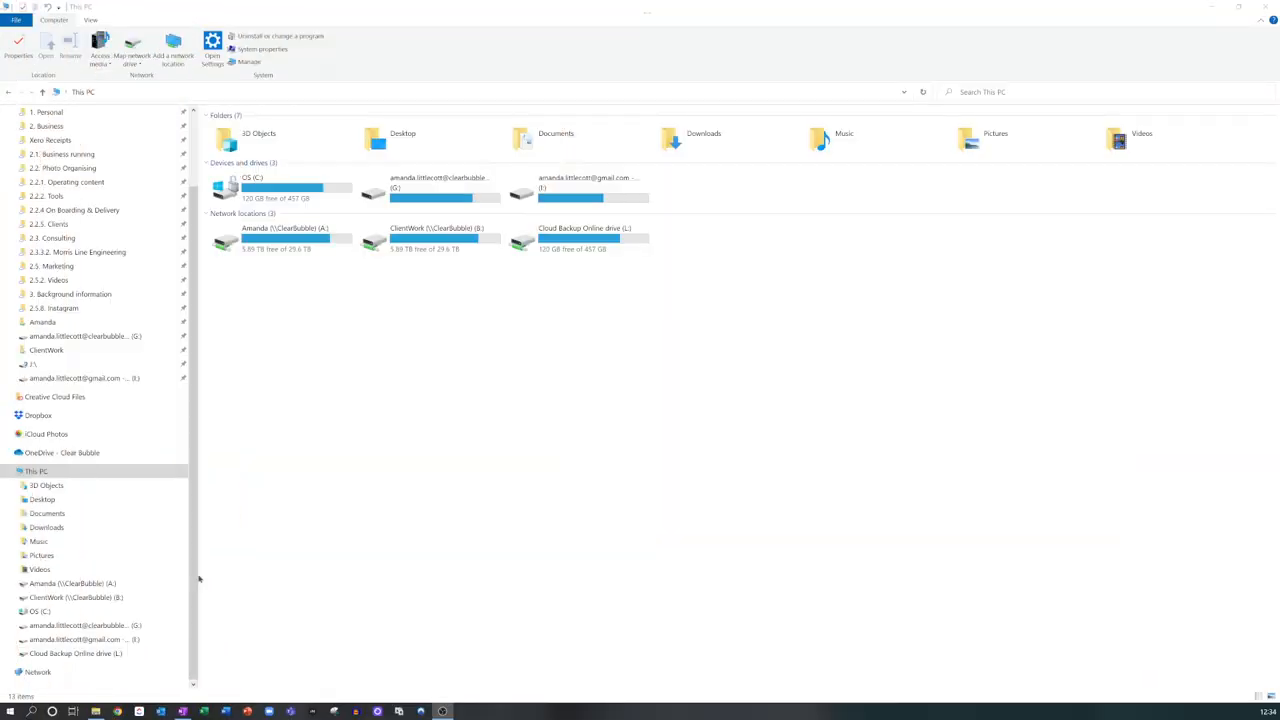
Step: Open OneDrive's Pictures folder and list Copy-to destinations for the 2013-01-20 Artic folder
left_click(60, 452)
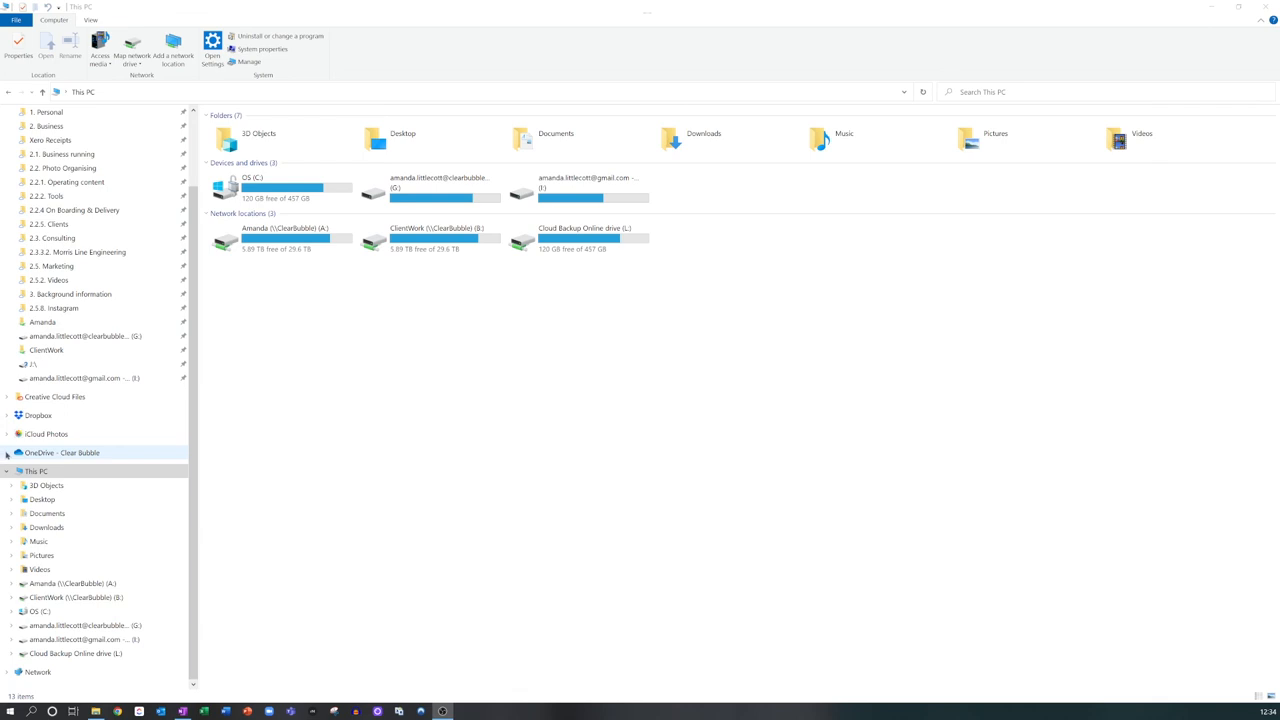
left_click(8, 452)
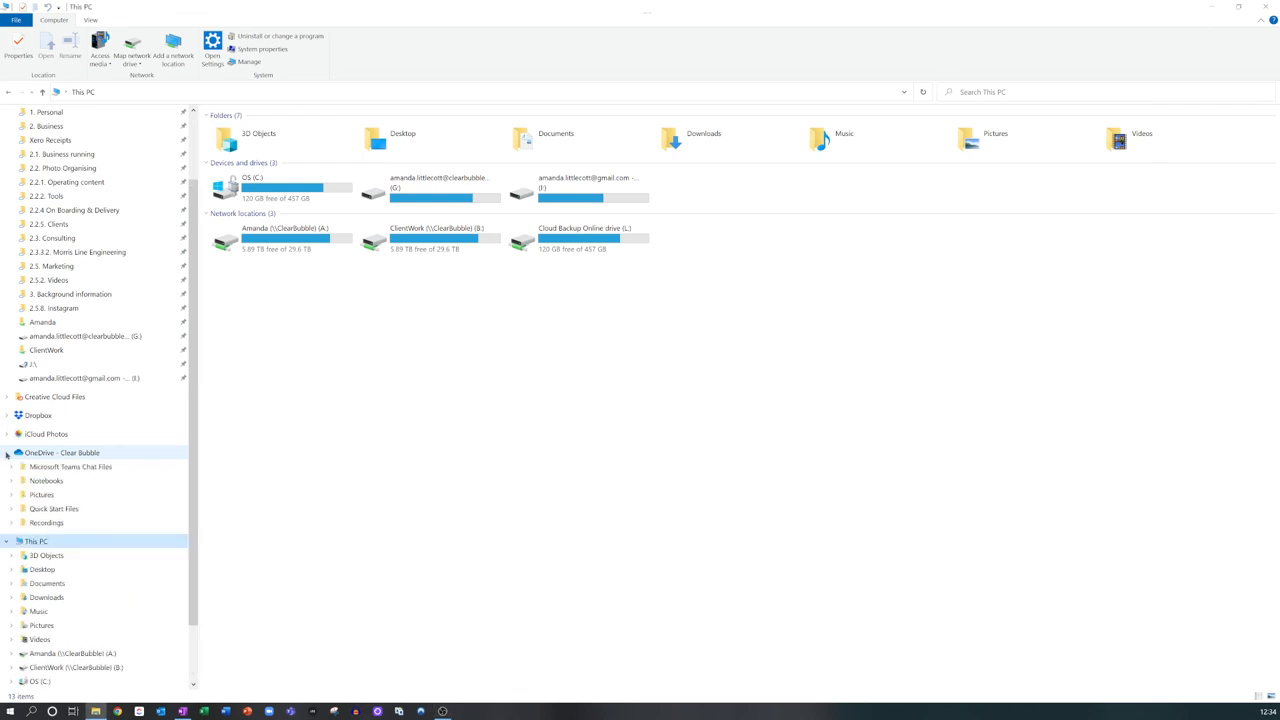
left_click(42, 494)
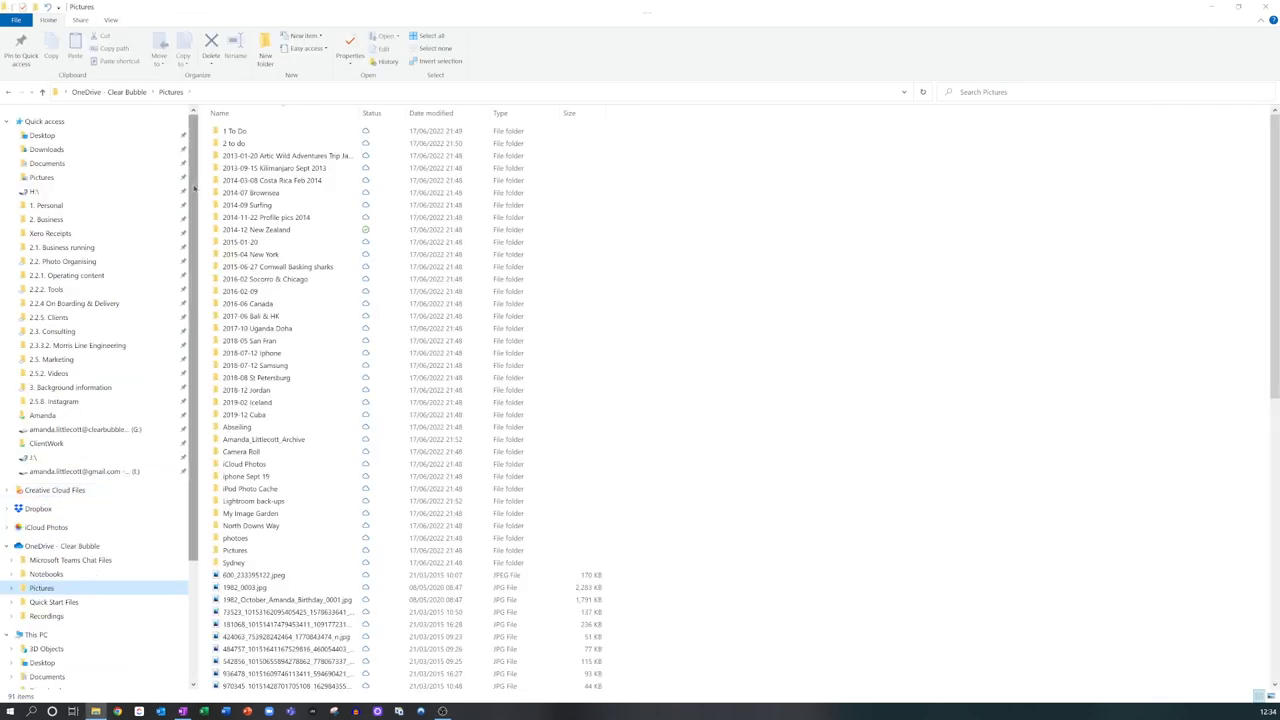
left_click(290, 155)
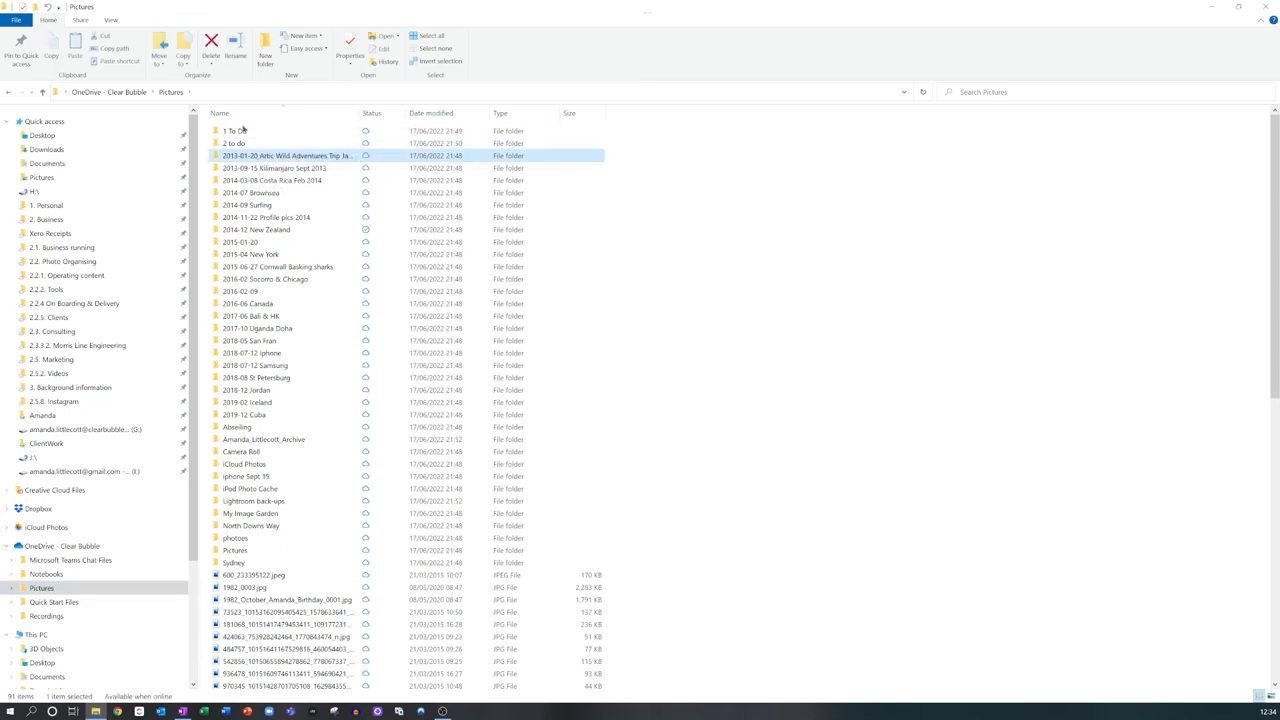
left_click(158, 52)
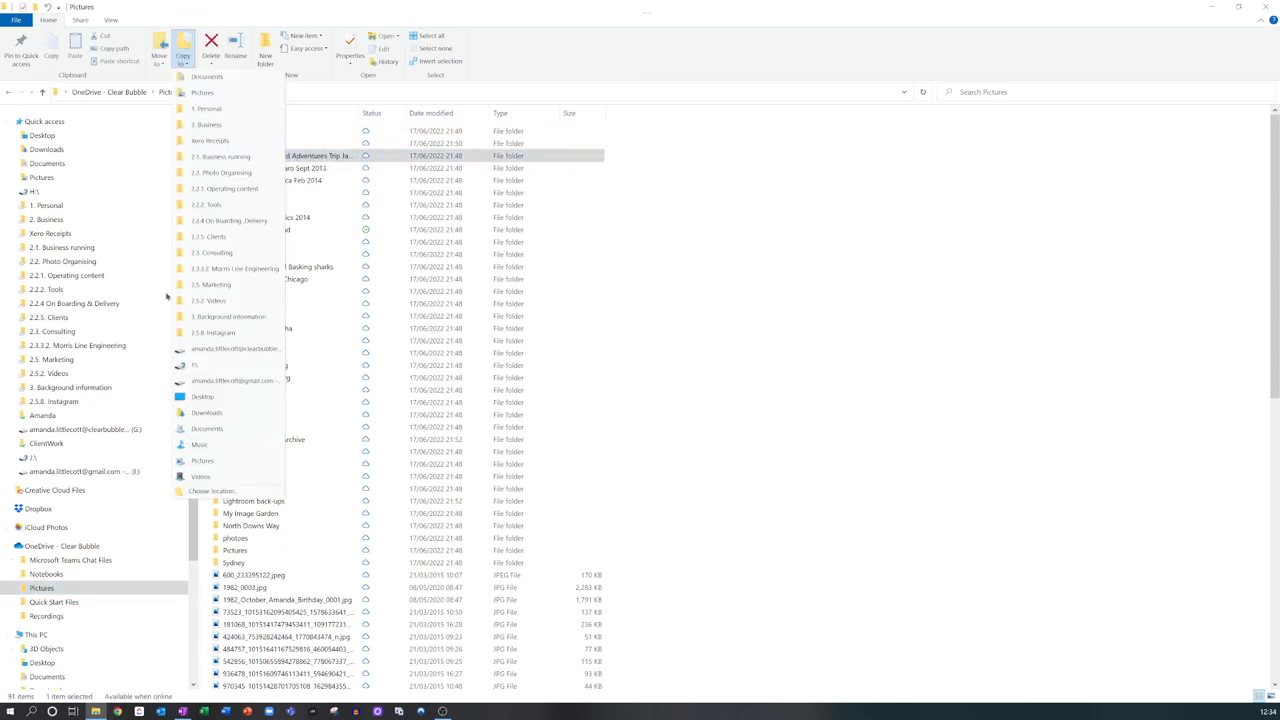